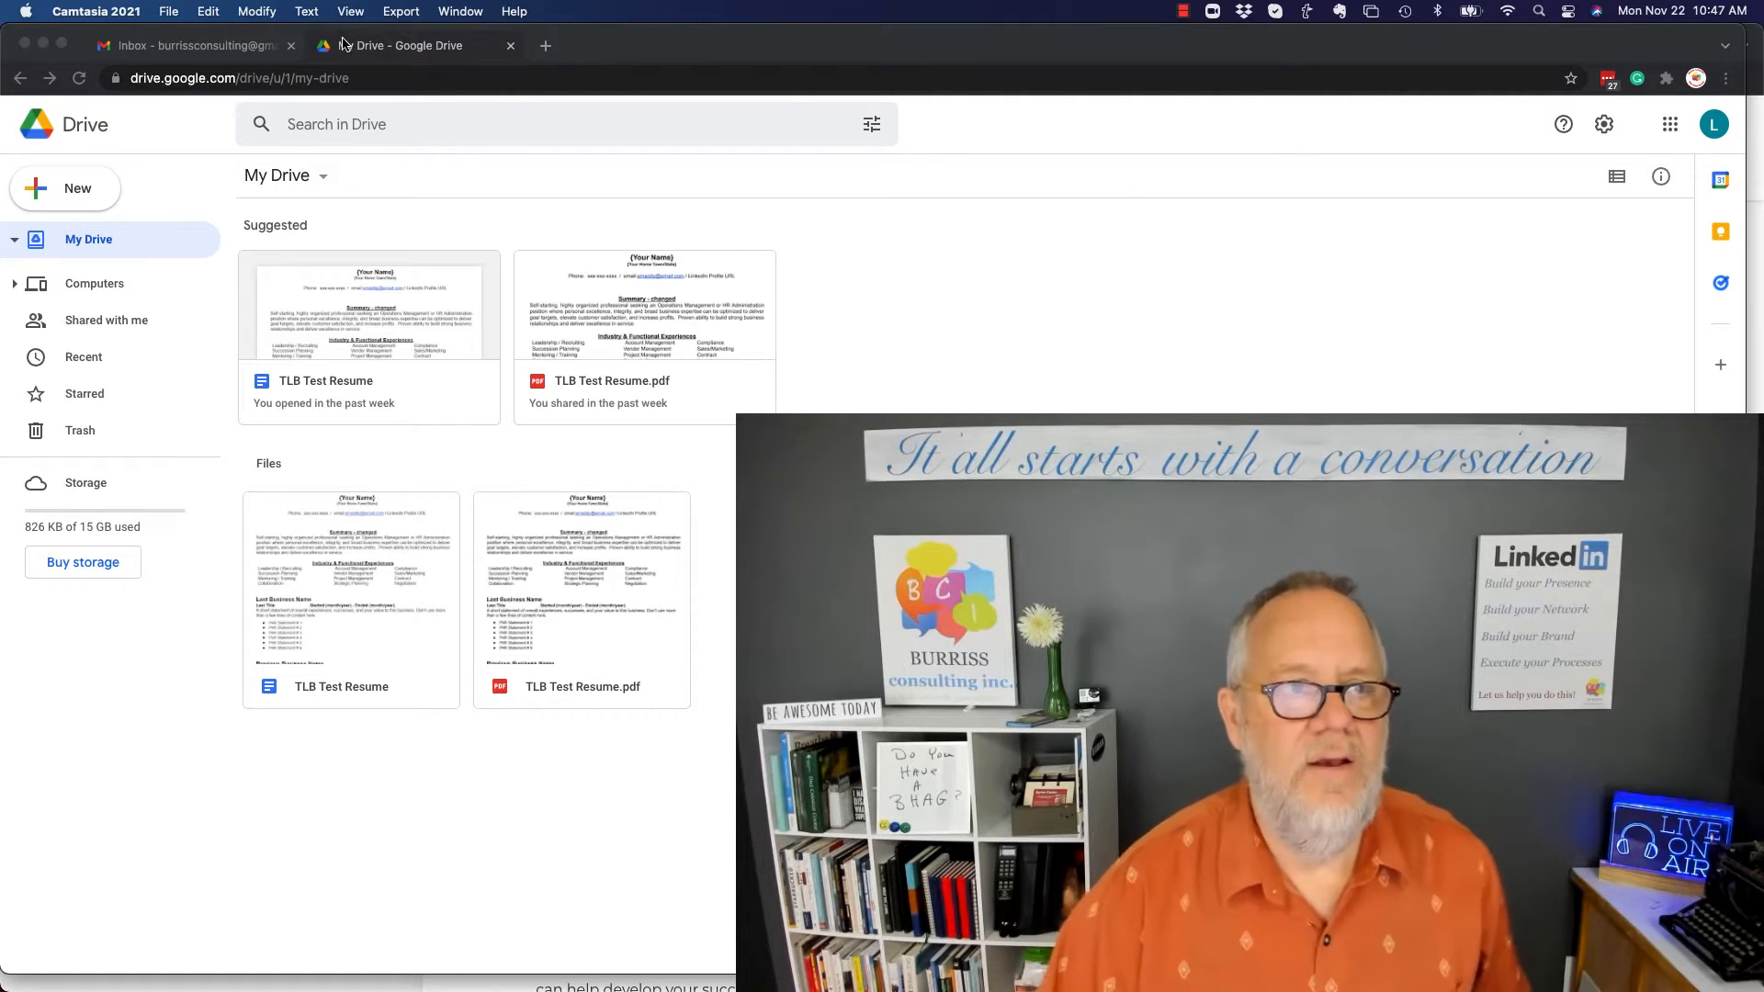
Close the old Drive tab and launch Google Drive again from Gmail's apps launcher.
{"action": "left_click", "coordinate": [191, 45]}
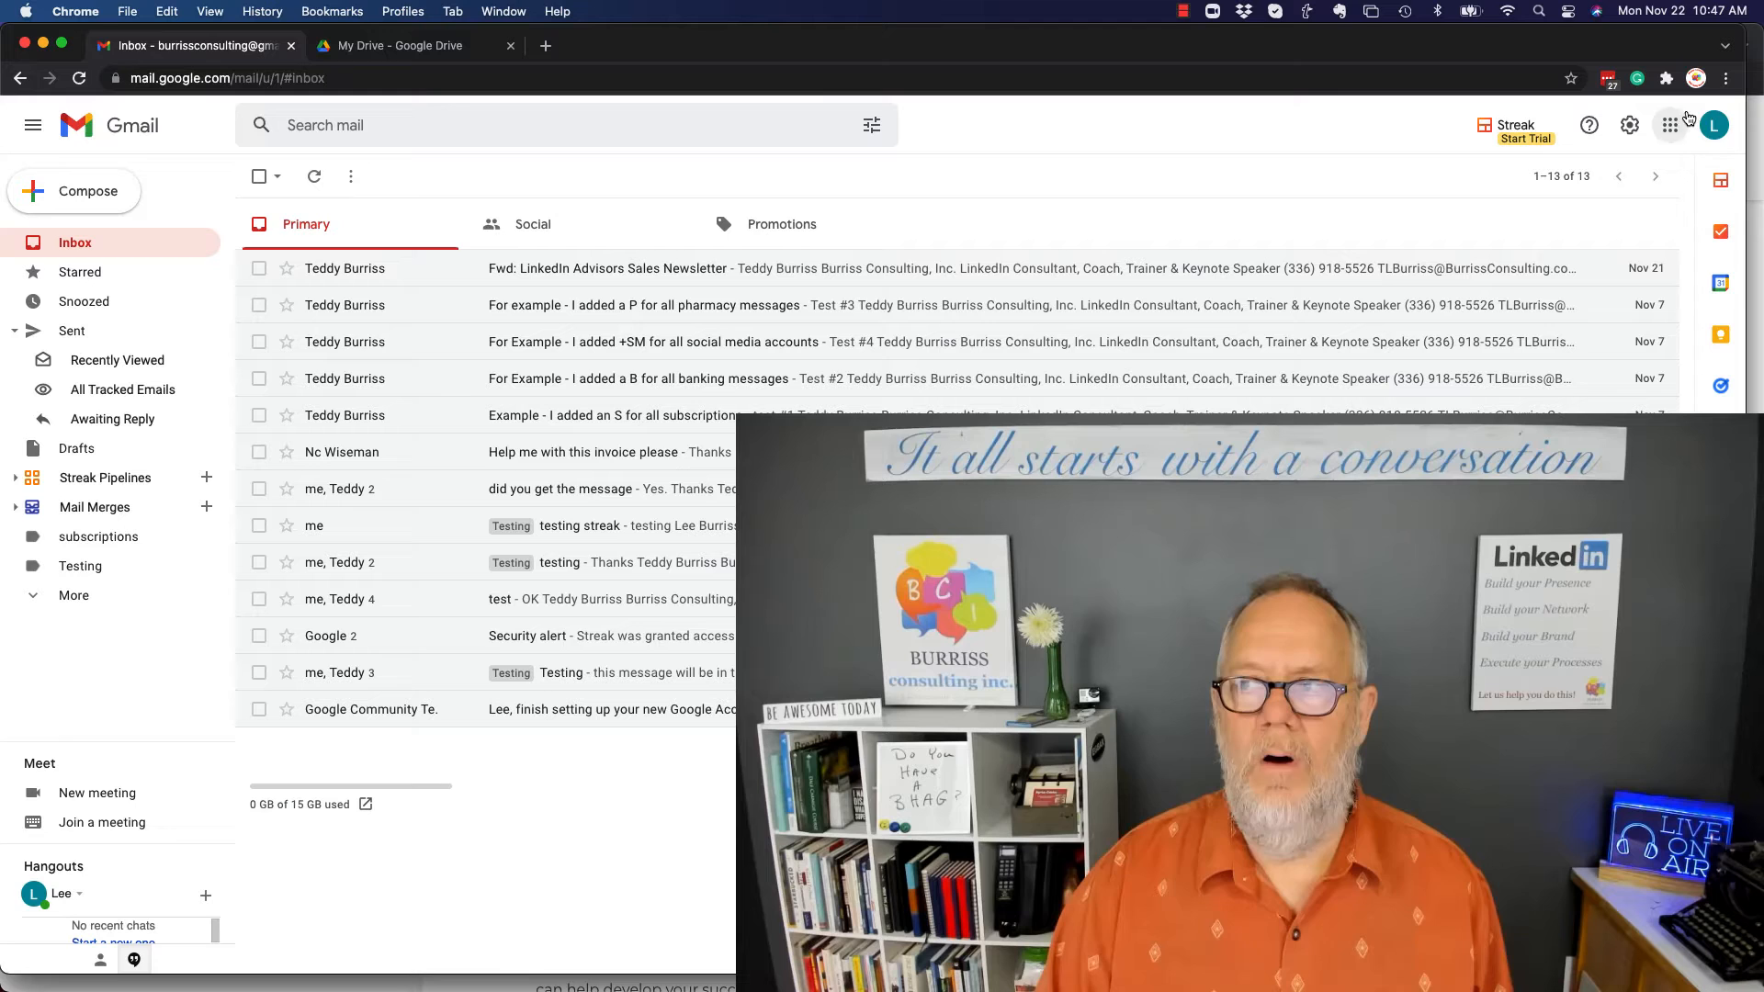
{"action": "mouse_move", "coordinate": [1715, 125]}
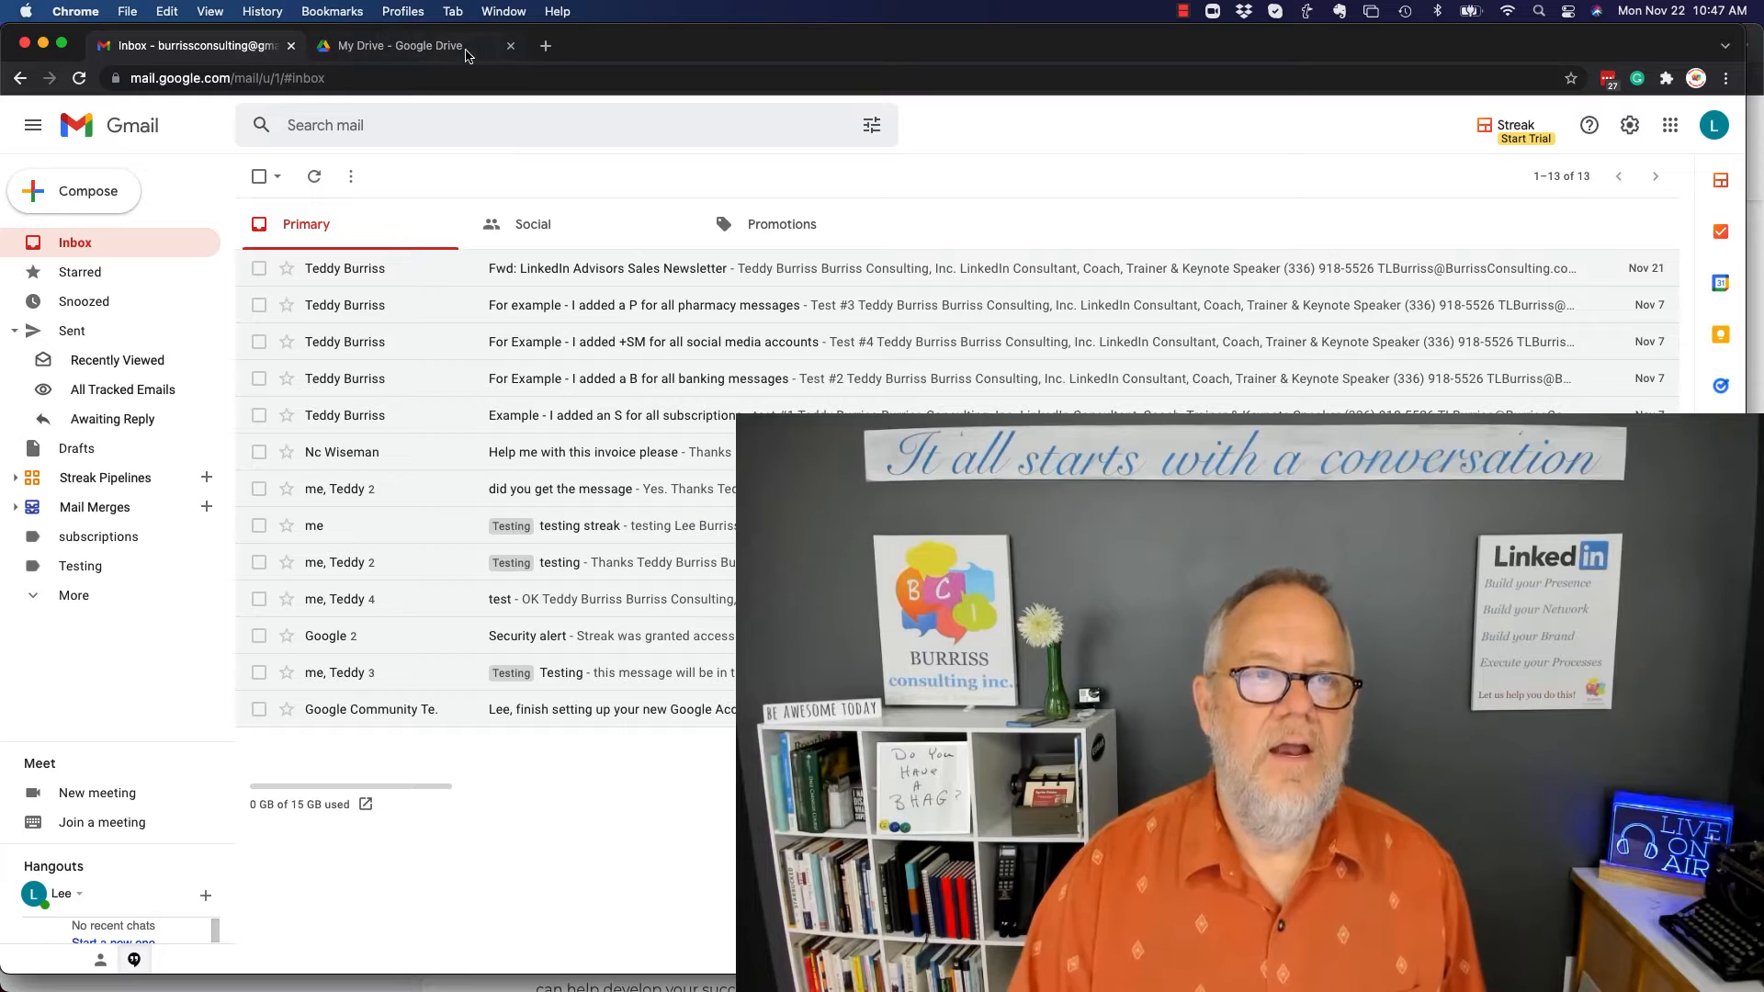
{"action": "left_click", "coordinate": [510, 45]}
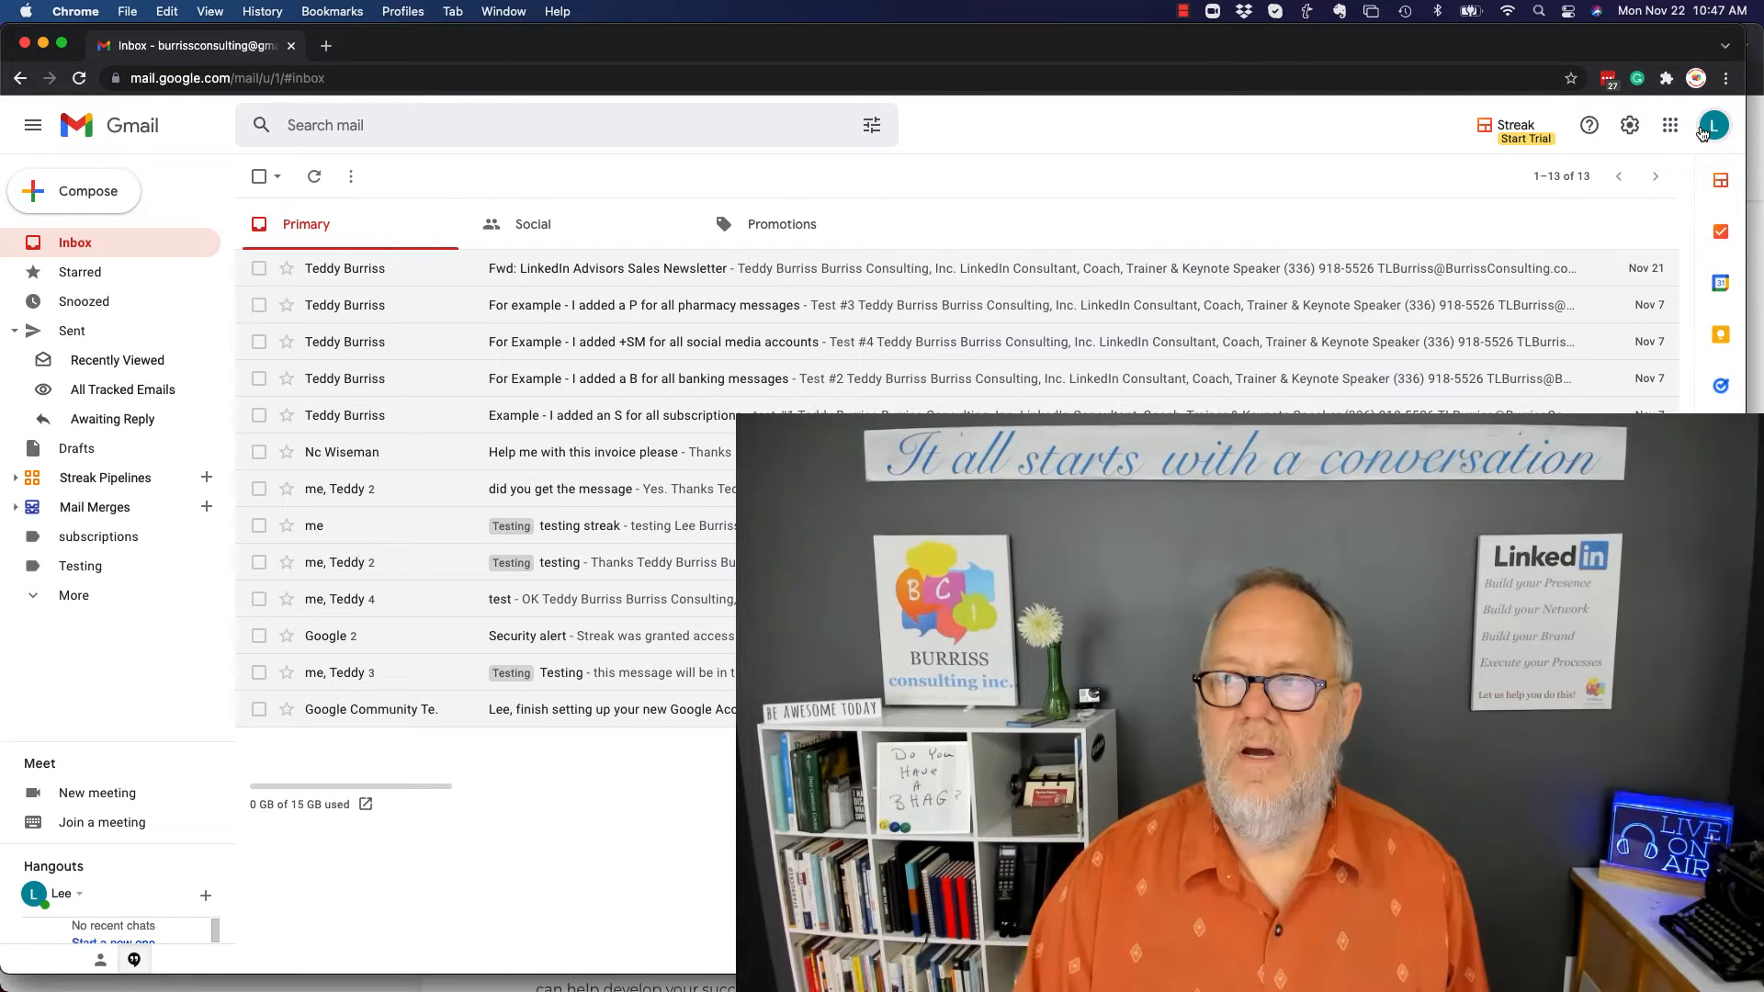
{"action": "left_click", "coordinate": [1669, 125]}
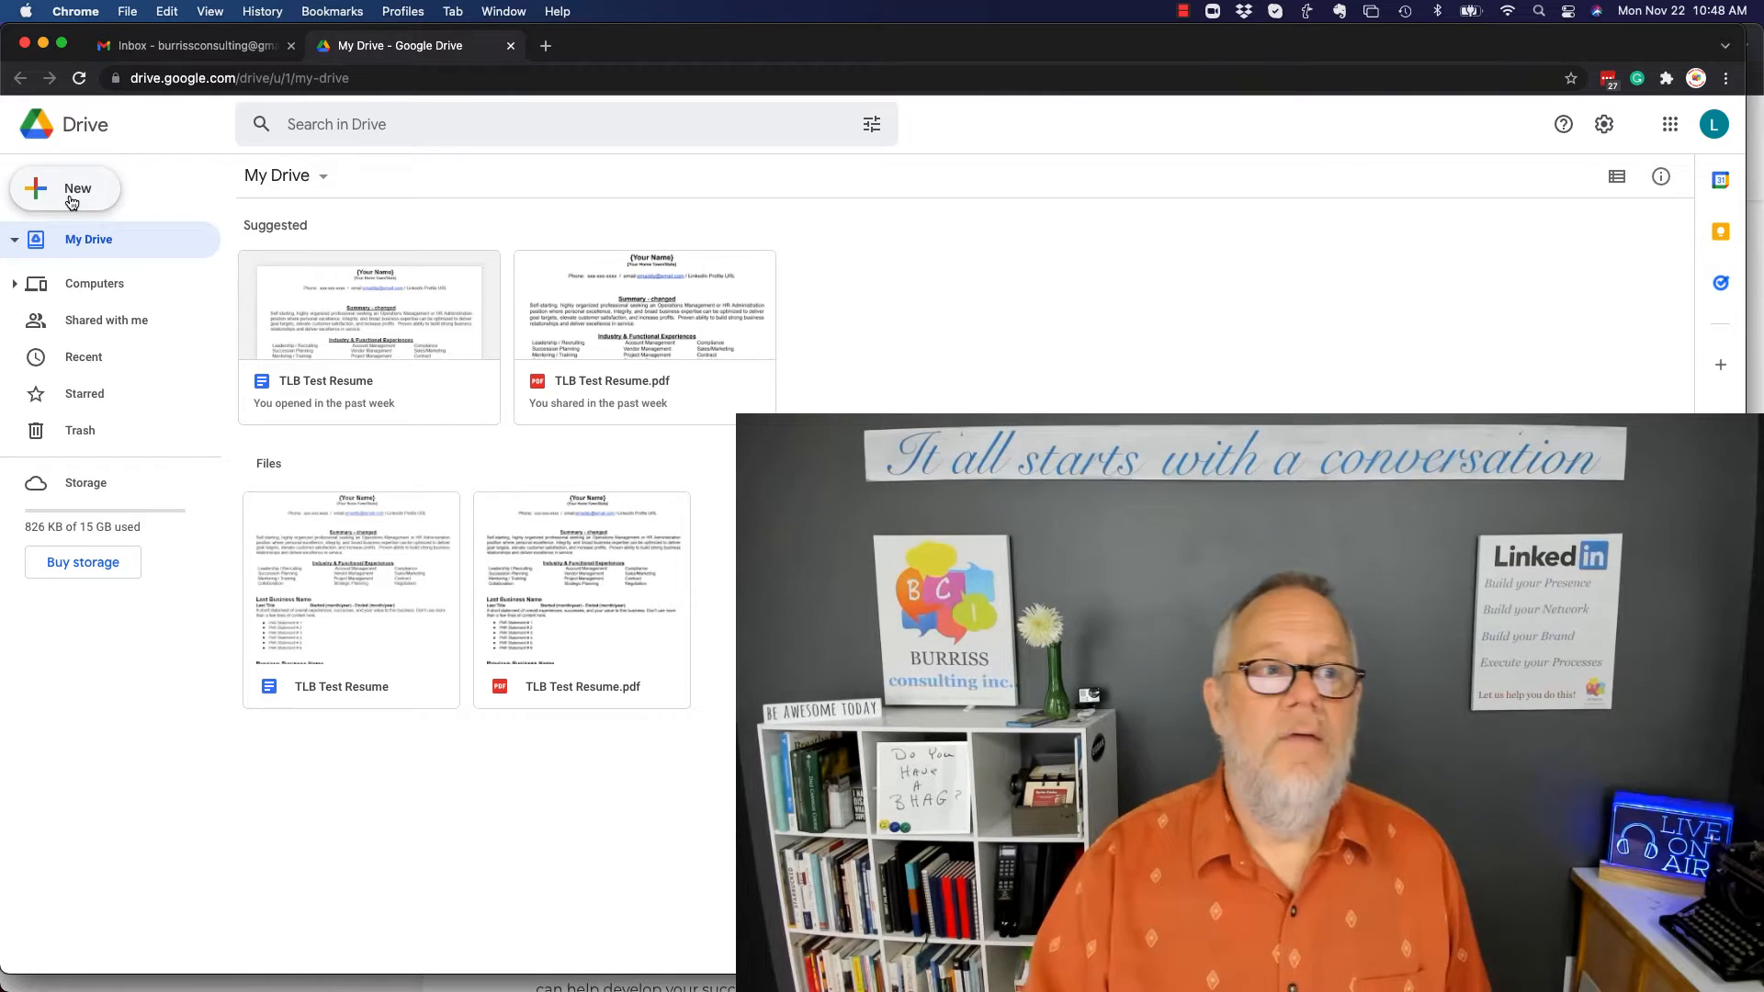
Create a new folder named Photos in My Drive.
{"action": "left_click", "coordinate": [65, 187]}
{"action": "type", "text": "Photos"}
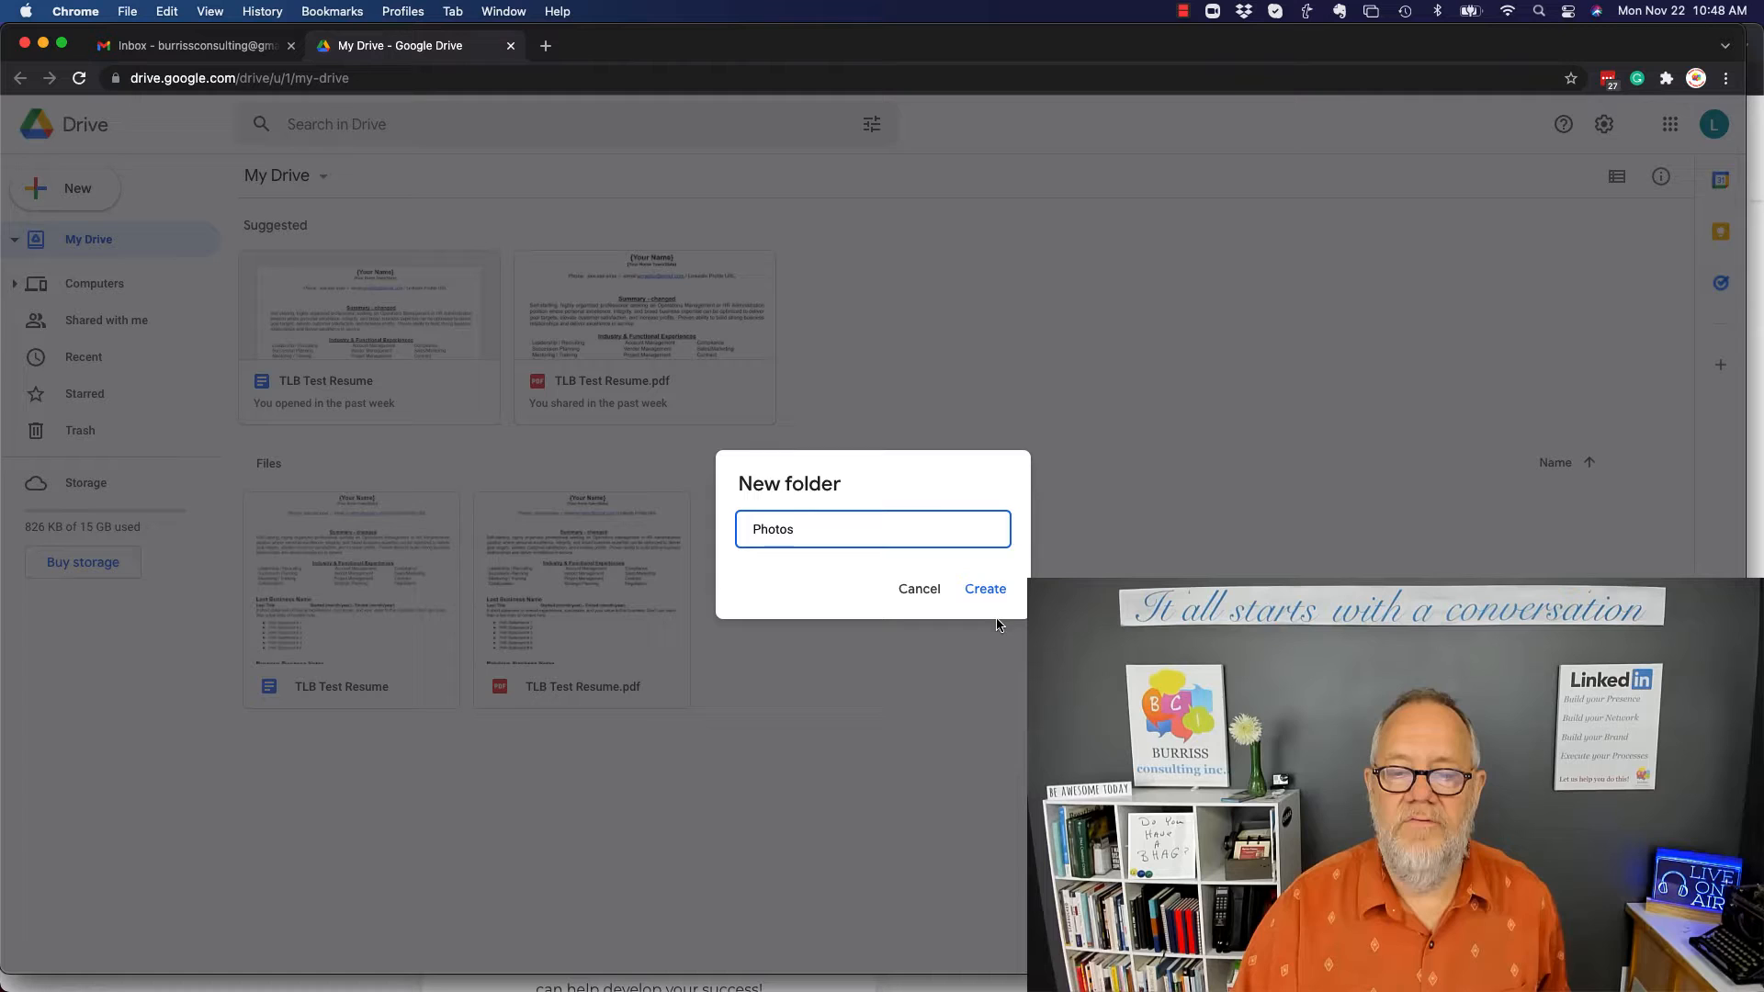
{"action": "left_click", "coordinate": [983, 588]}
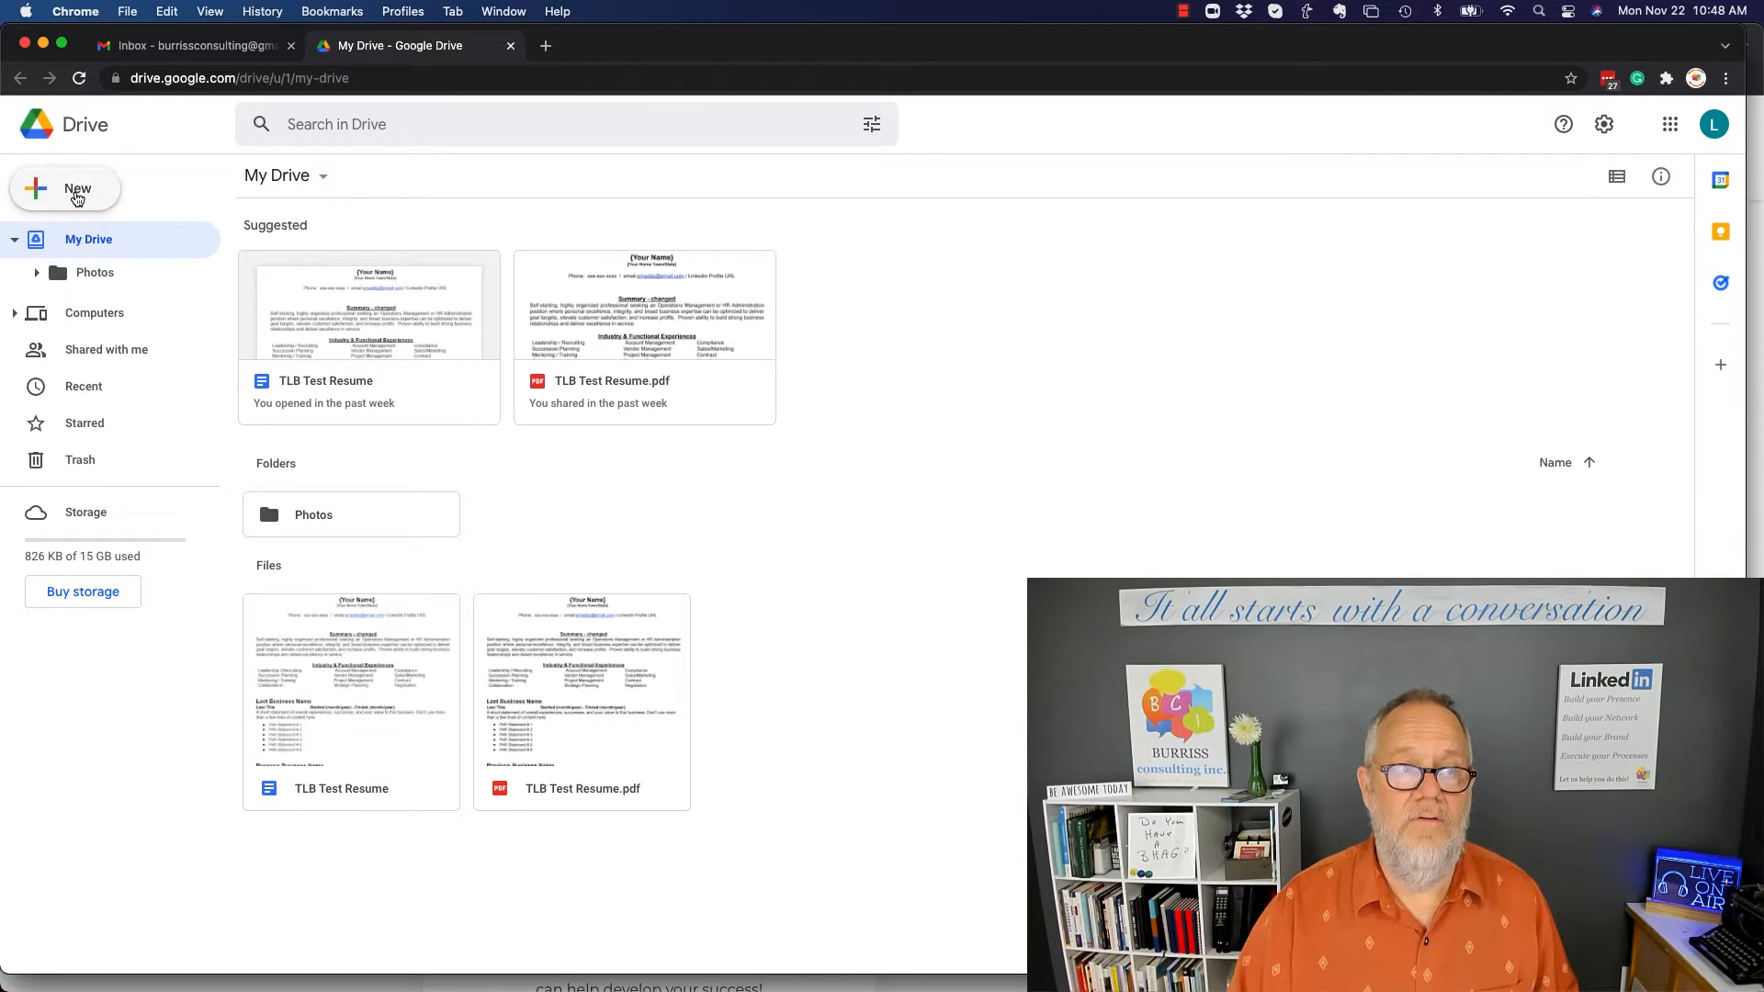
Create a second folder named Resume Samples in My Drive.
{"action": "left_click", "coordinate": [65, 188]}
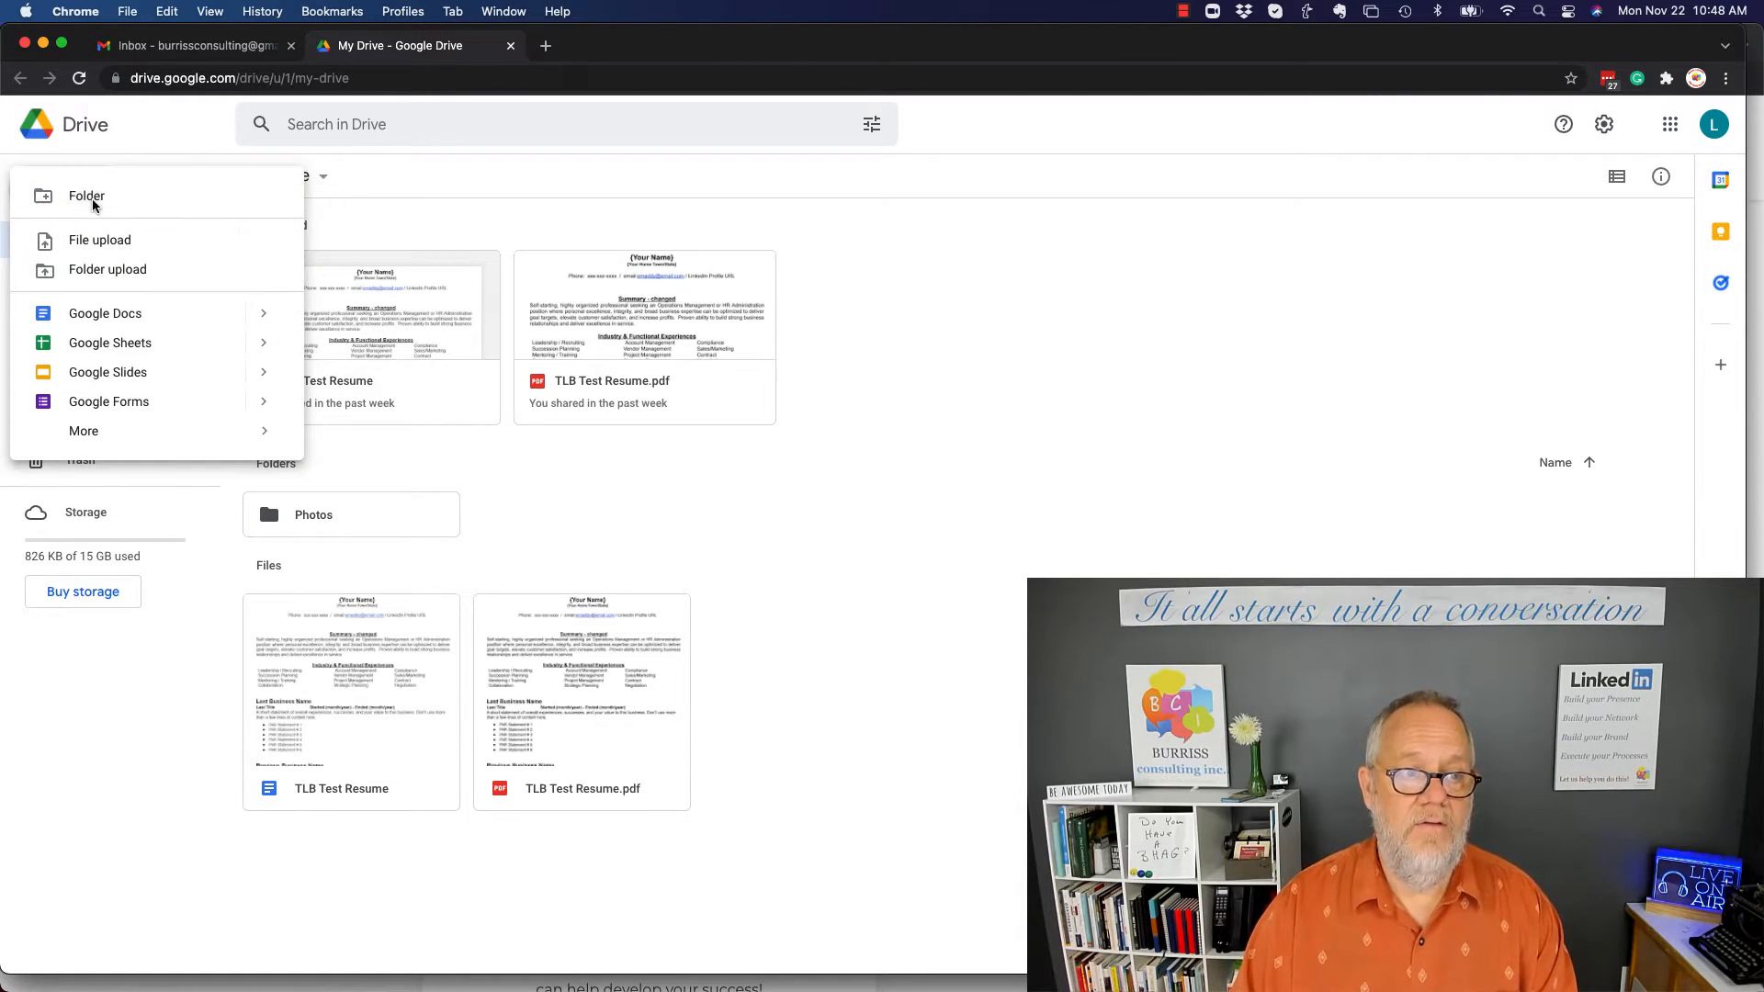
{"action": "left_click", "coordinate": [85, 196]}
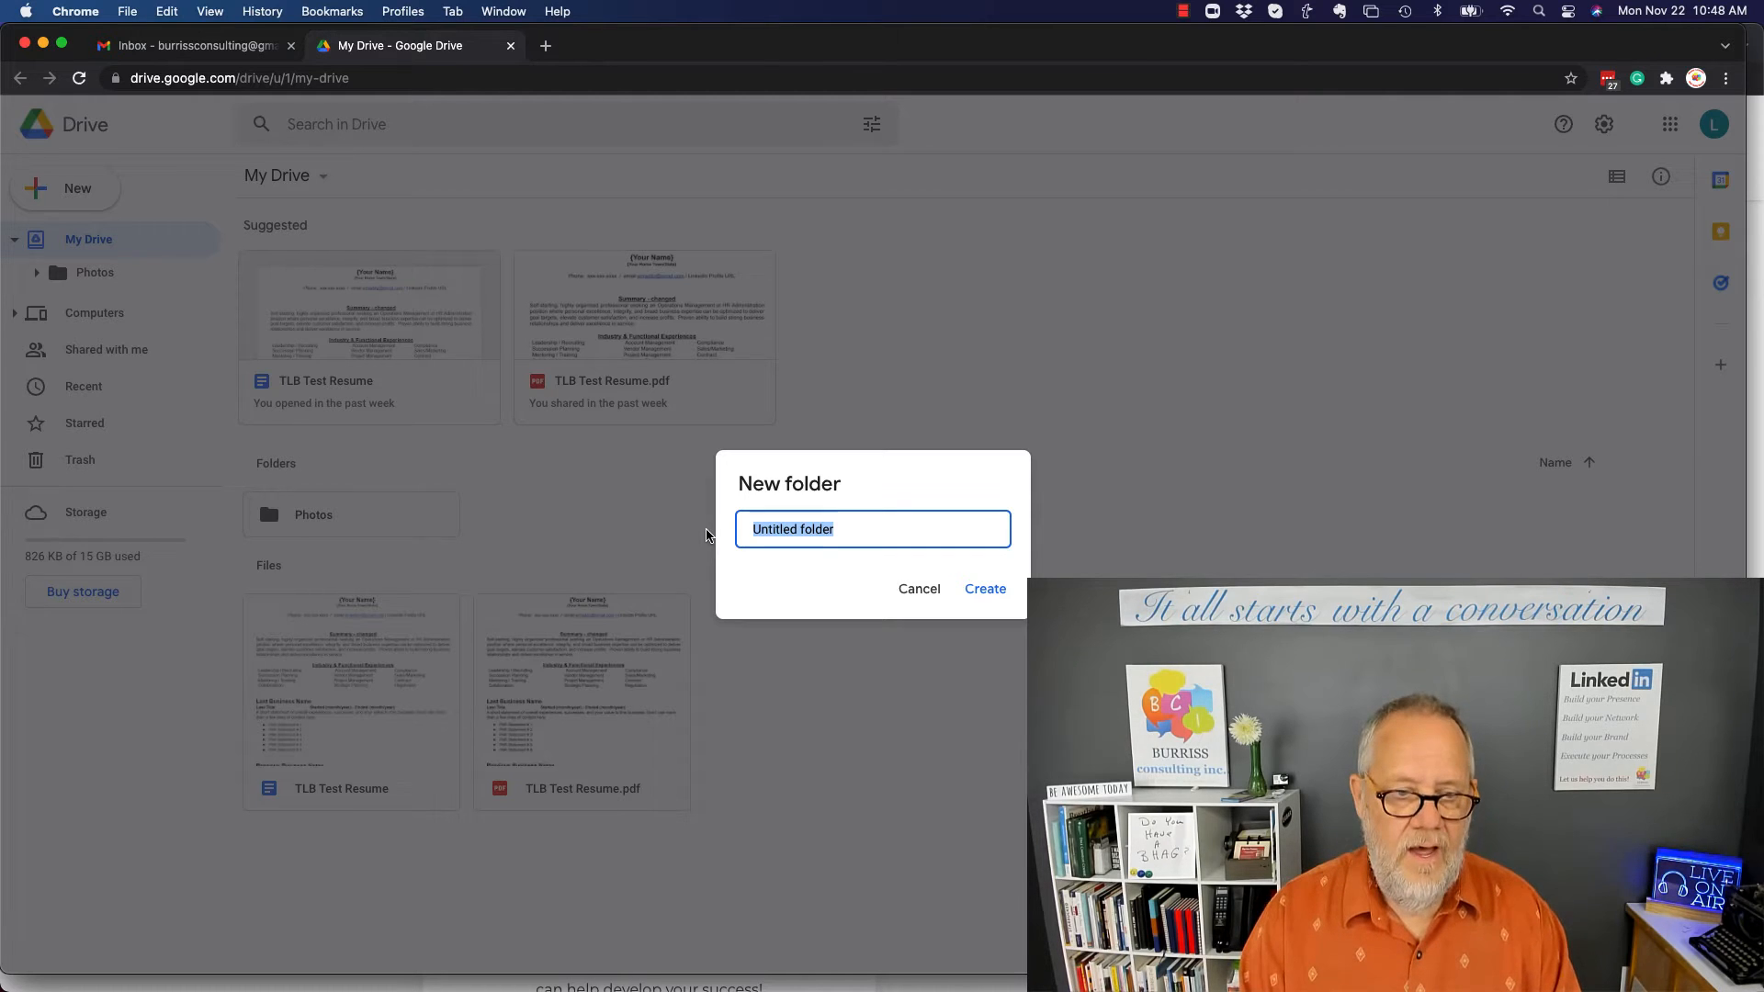
{"action": "type", "text": "Resume Samples"}
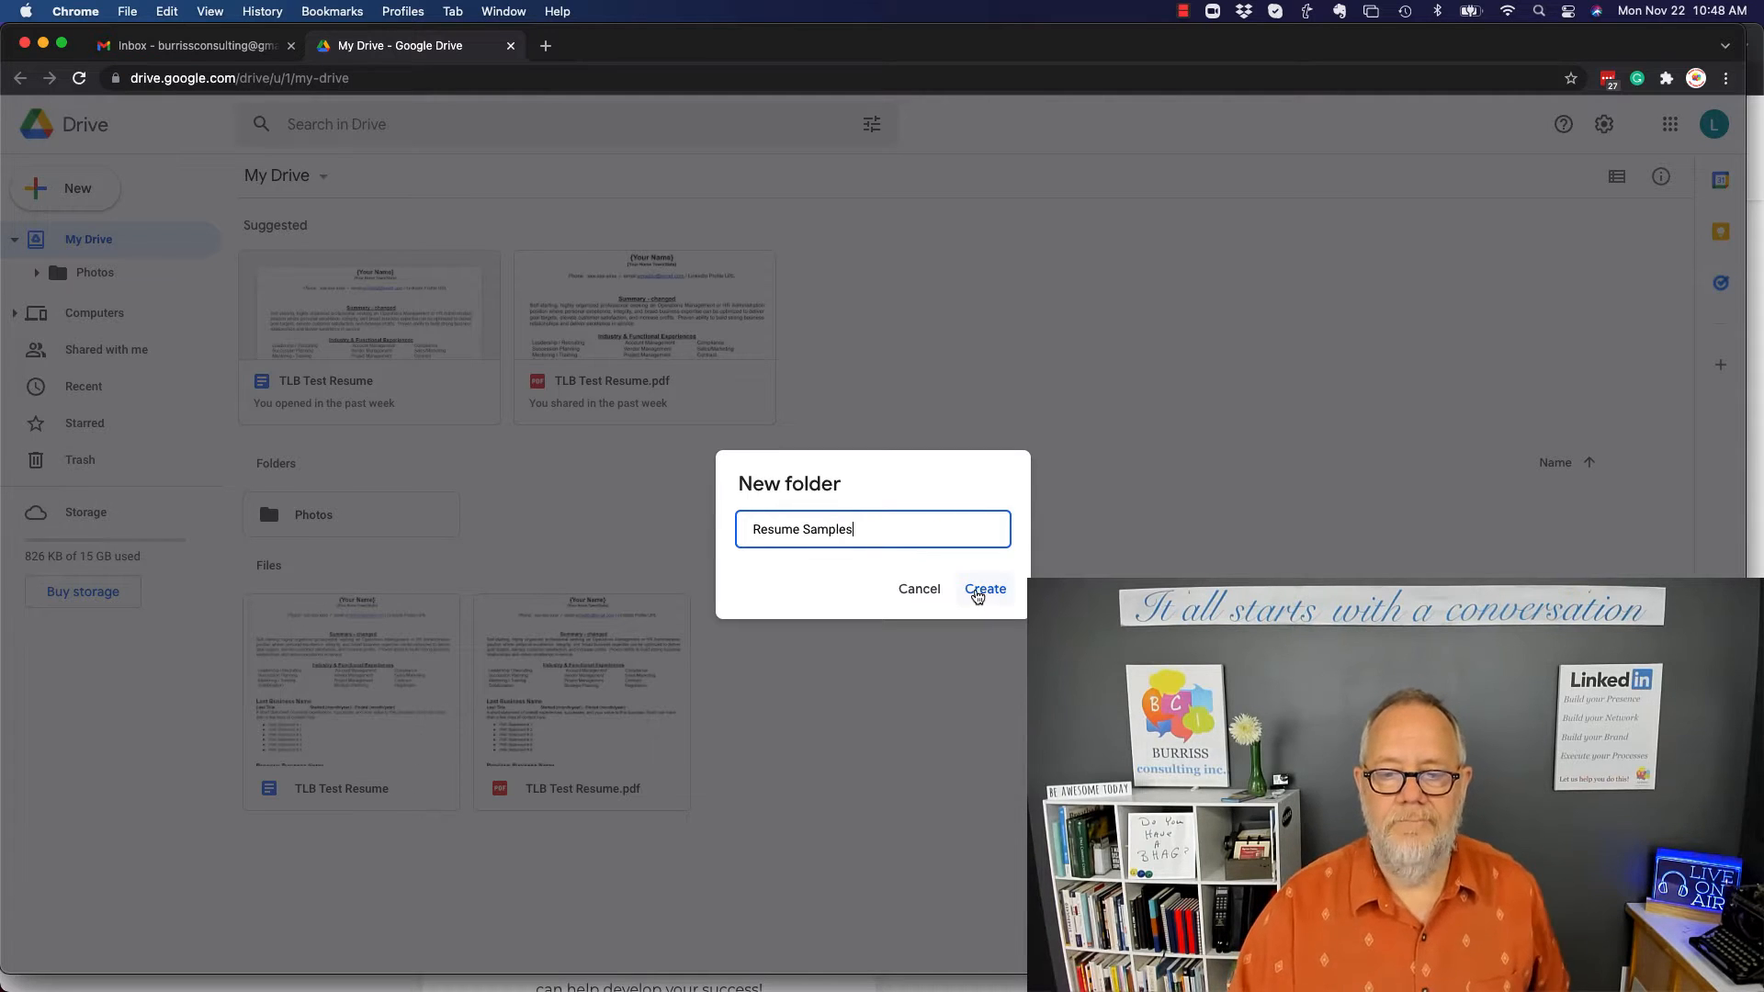
{"action": "left_click", "coordinate": [982, 588]}
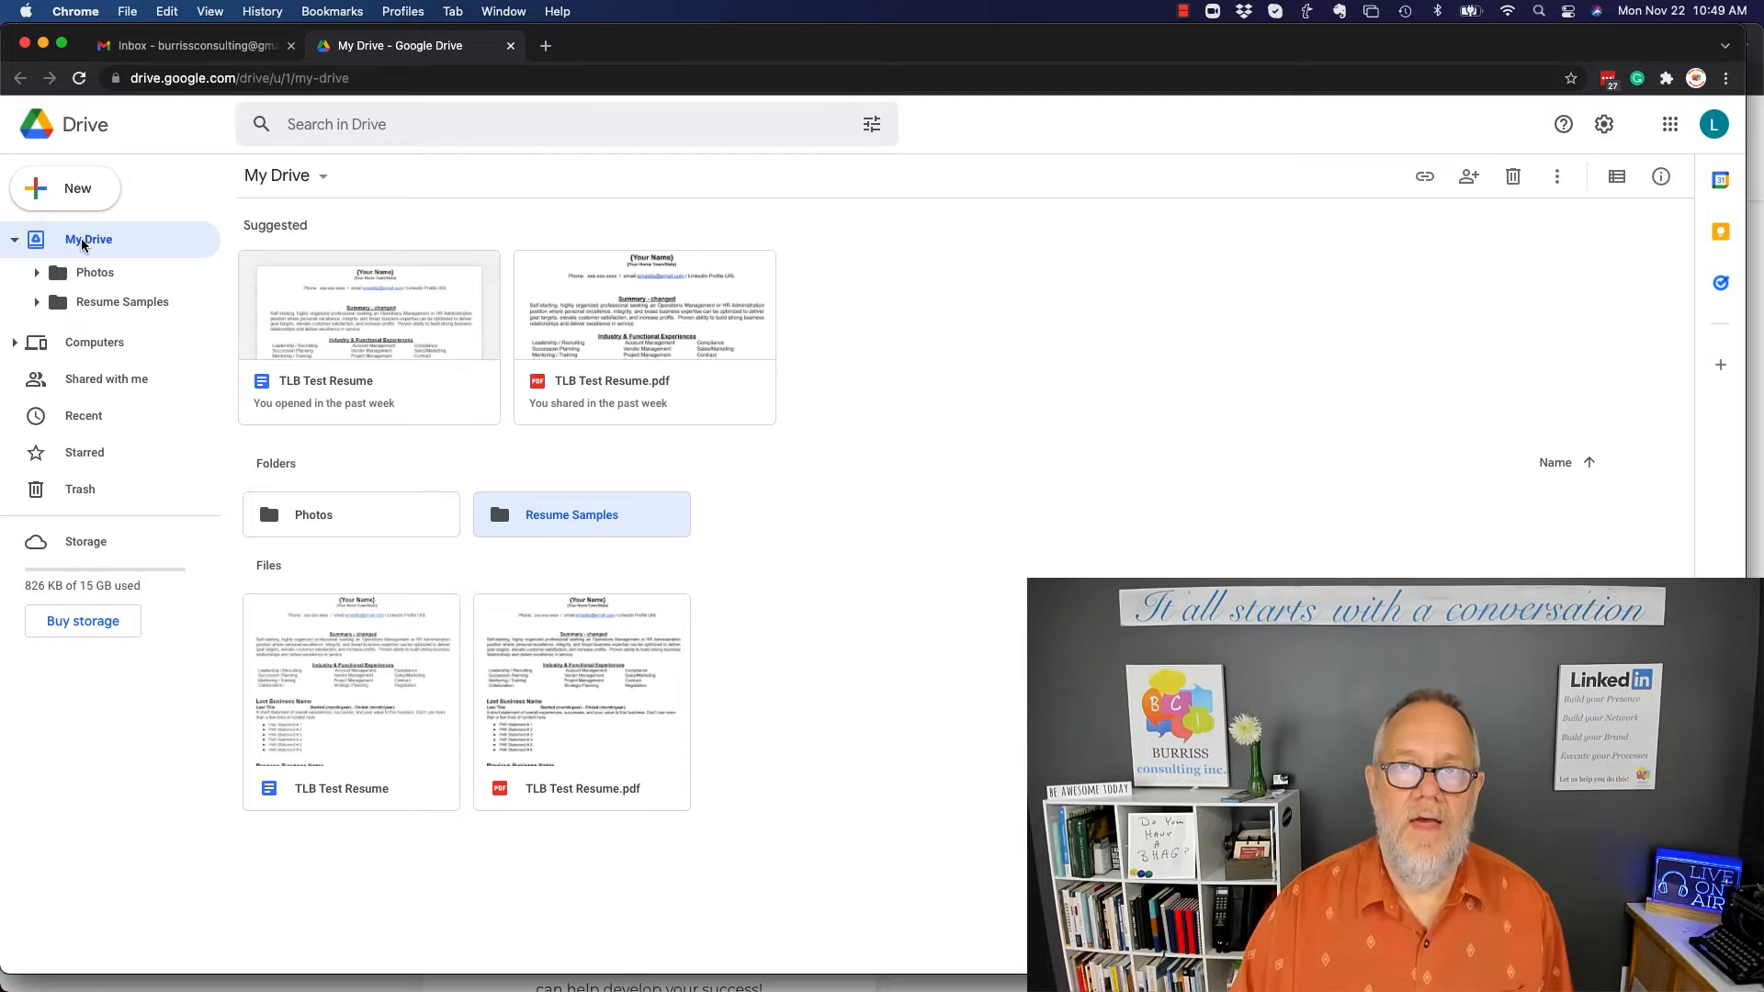
{"action": "mouse_move", "coordinate": [94, 272]}
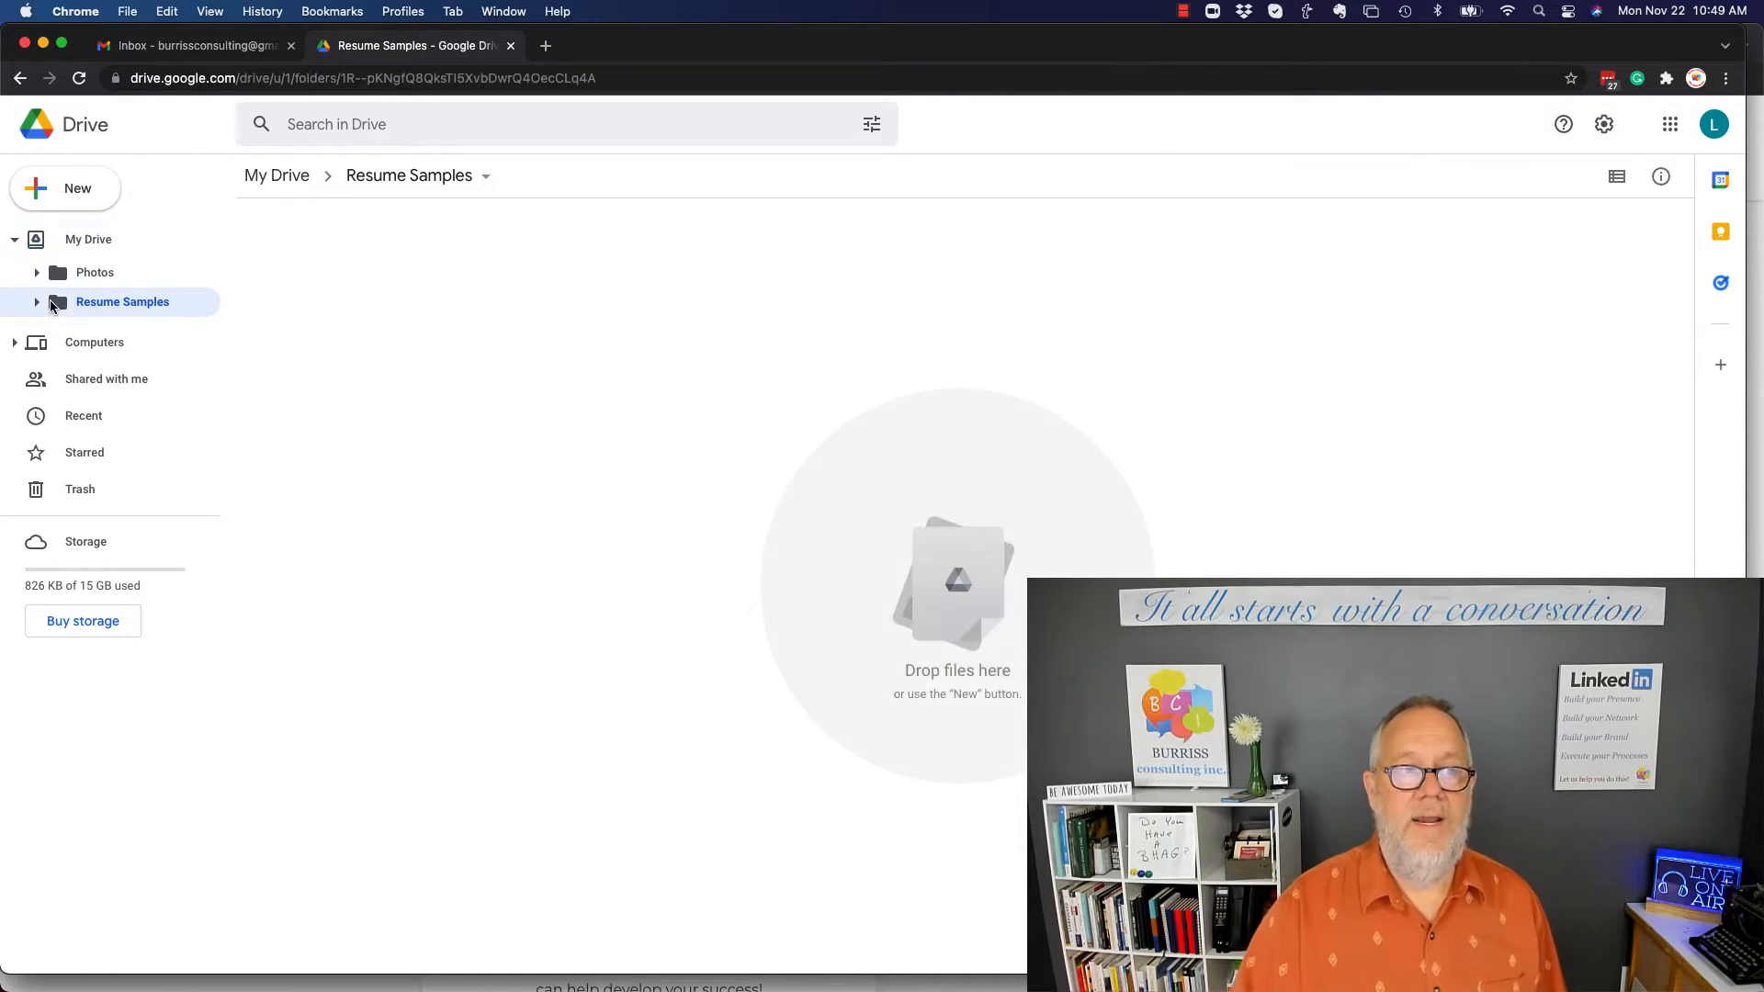
Create a Test Resumes subfolder inside Resume Samples.
{"action": "left_click", "coordinate": [64, 188]}
{"action": "type", "text": "Test"}
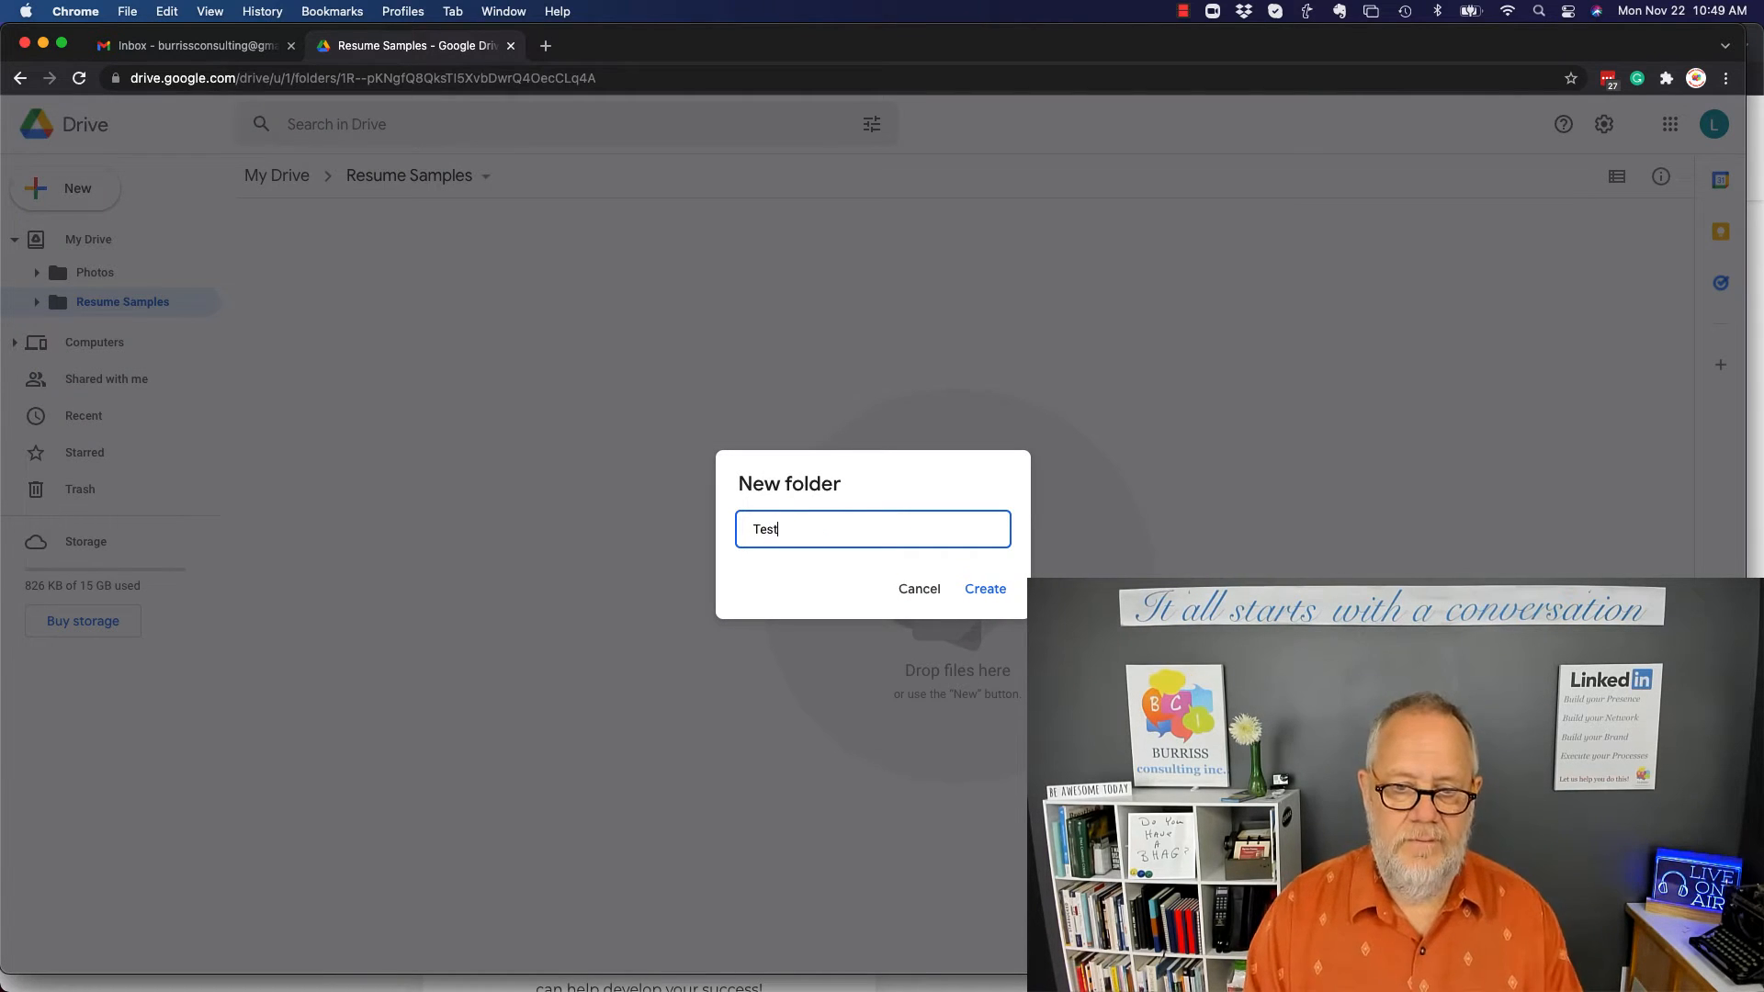
{"action": "type", "text": "Resum"}
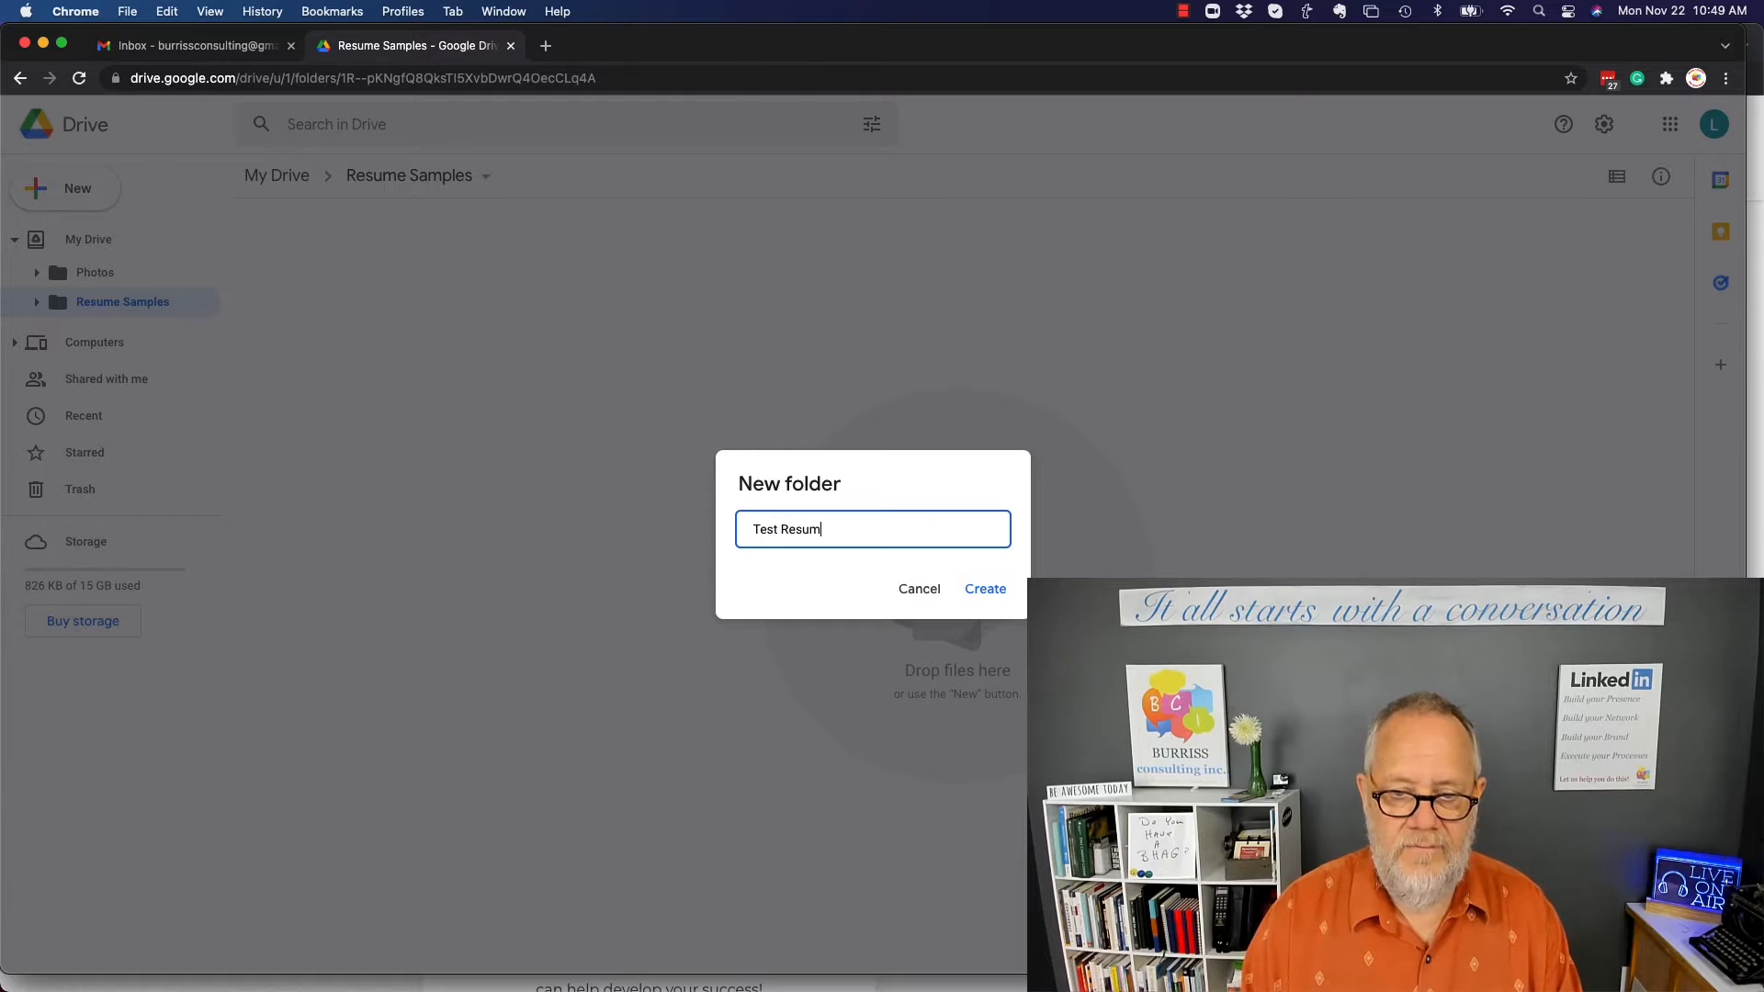
{"action": "left_click", "coordinate": [983, 588]}
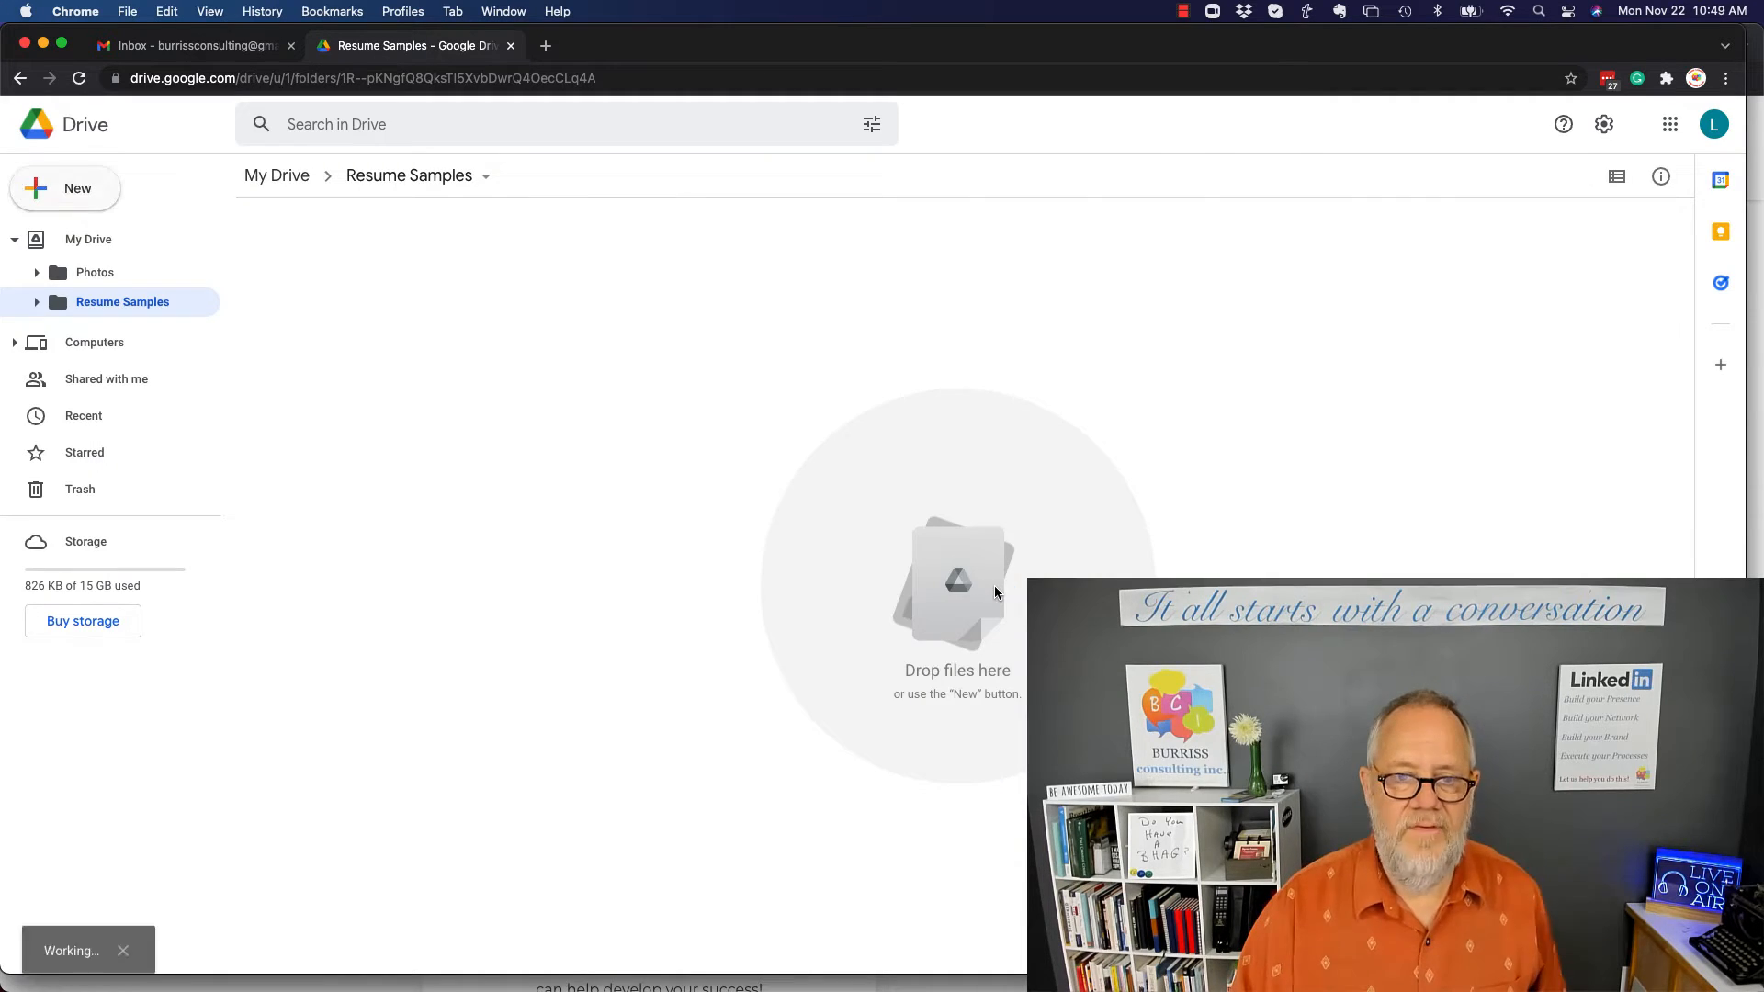
Expand Resume Samples in the sidebar, then switch to the empty Photos folder.
{"action": "left_click", "coordinate": [121, 302]}
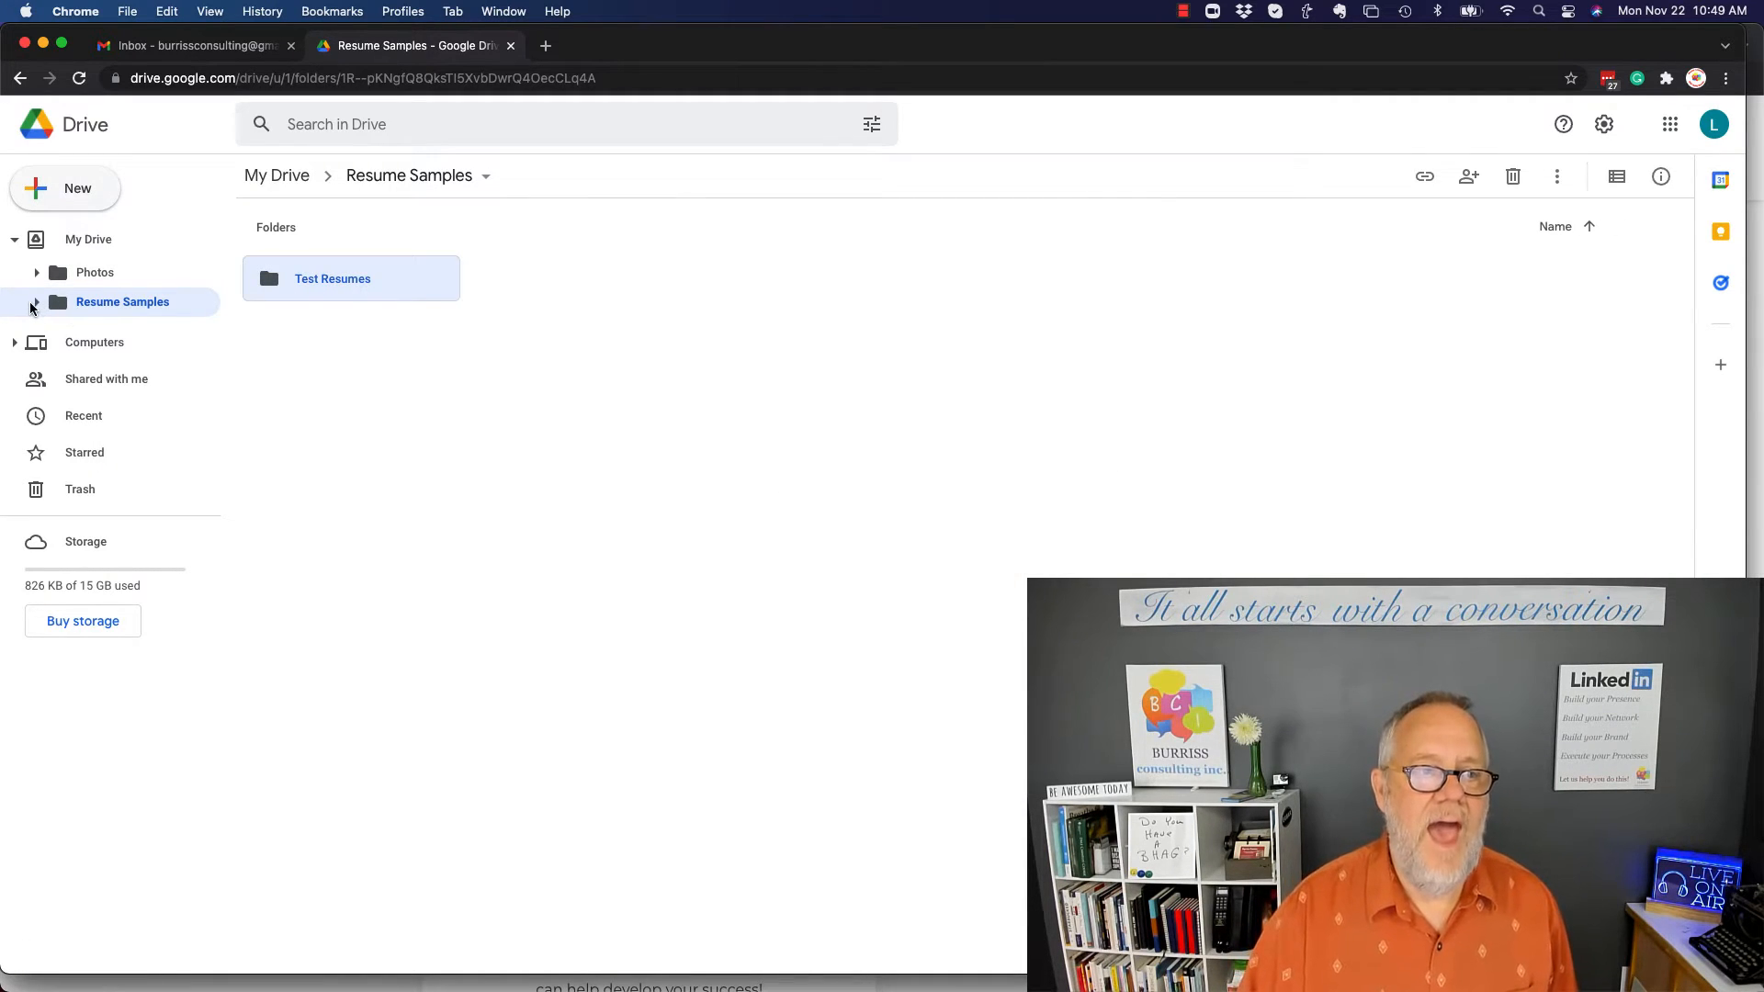
{"action": "left_click", "coordinate": [35, 301]}
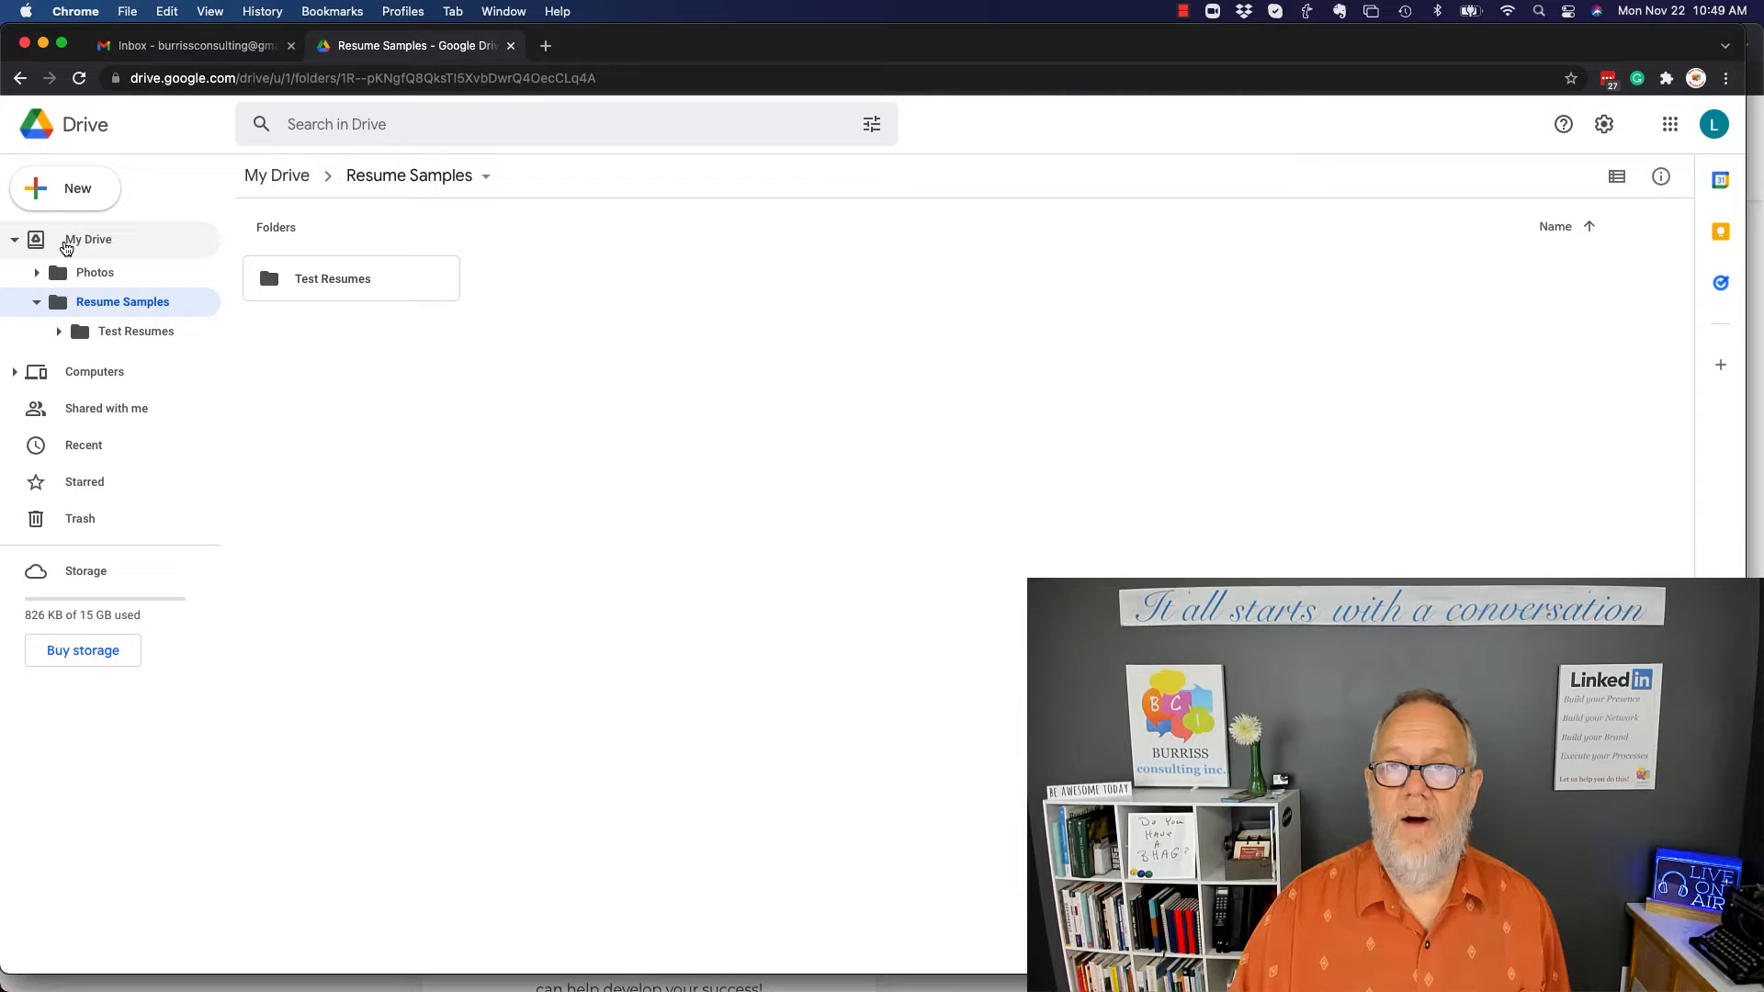
{"action": "left_click", "coordinate": [94, 272]}
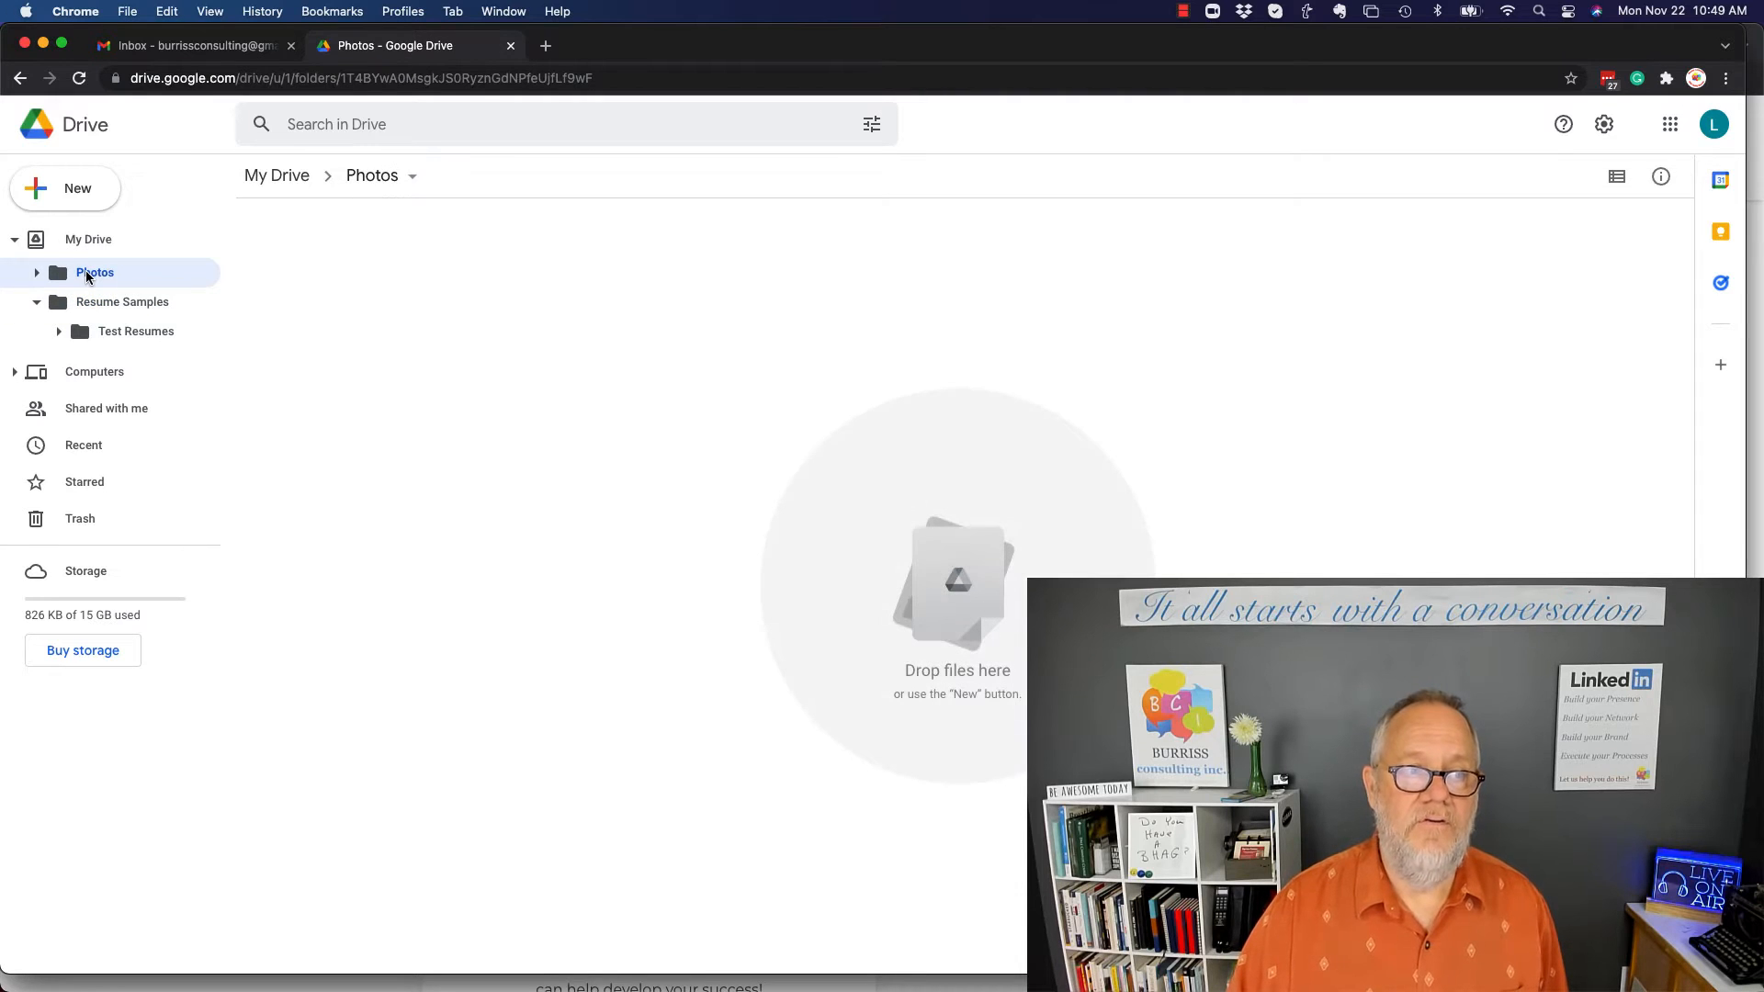
Return to My Drive and drag TLB Test Resume.pdf into the Test Resumes folder.
{"action": "left_click", "coordinate": [88, 239]}
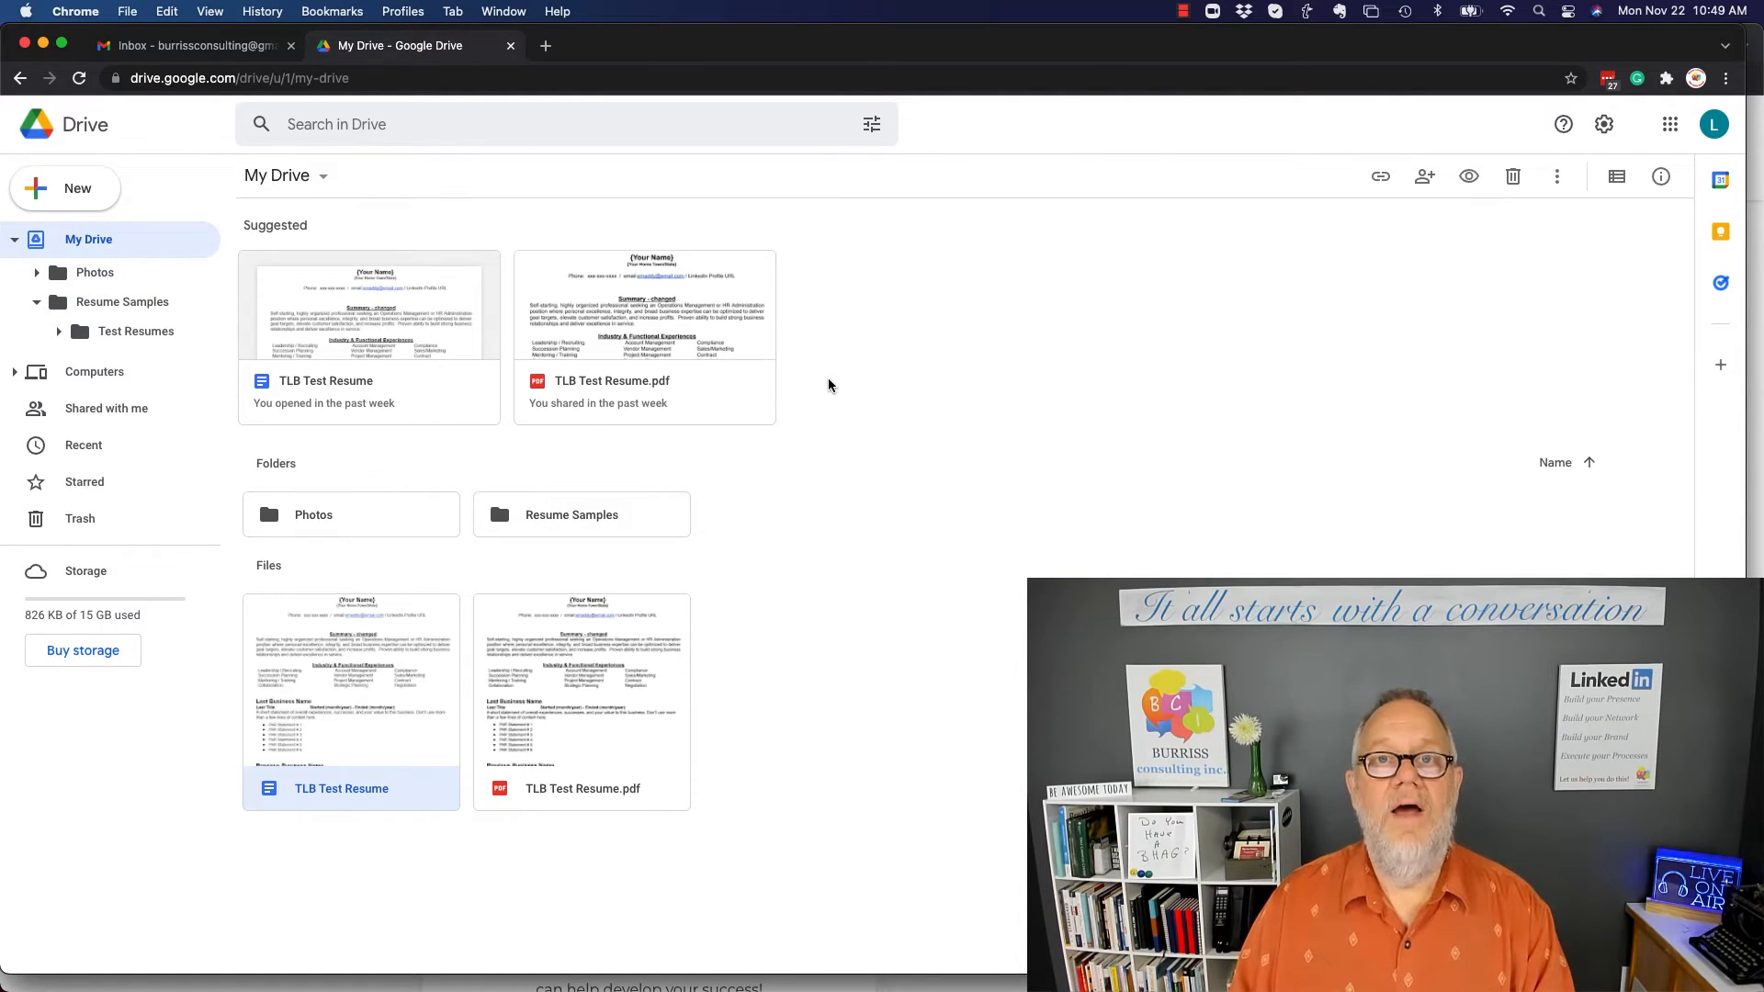
{"action": "mouse_move", "coordinate": [411, 582]}
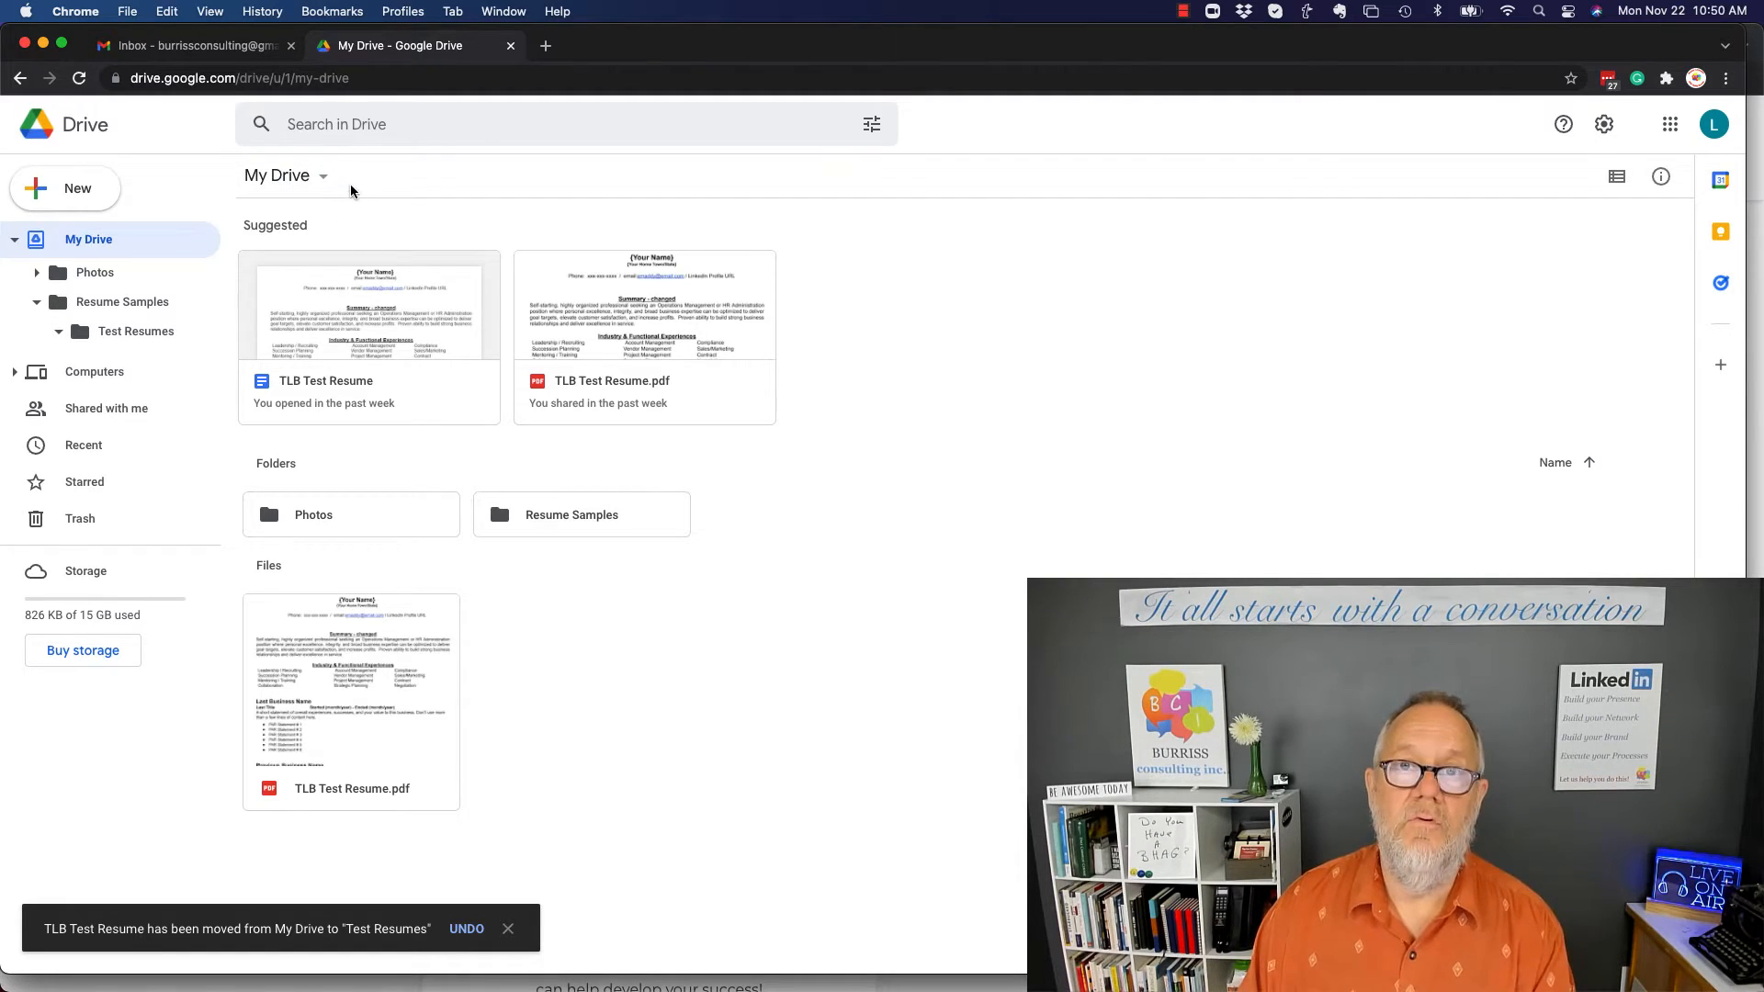
{"action": "left_click", "coordinate": [351, 697]}
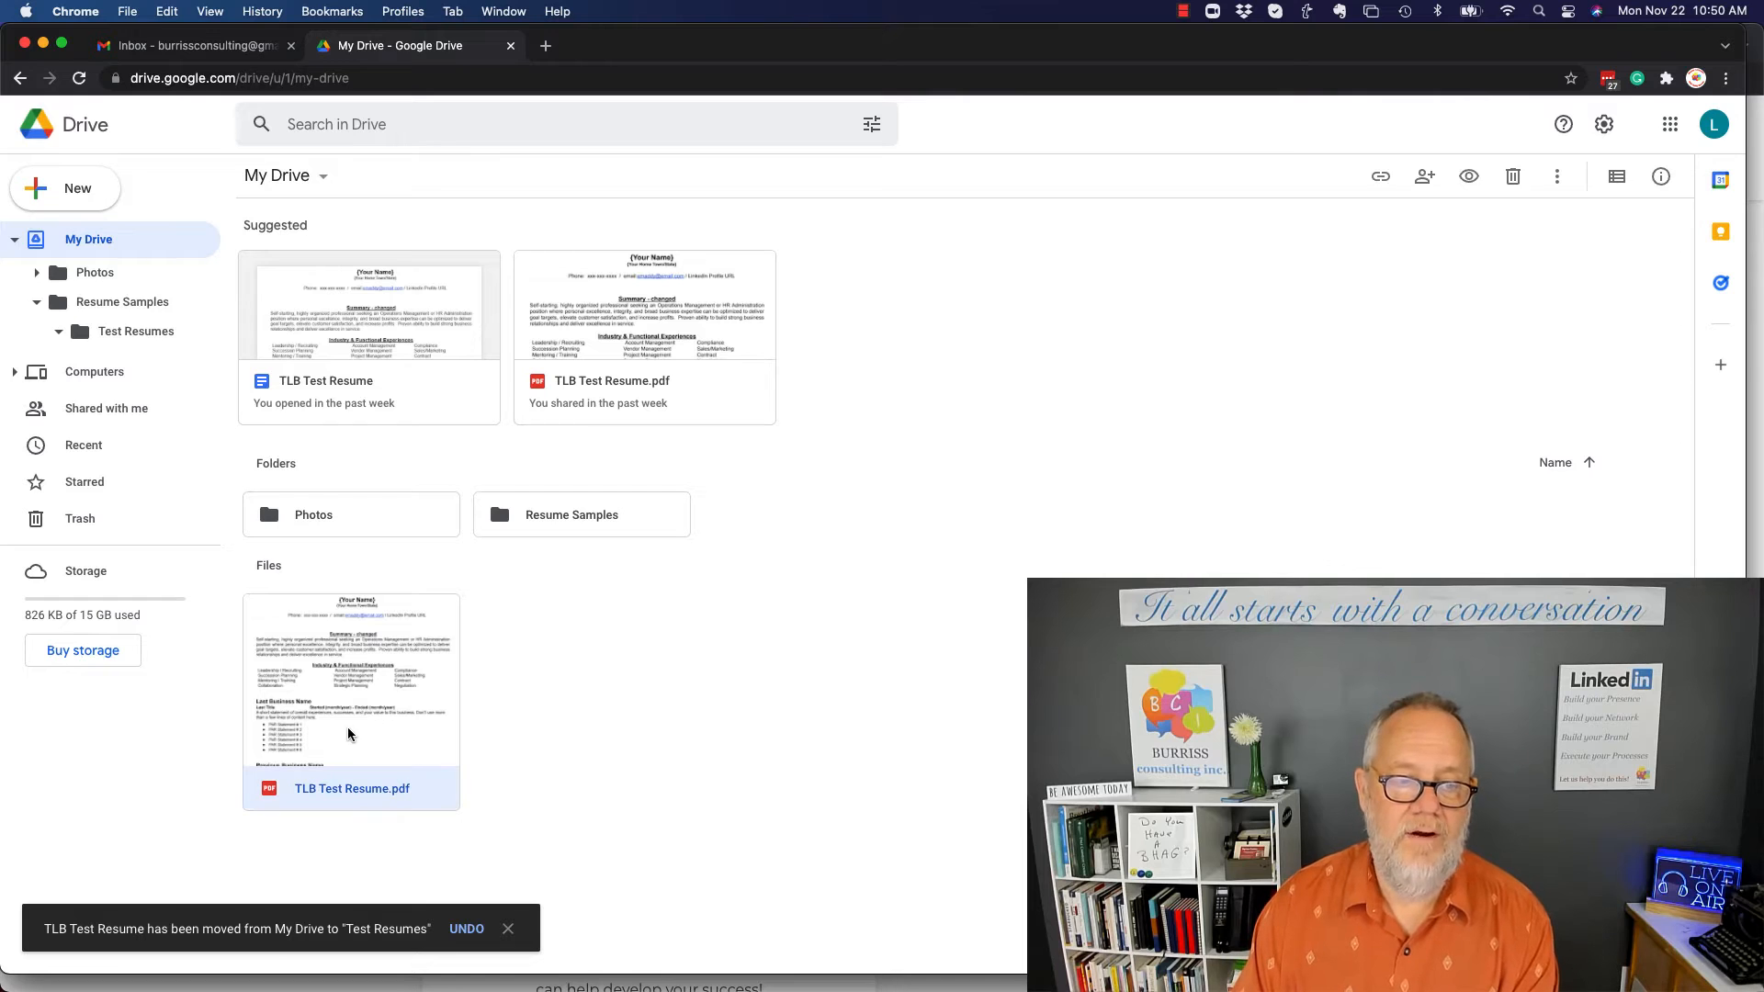
{"action": "left_click_drag", "start_coordinate": [351, 697], "coordinate": [146, 331]}
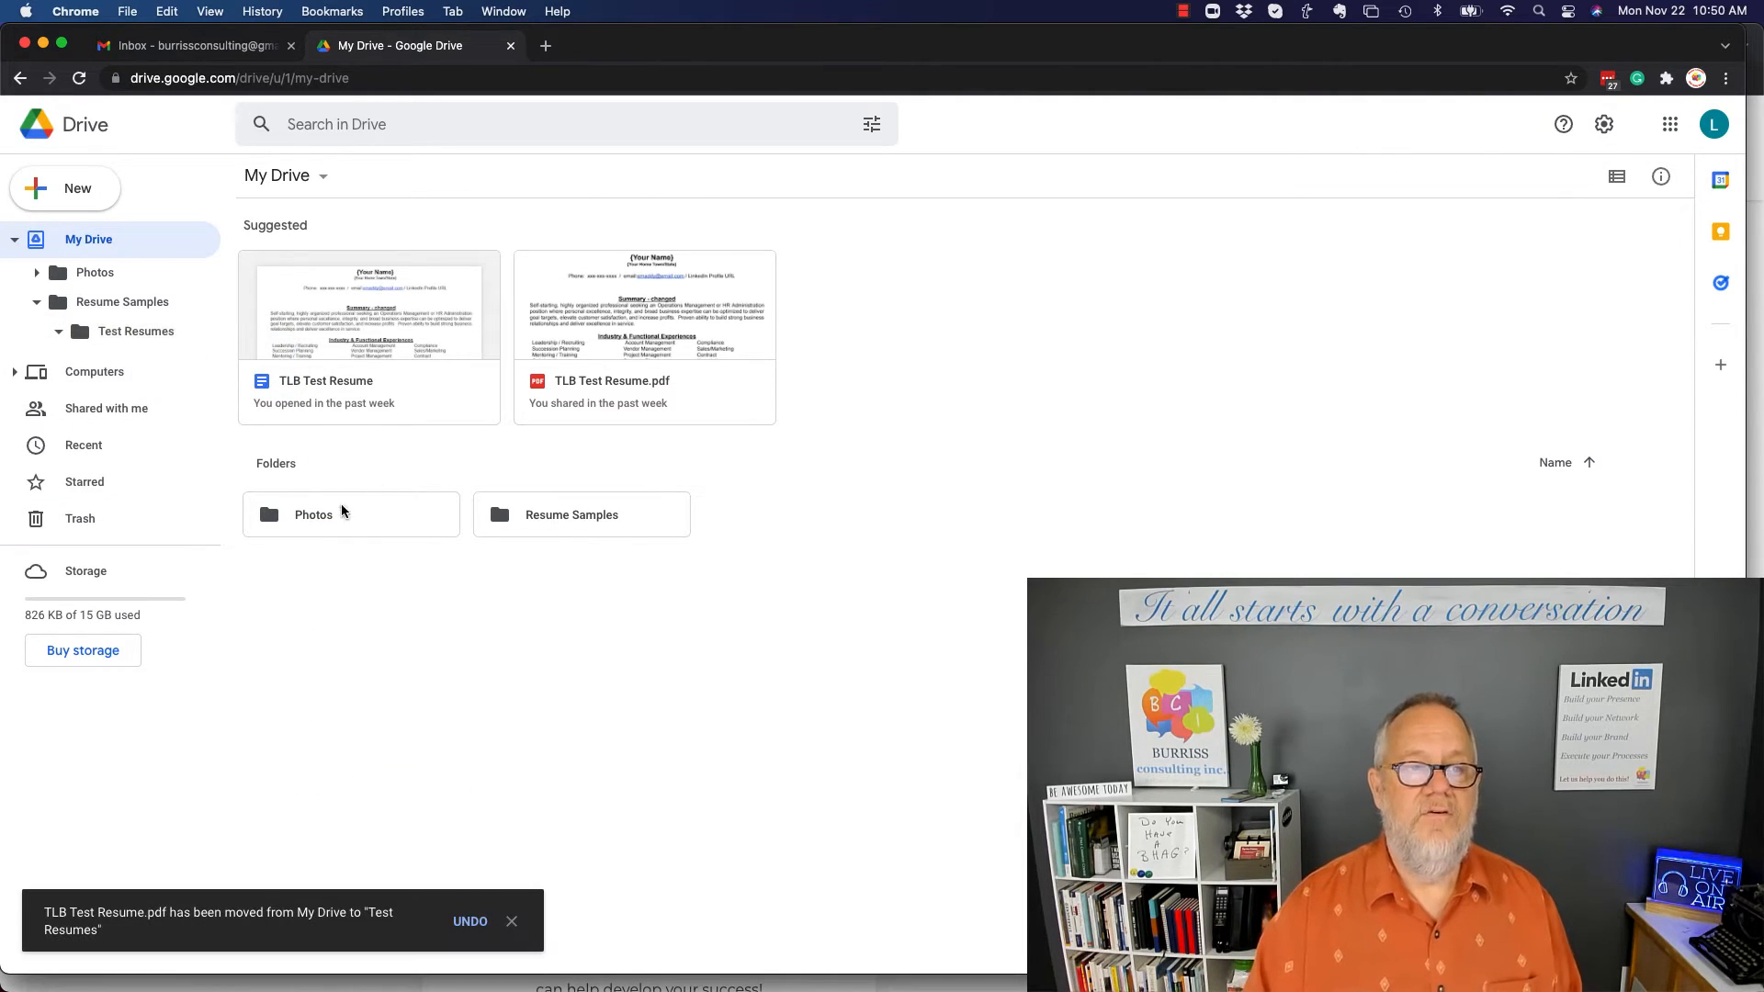
{"action": "mouse_move", "coordinate": [281, 225]}
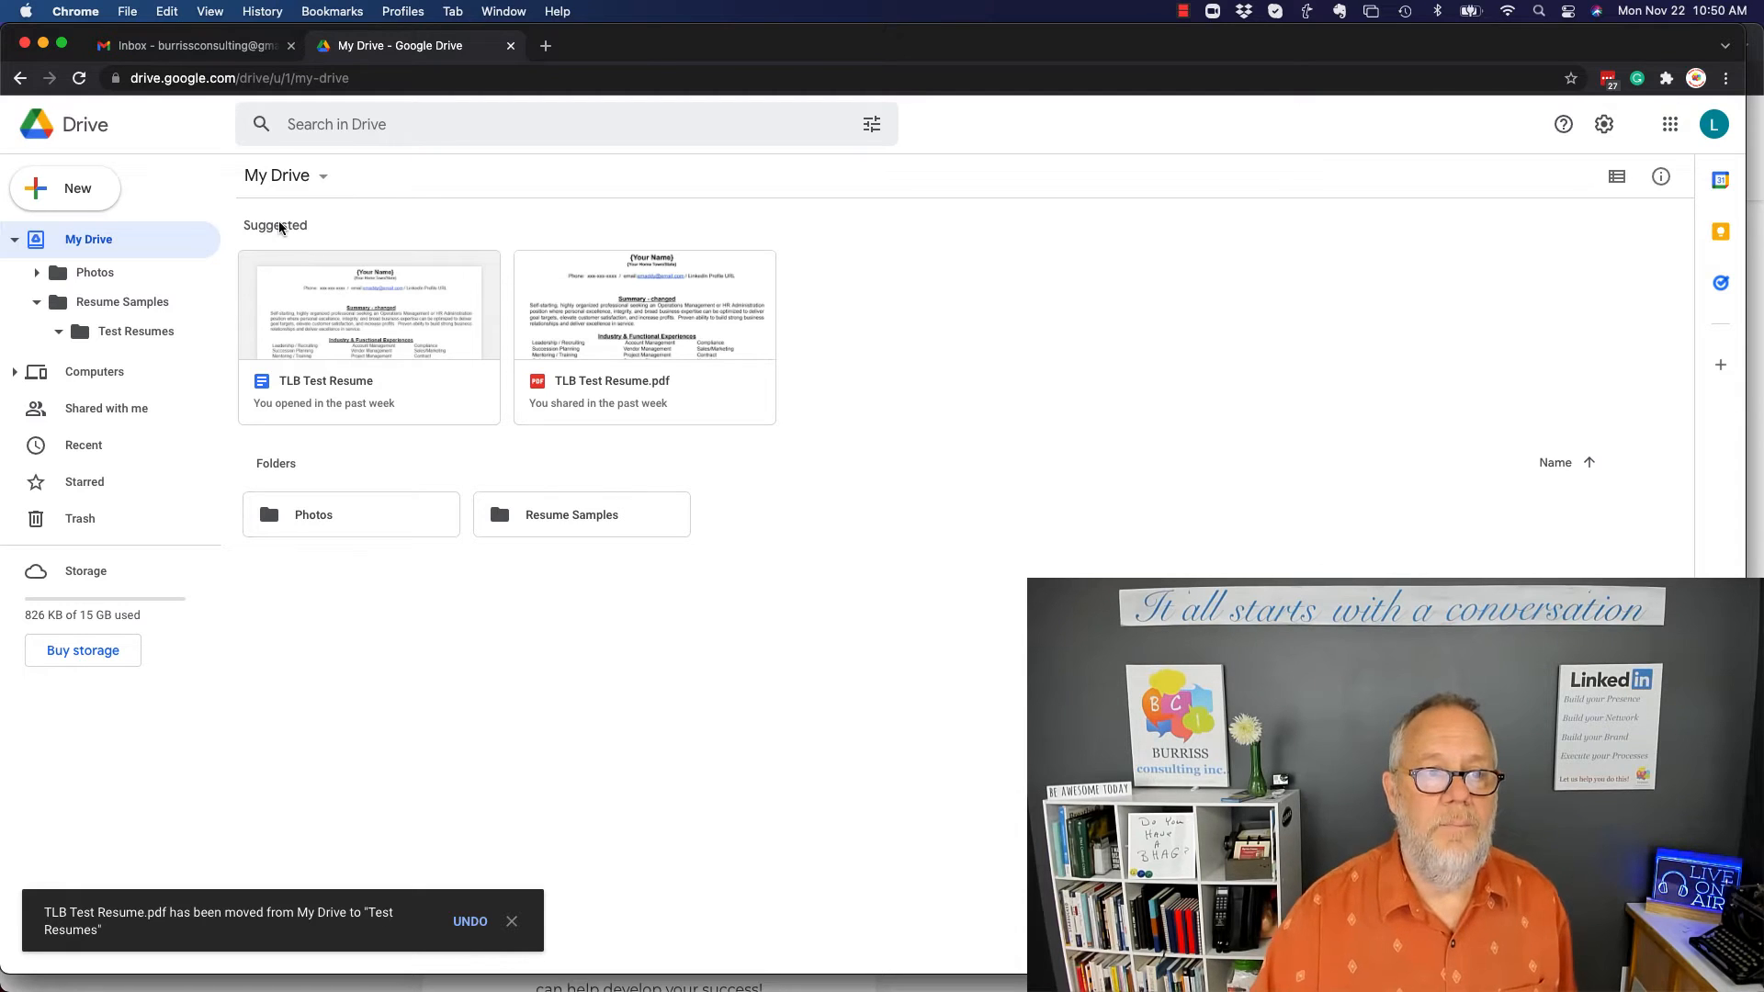
{"action": "mouse_move", "coordinate": [247, 553]}
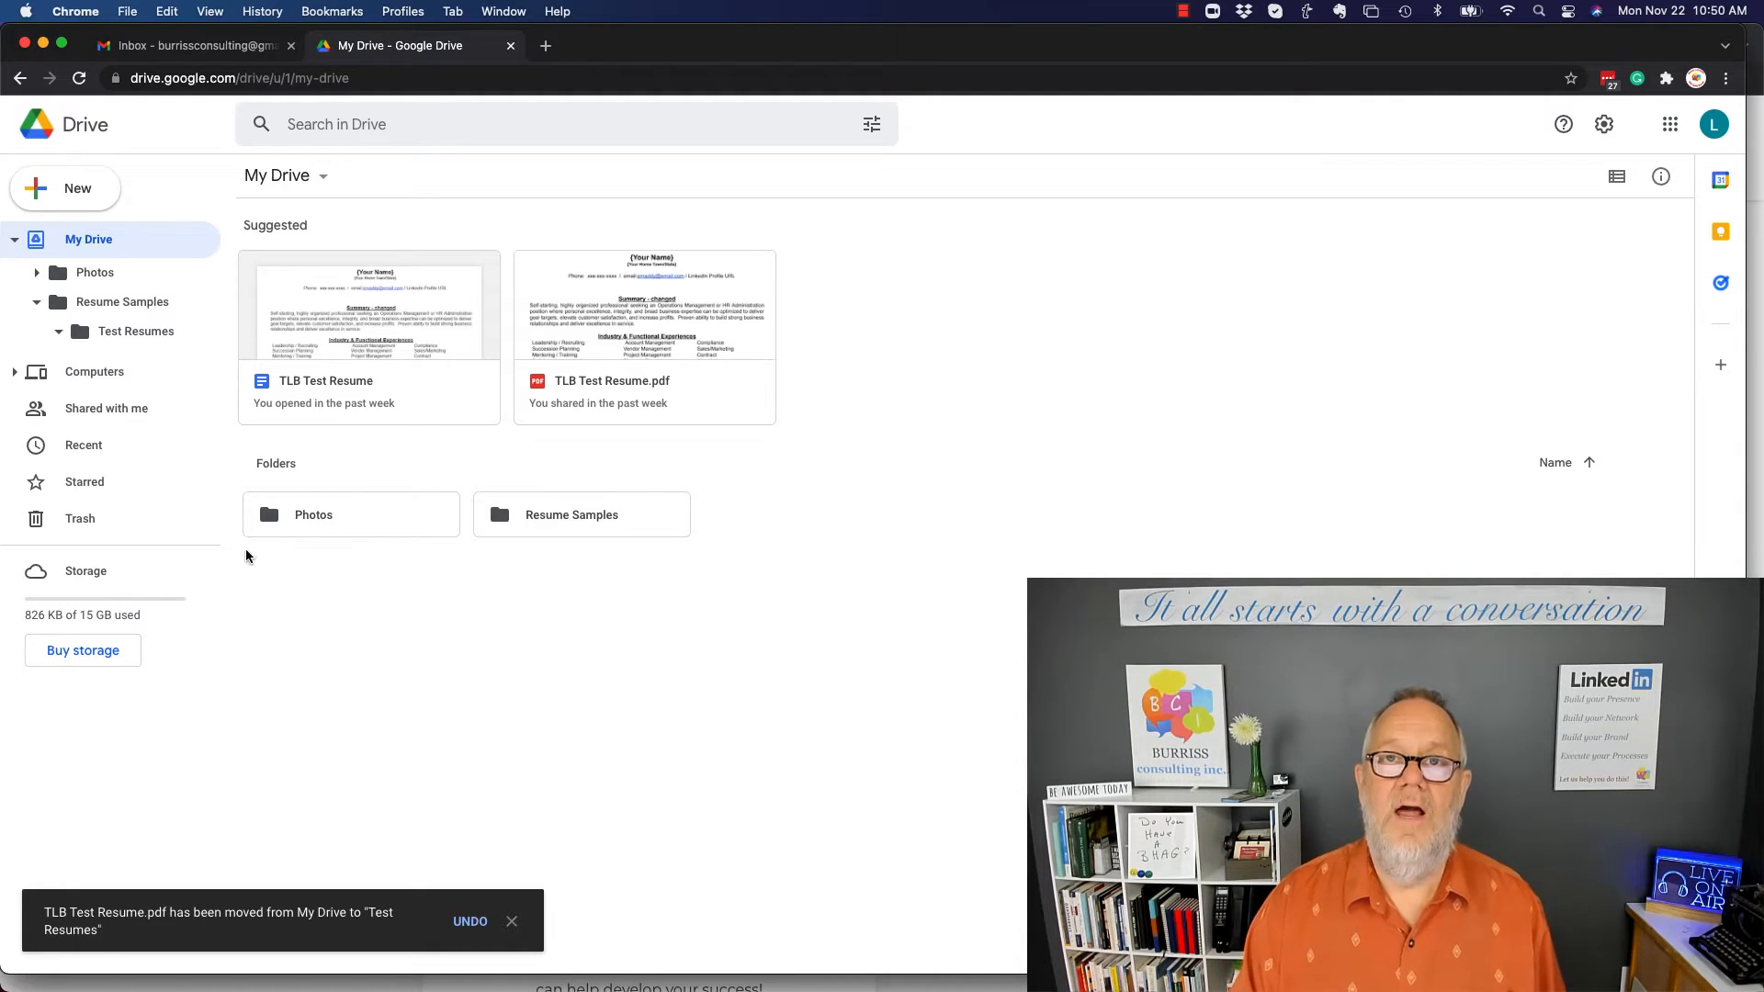
{"action": "mouse_move", "coordinate": [563, 701]}
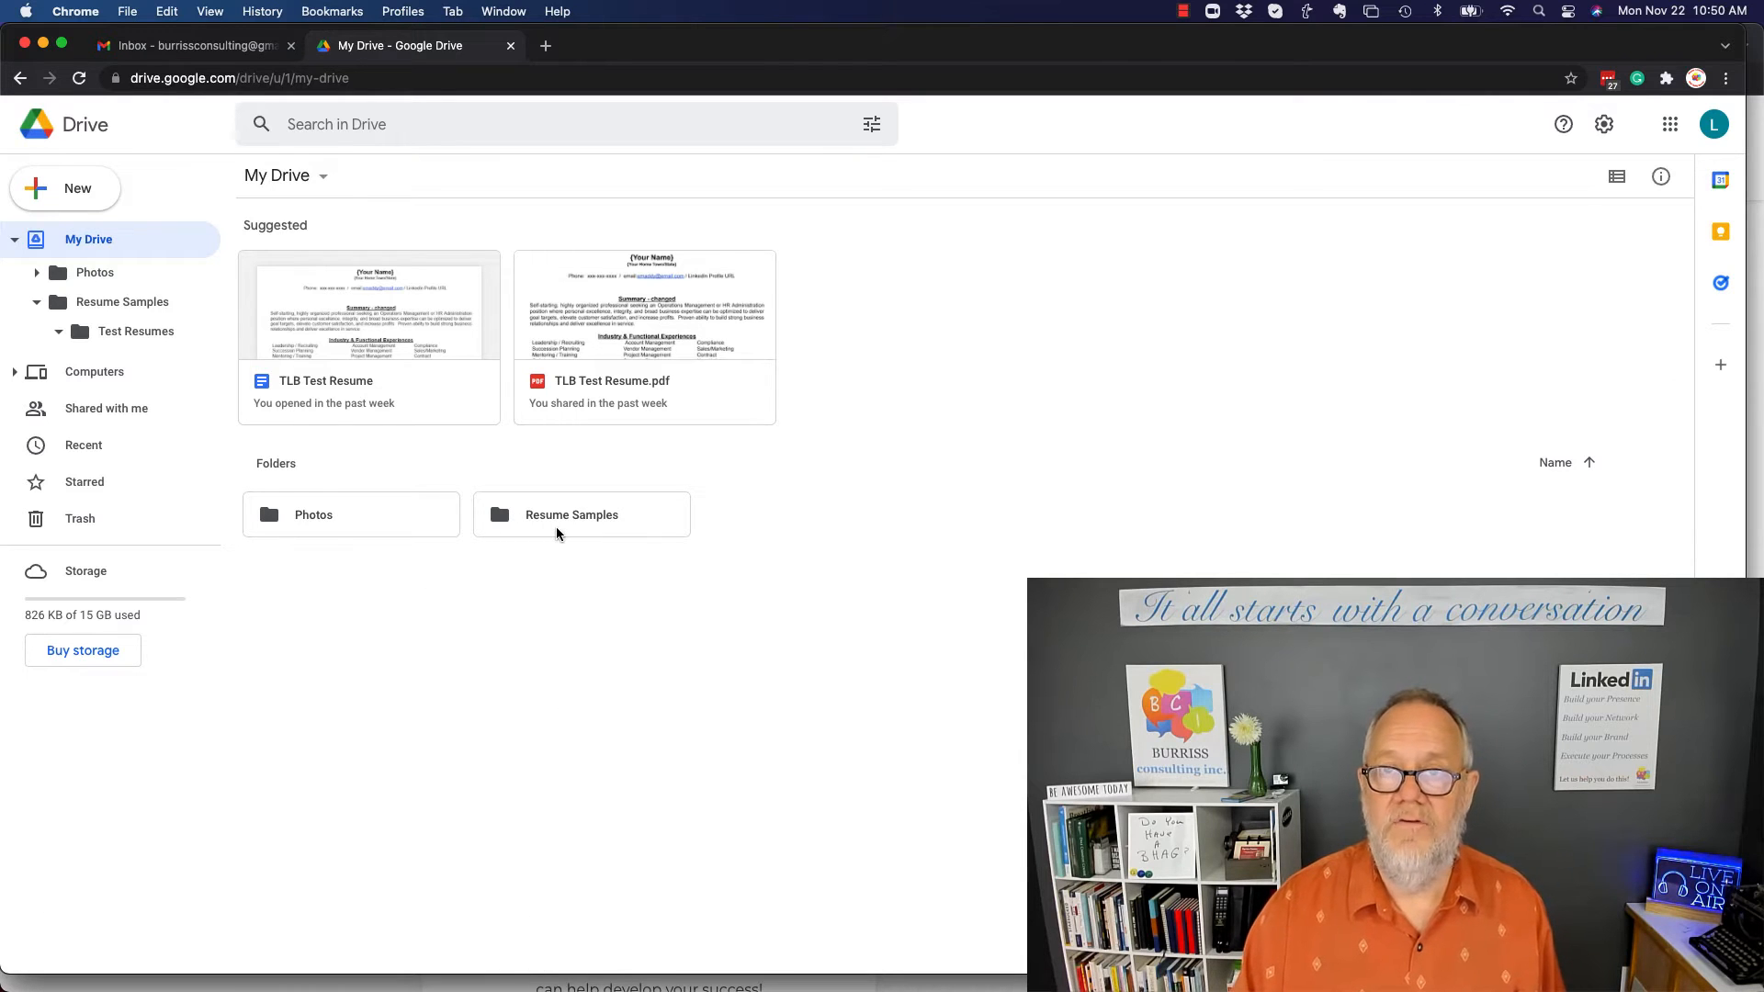
Check the moved files inside Resume Samples > Test Resumes, then visit Photos.
{"action": "left_click", "coordinate": [122, 301]}
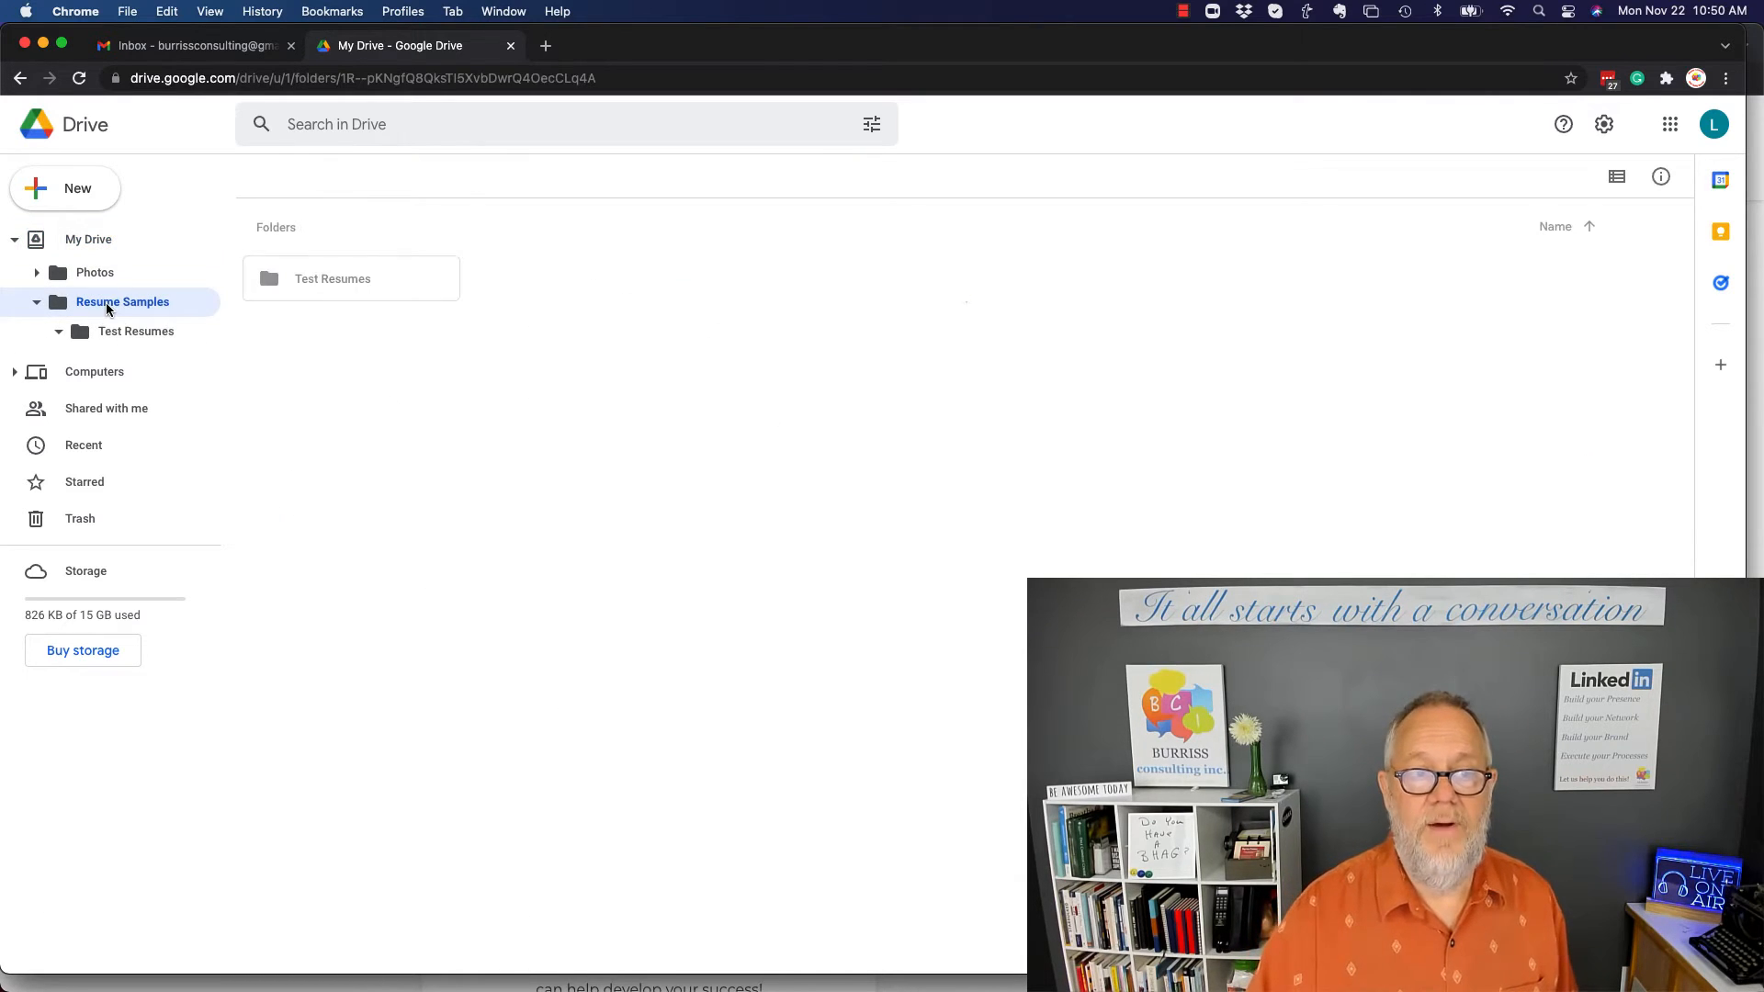
{"action": "left_click", "coordinate": [121, 301]}
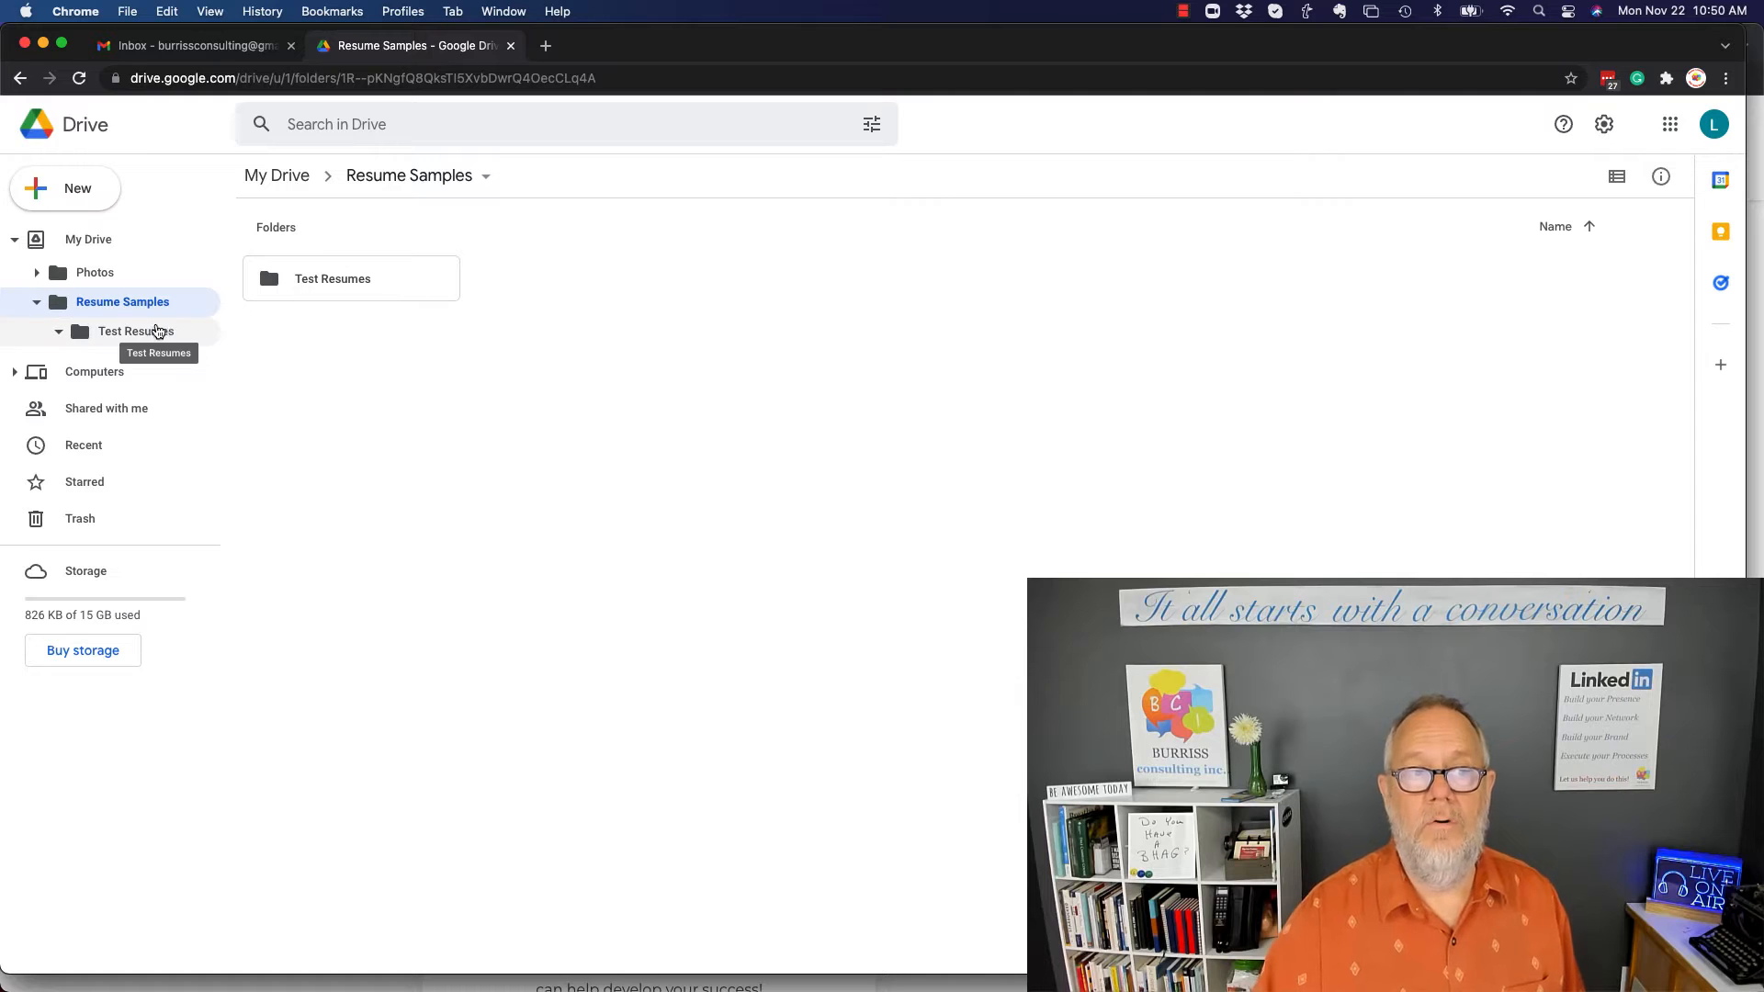
{"action": "left_click", "coordinate": [136, 331]}
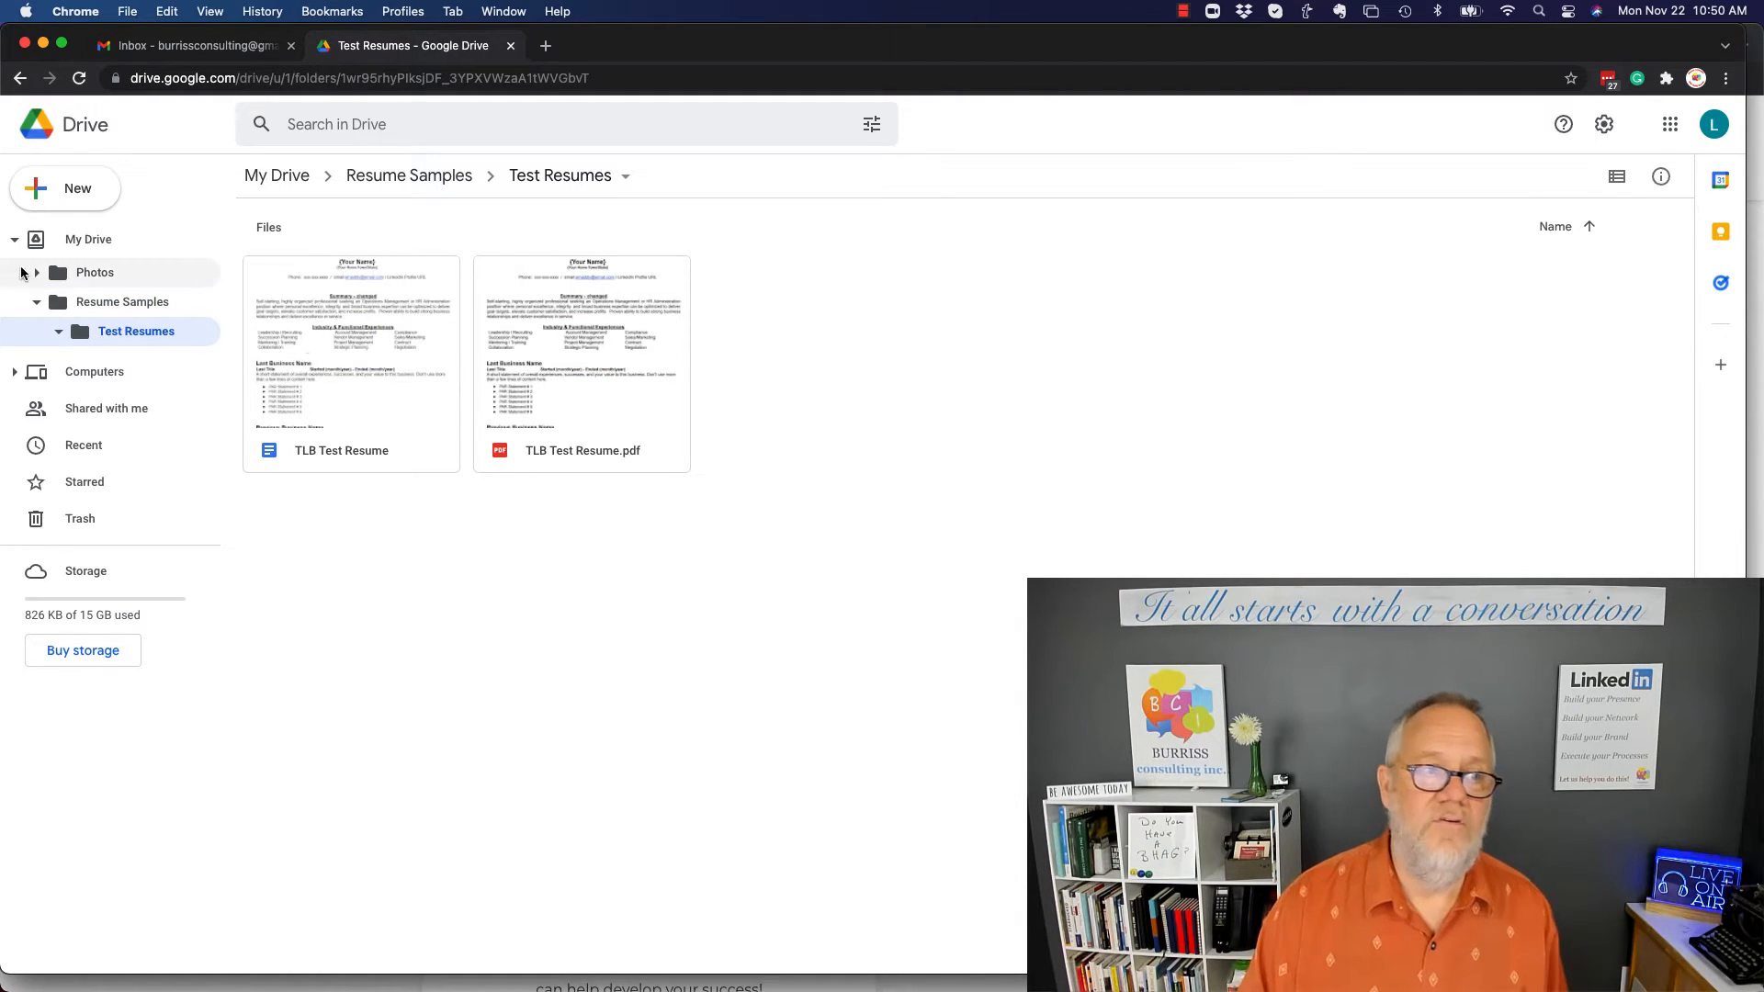
{"action": "left_click", "coordinate": [95, 271]}
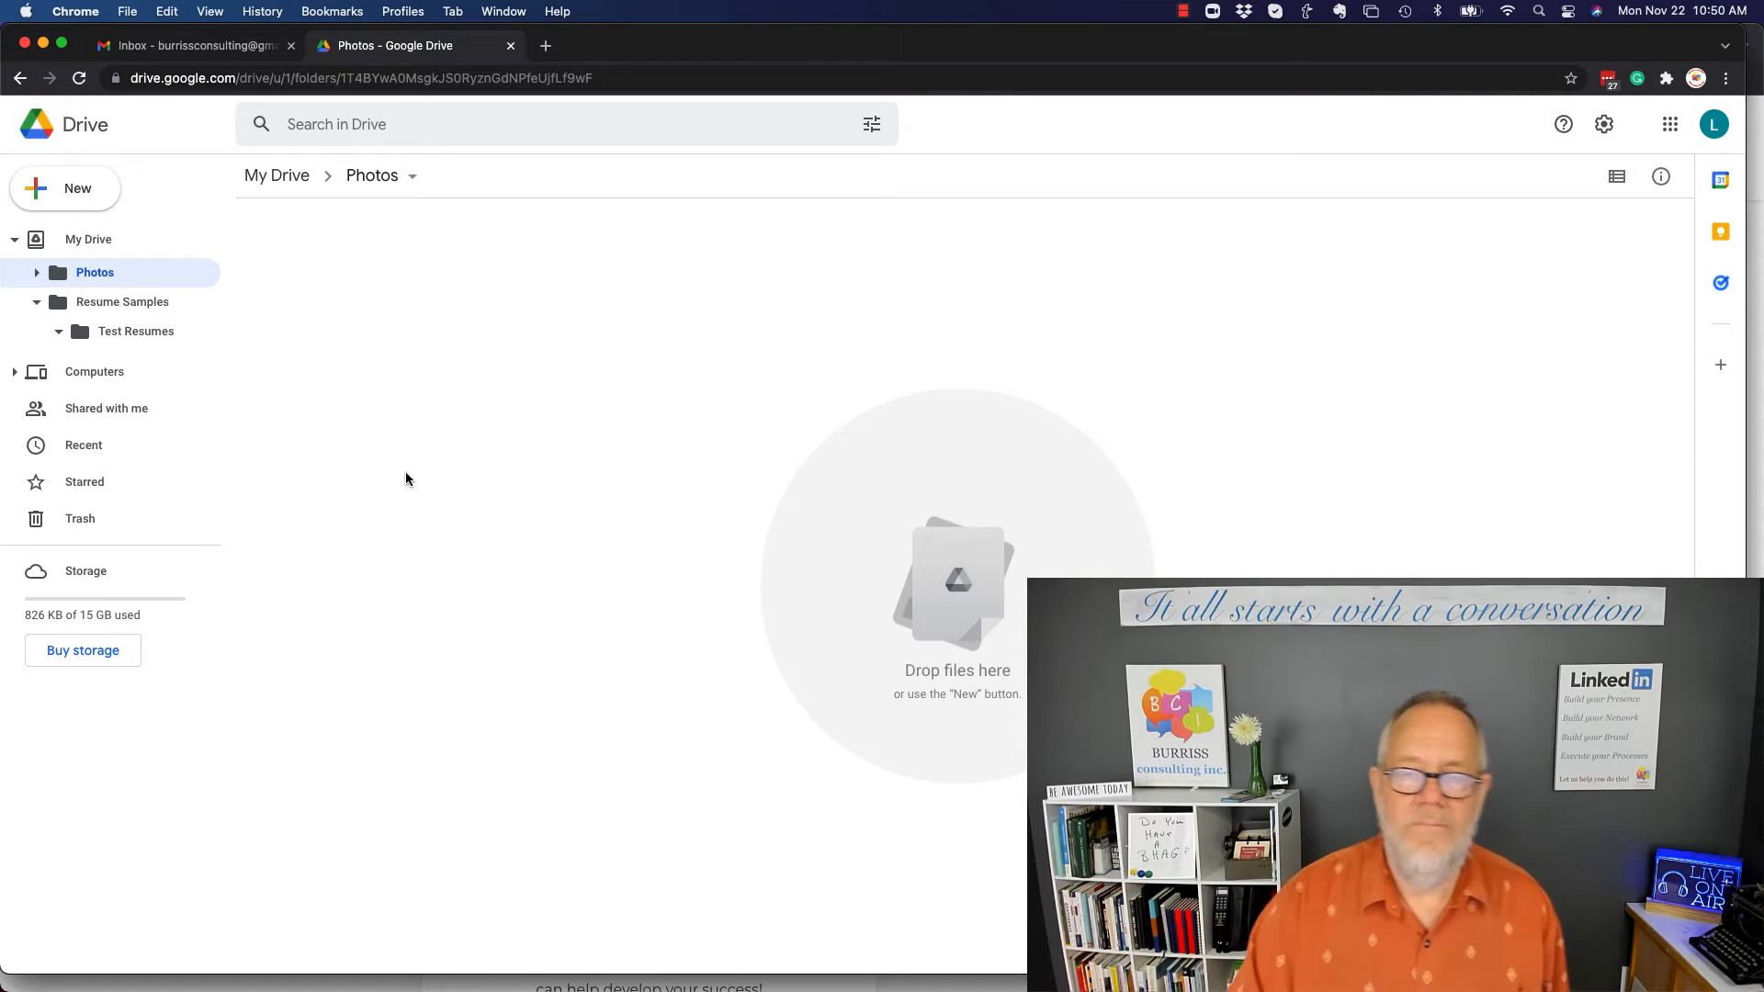
{"action": "mouse_move", "coordinate": [362, 202]}
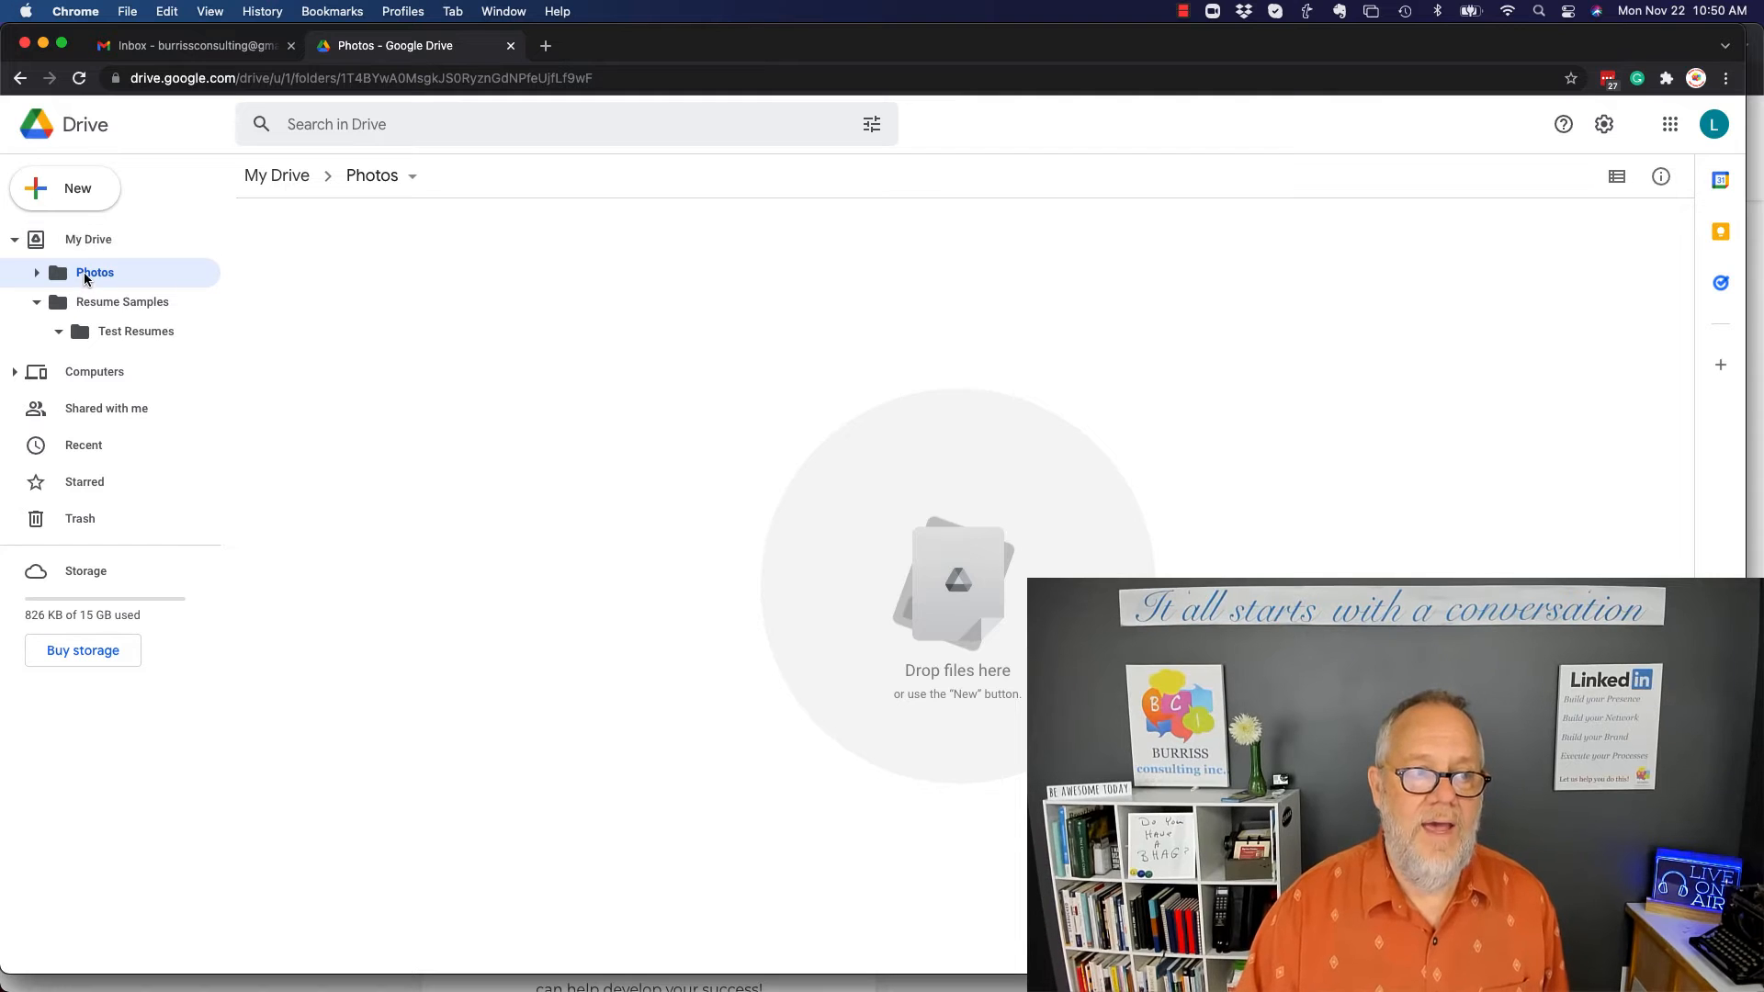
Reopen the empty Photos folder from My Drive and bring up the New menu.
{"action": "left_click", "coordinate": [88, 239]}
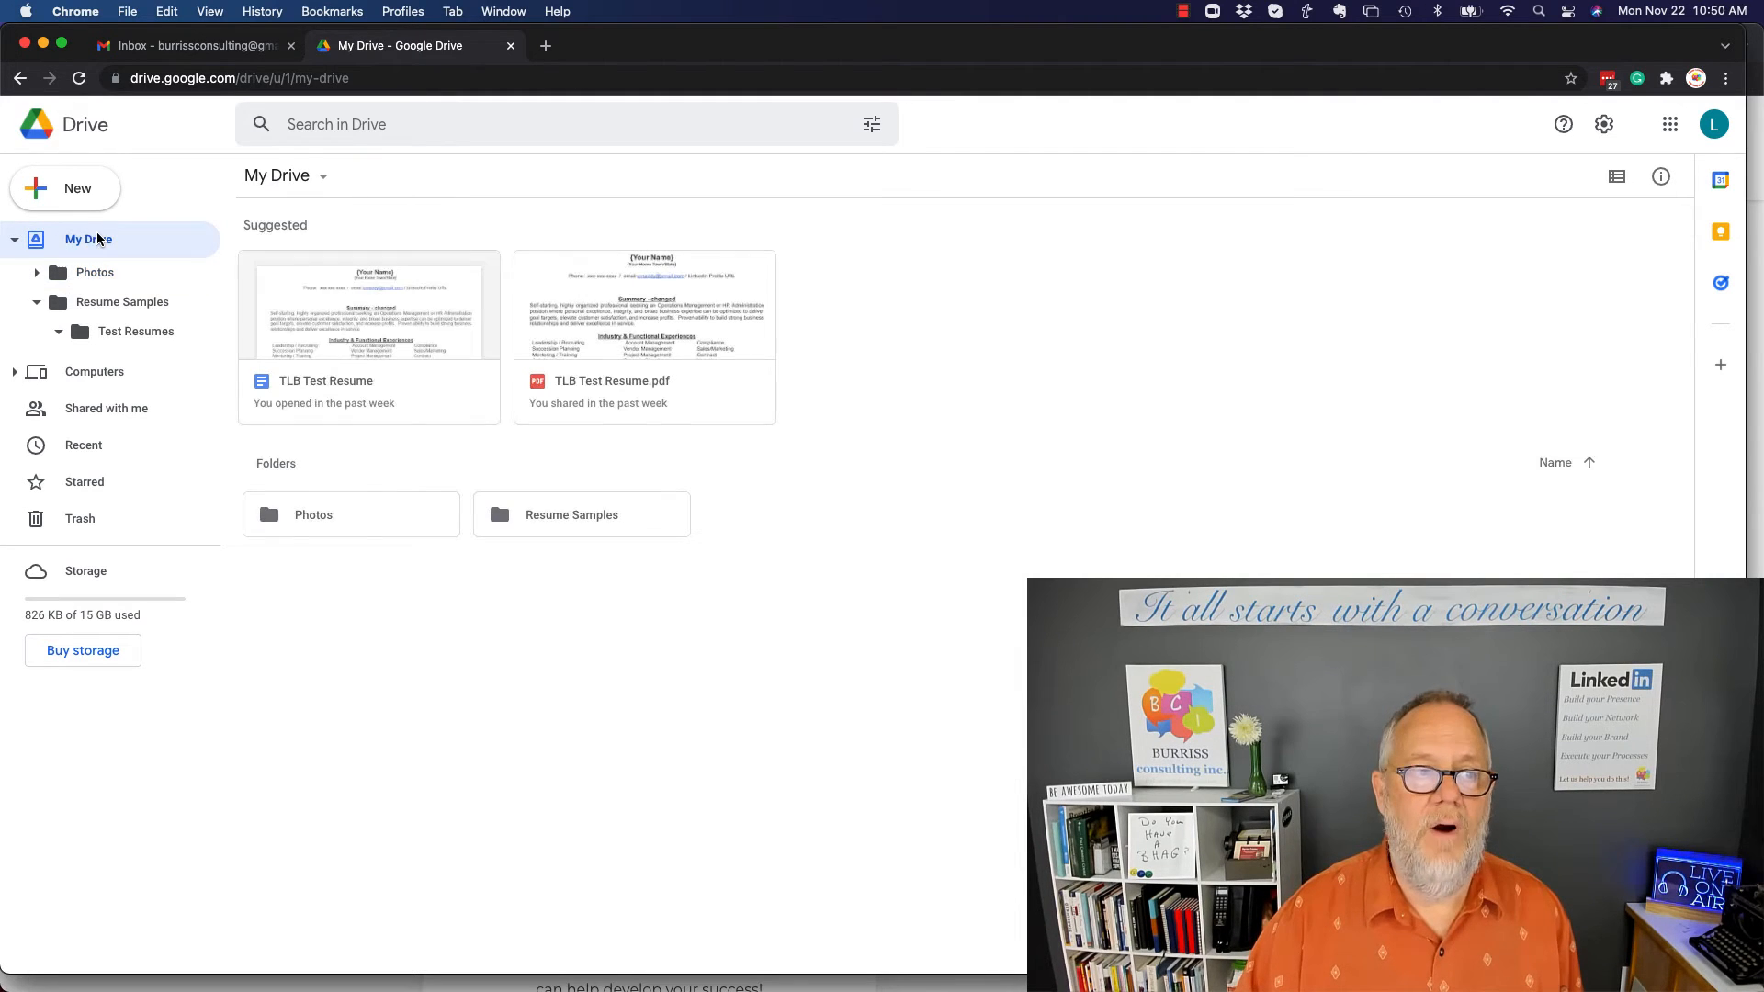
{"action": "left_click", "coordinate": [94, 272]}
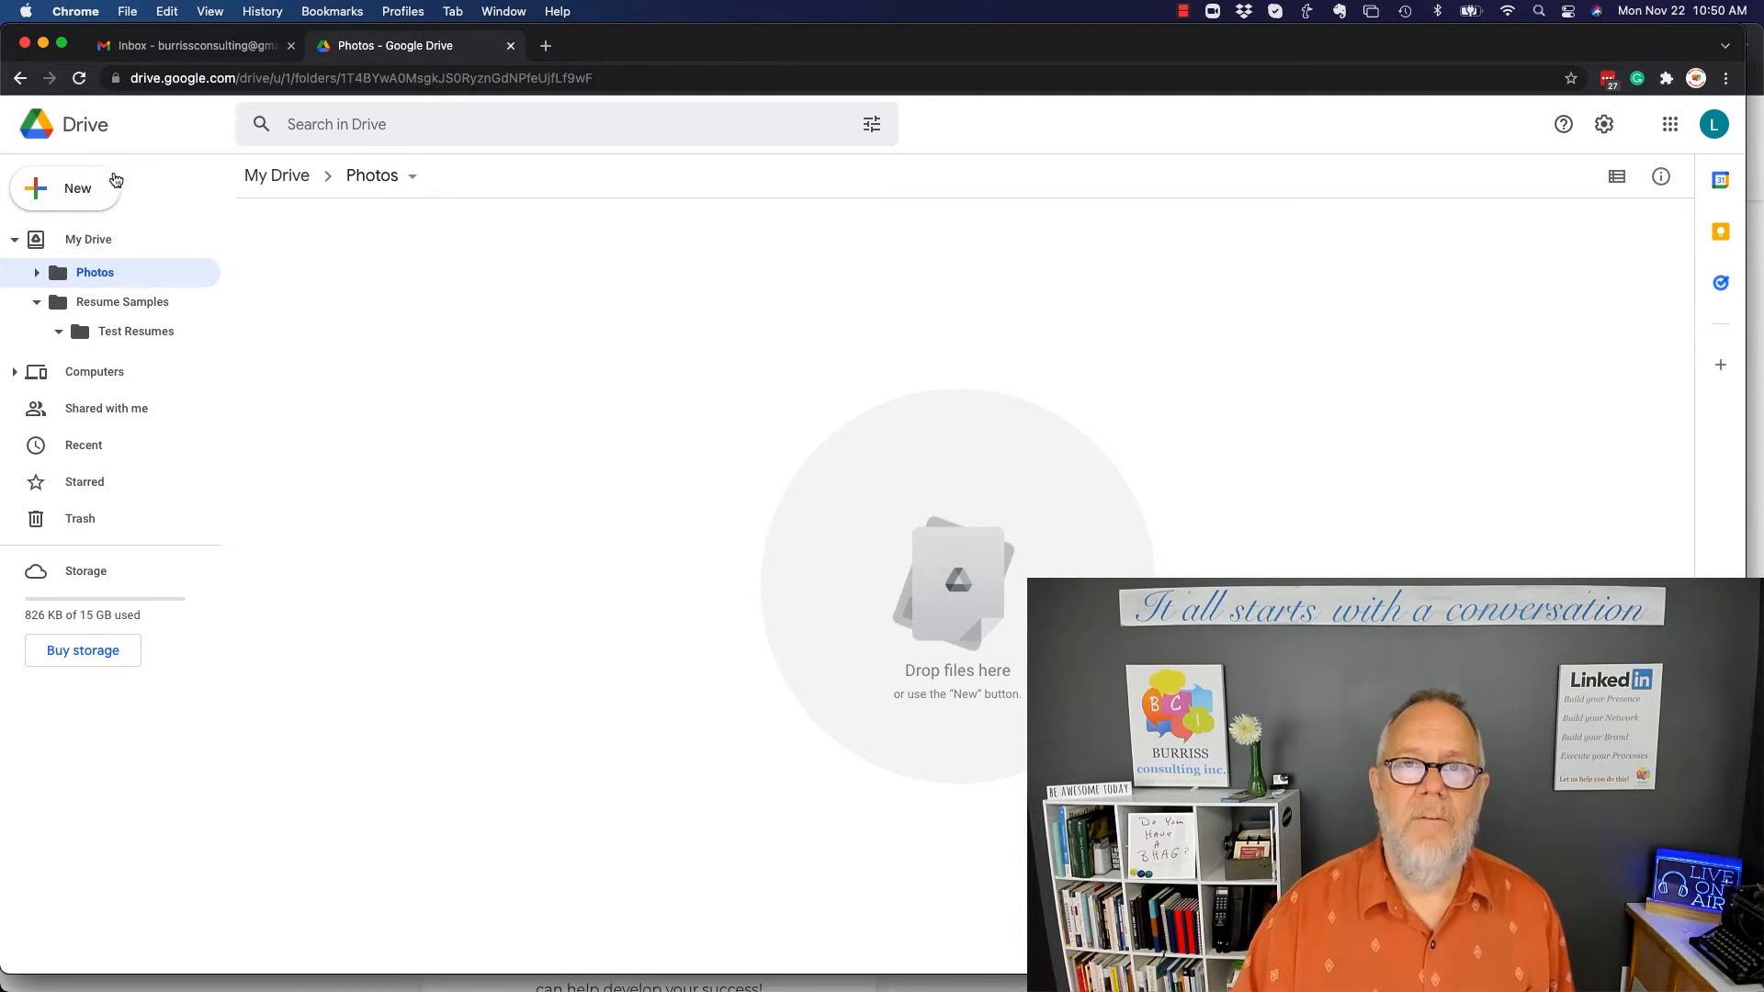
{"action": "left_click", "coordinate": [64, 188]}
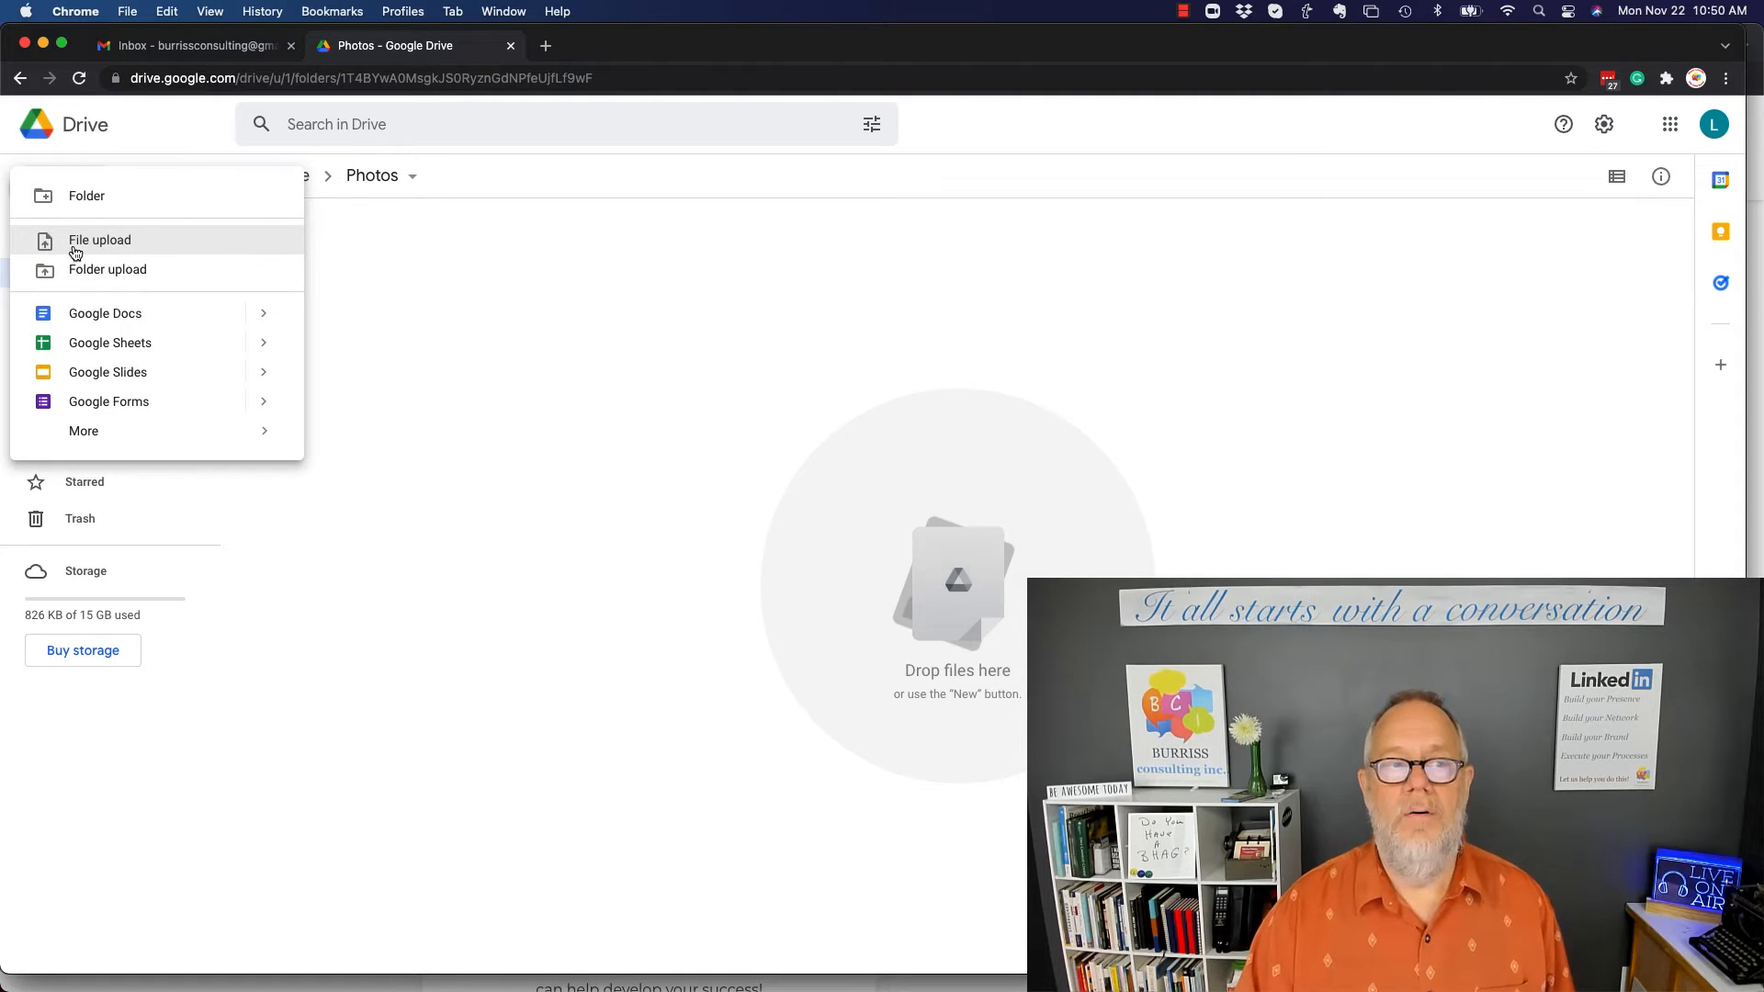
Upload New tool vs the Old tool.jpg from Downloads into the Photos folder.
{"action": "left_click", "coordinate": [100, 240]}
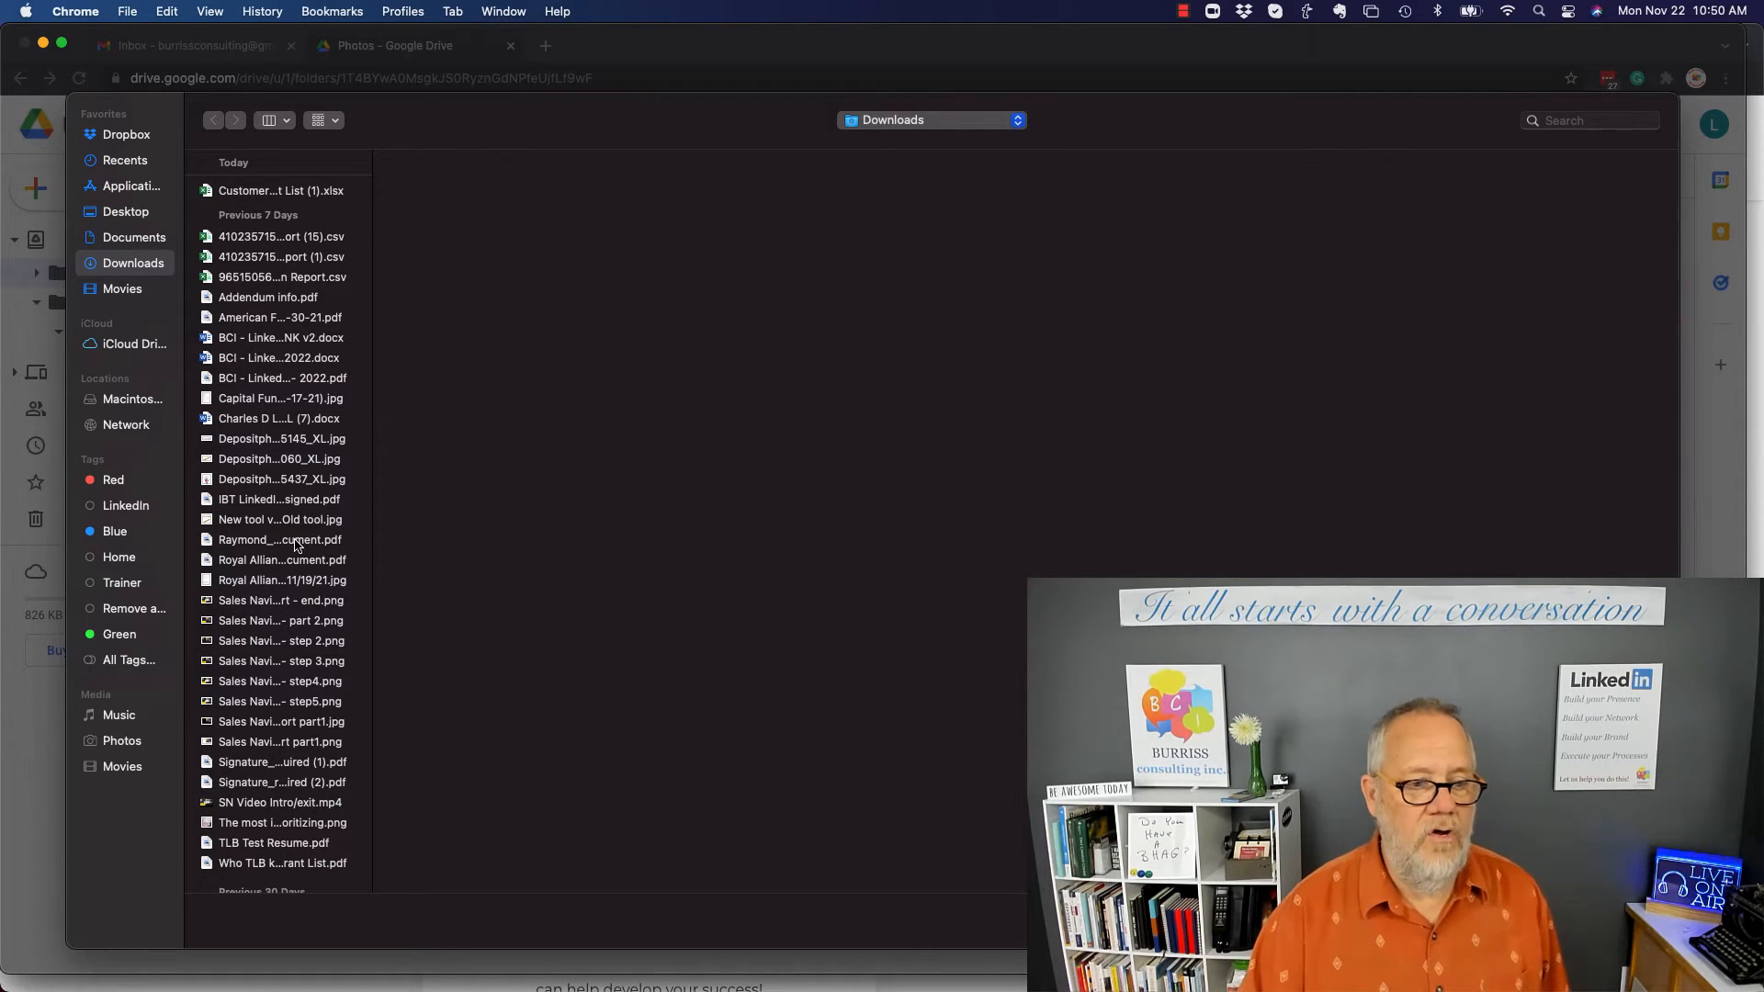
{"action": "left_click", "coordinate": [279, 518]}
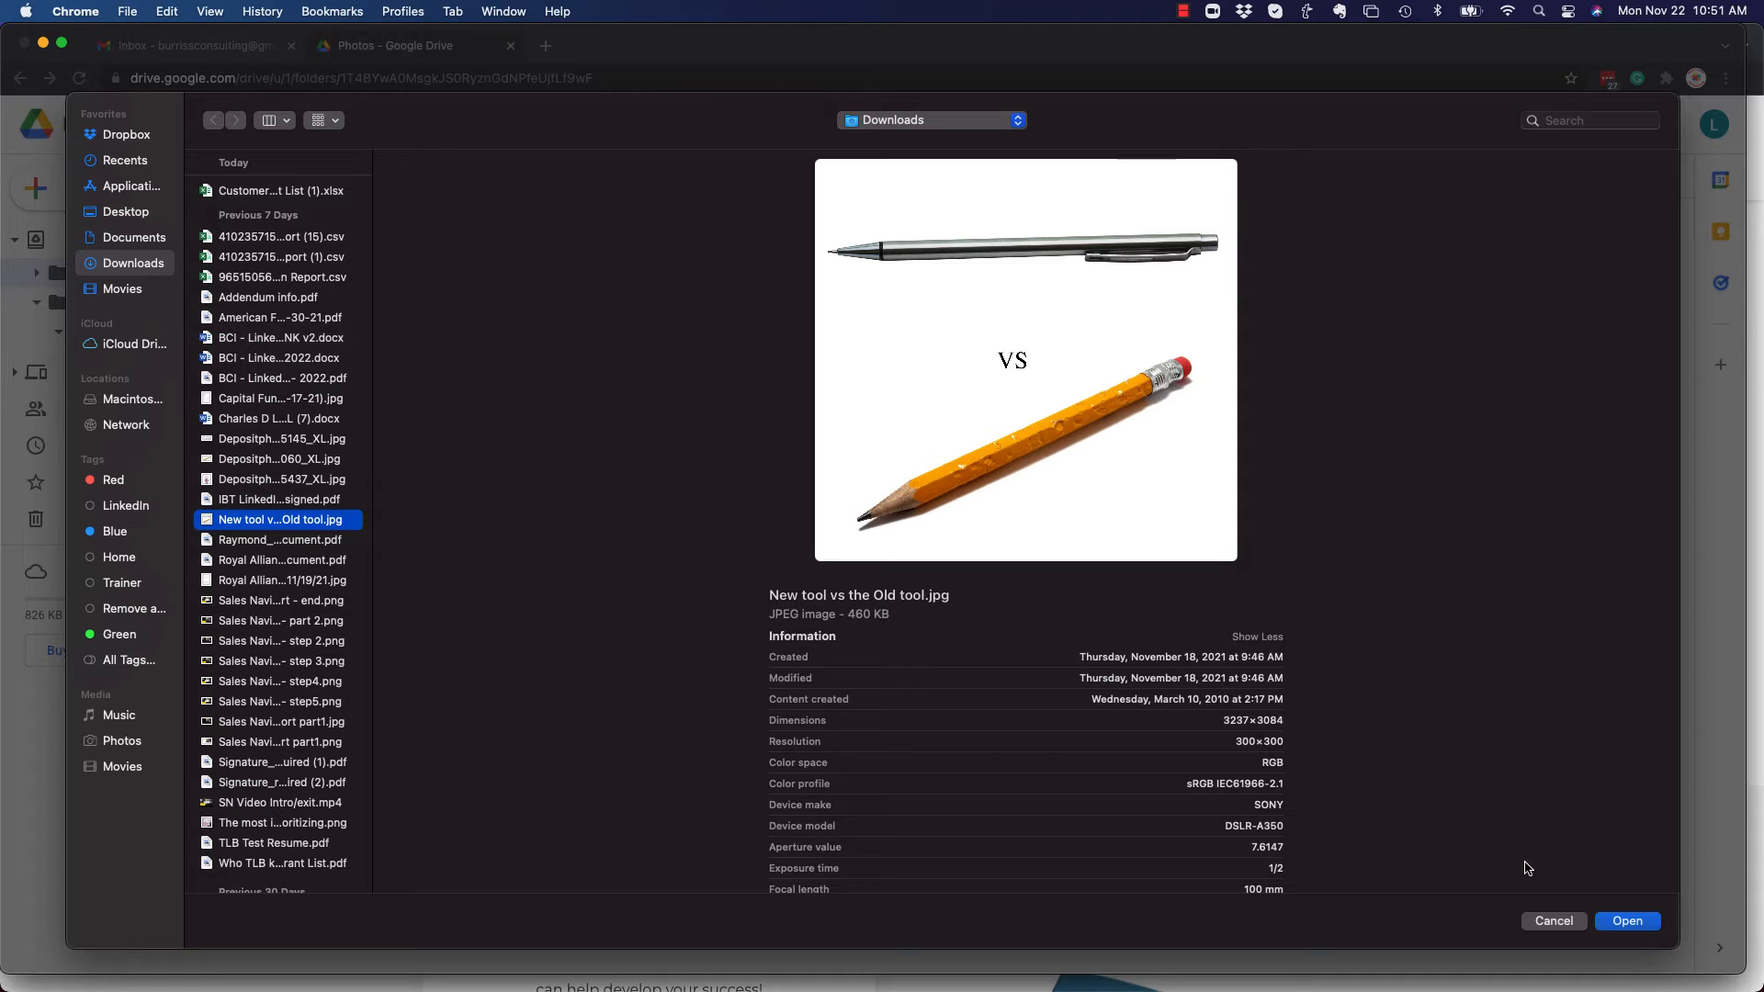
{"action": "left_click", "coordinate": [1624, 921]}
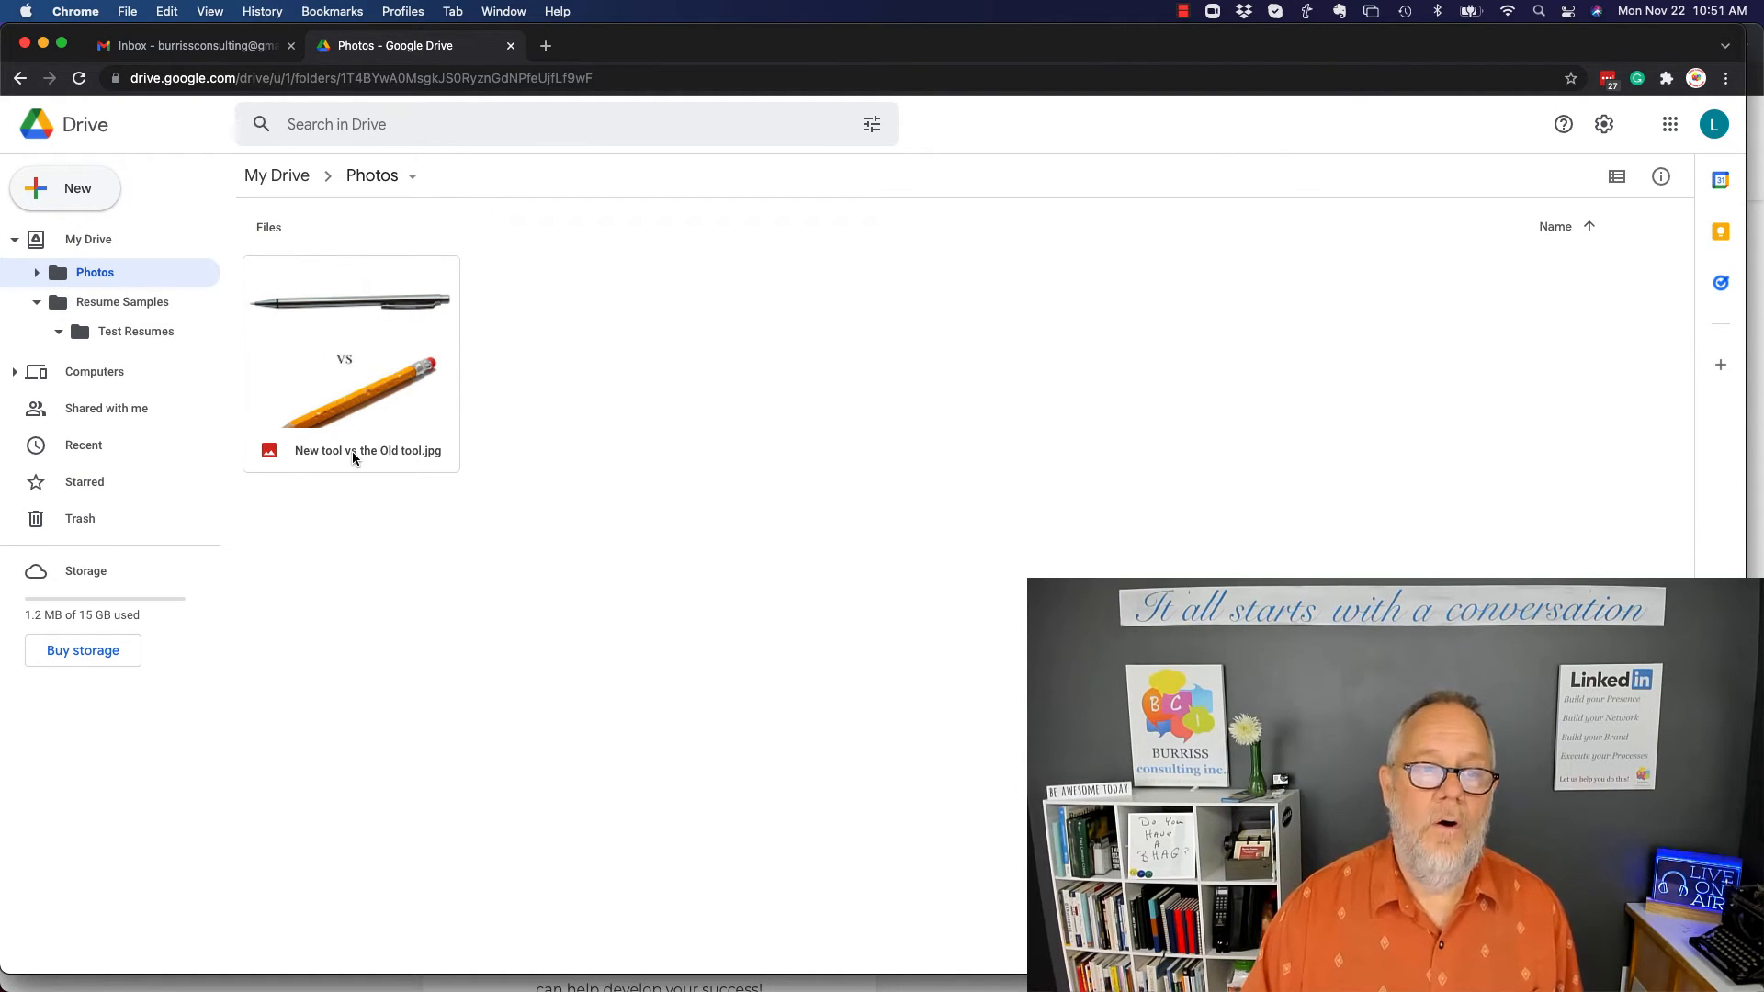
Rename the uploaded picture to 'Website Image - New tool vs the Old tool.jpg'.
{"action": "left_click", "coordinate": [350, 450]}
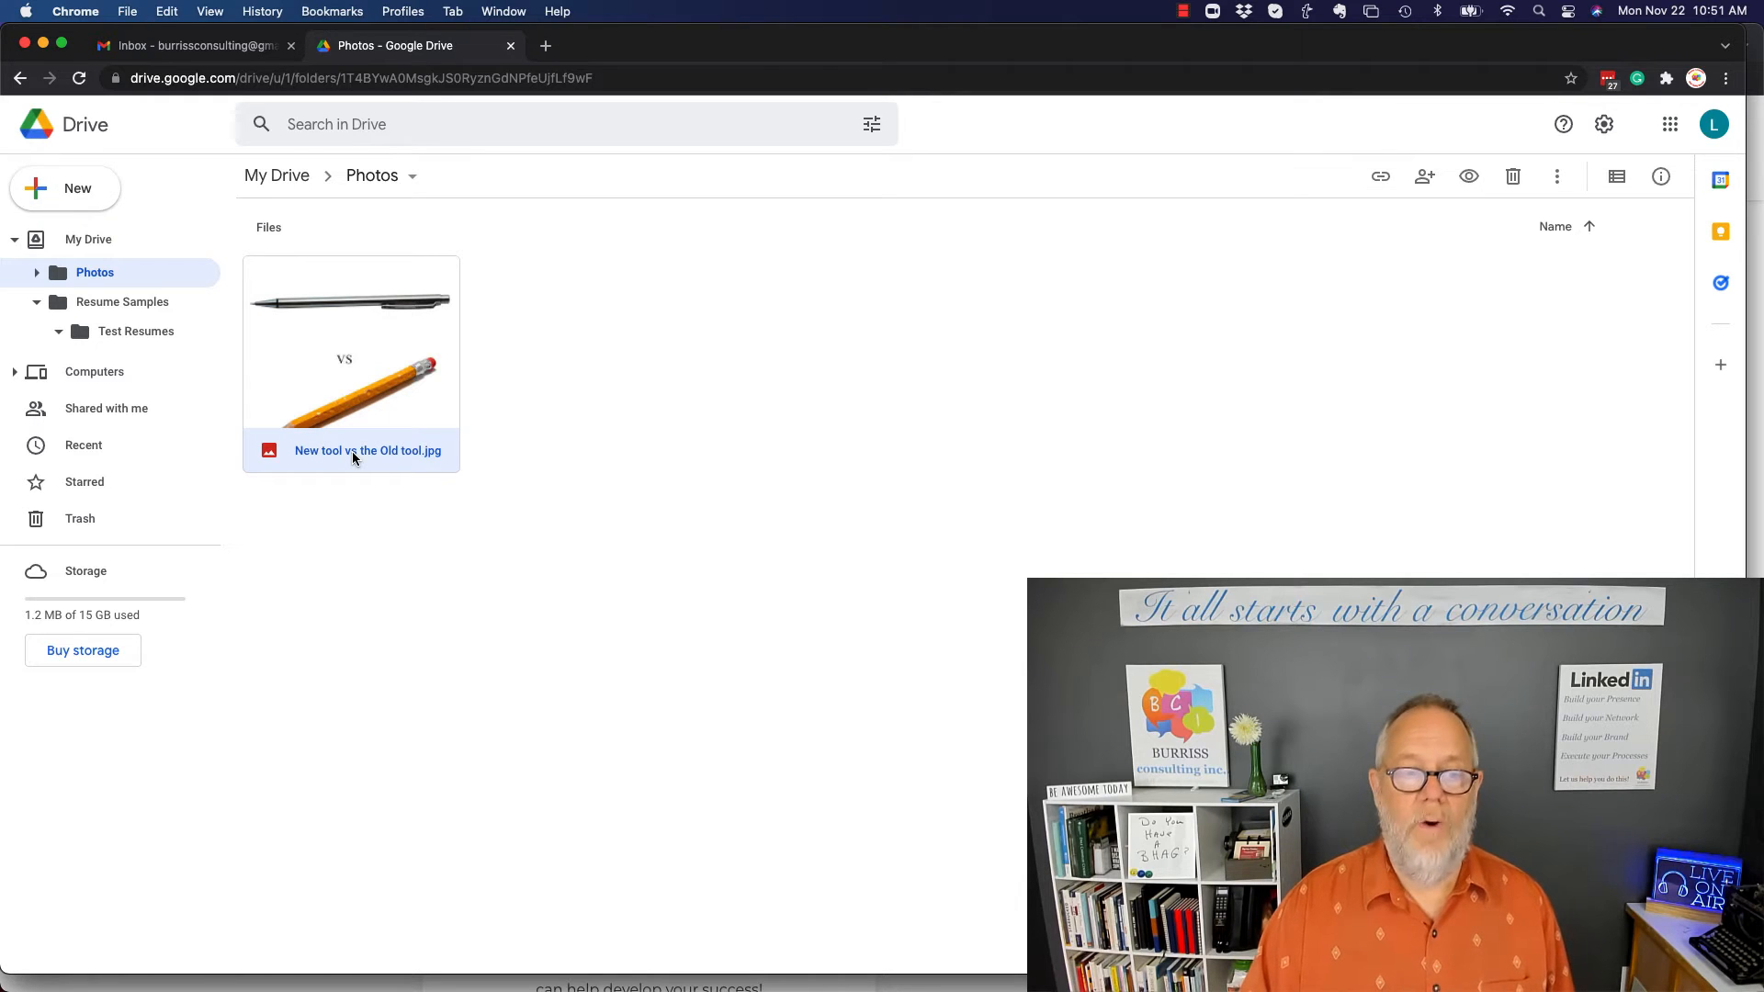
{"action": "right_click", "coordinate": [367, 451]}
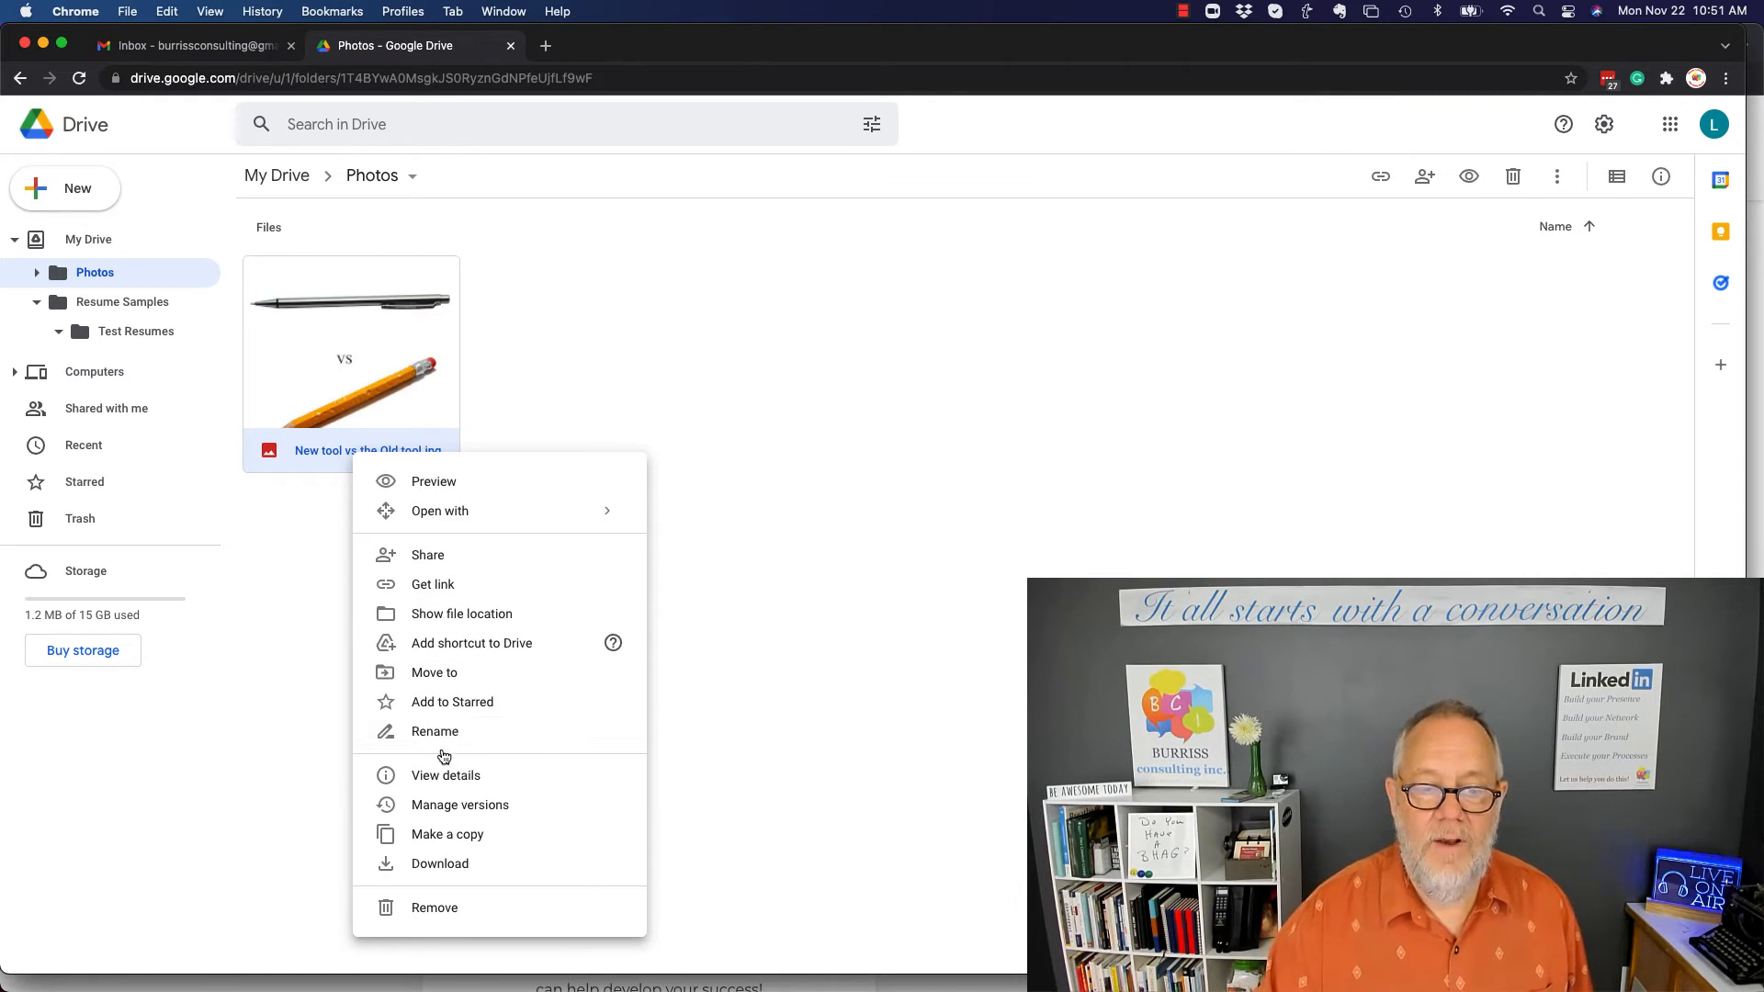
{"action": "left_click", "coordinate": [434, 731]}
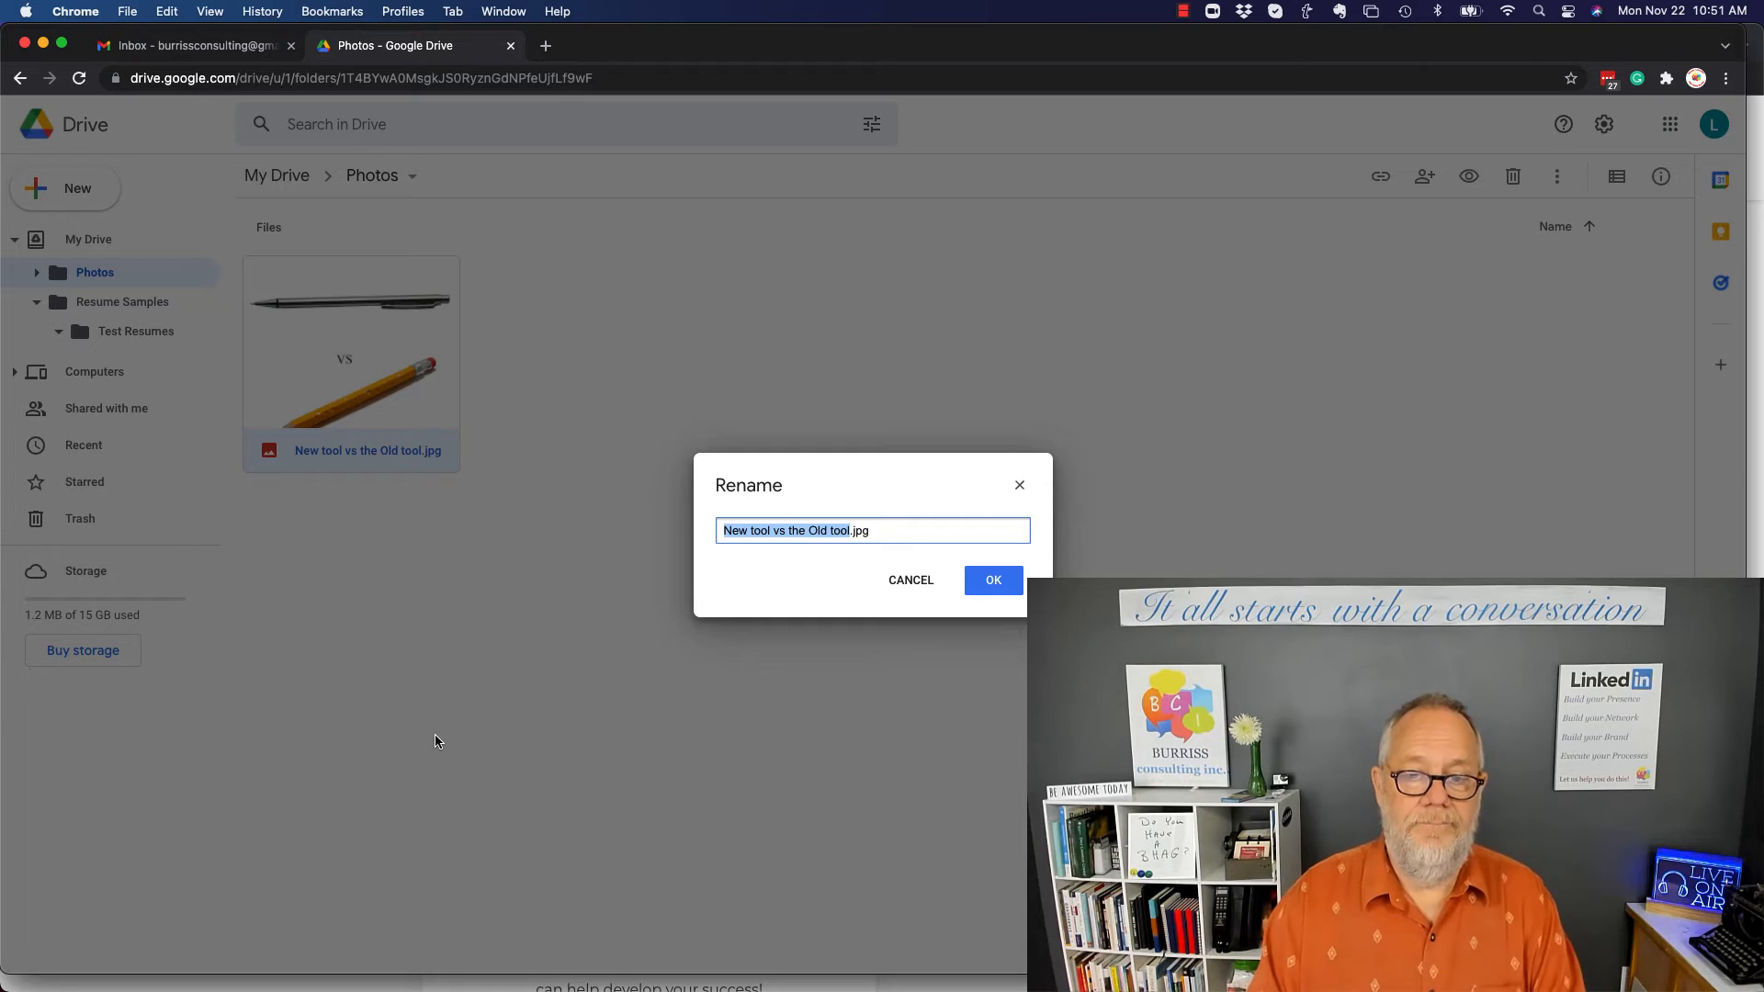
{"action": "type", "text": "Website Image -"}
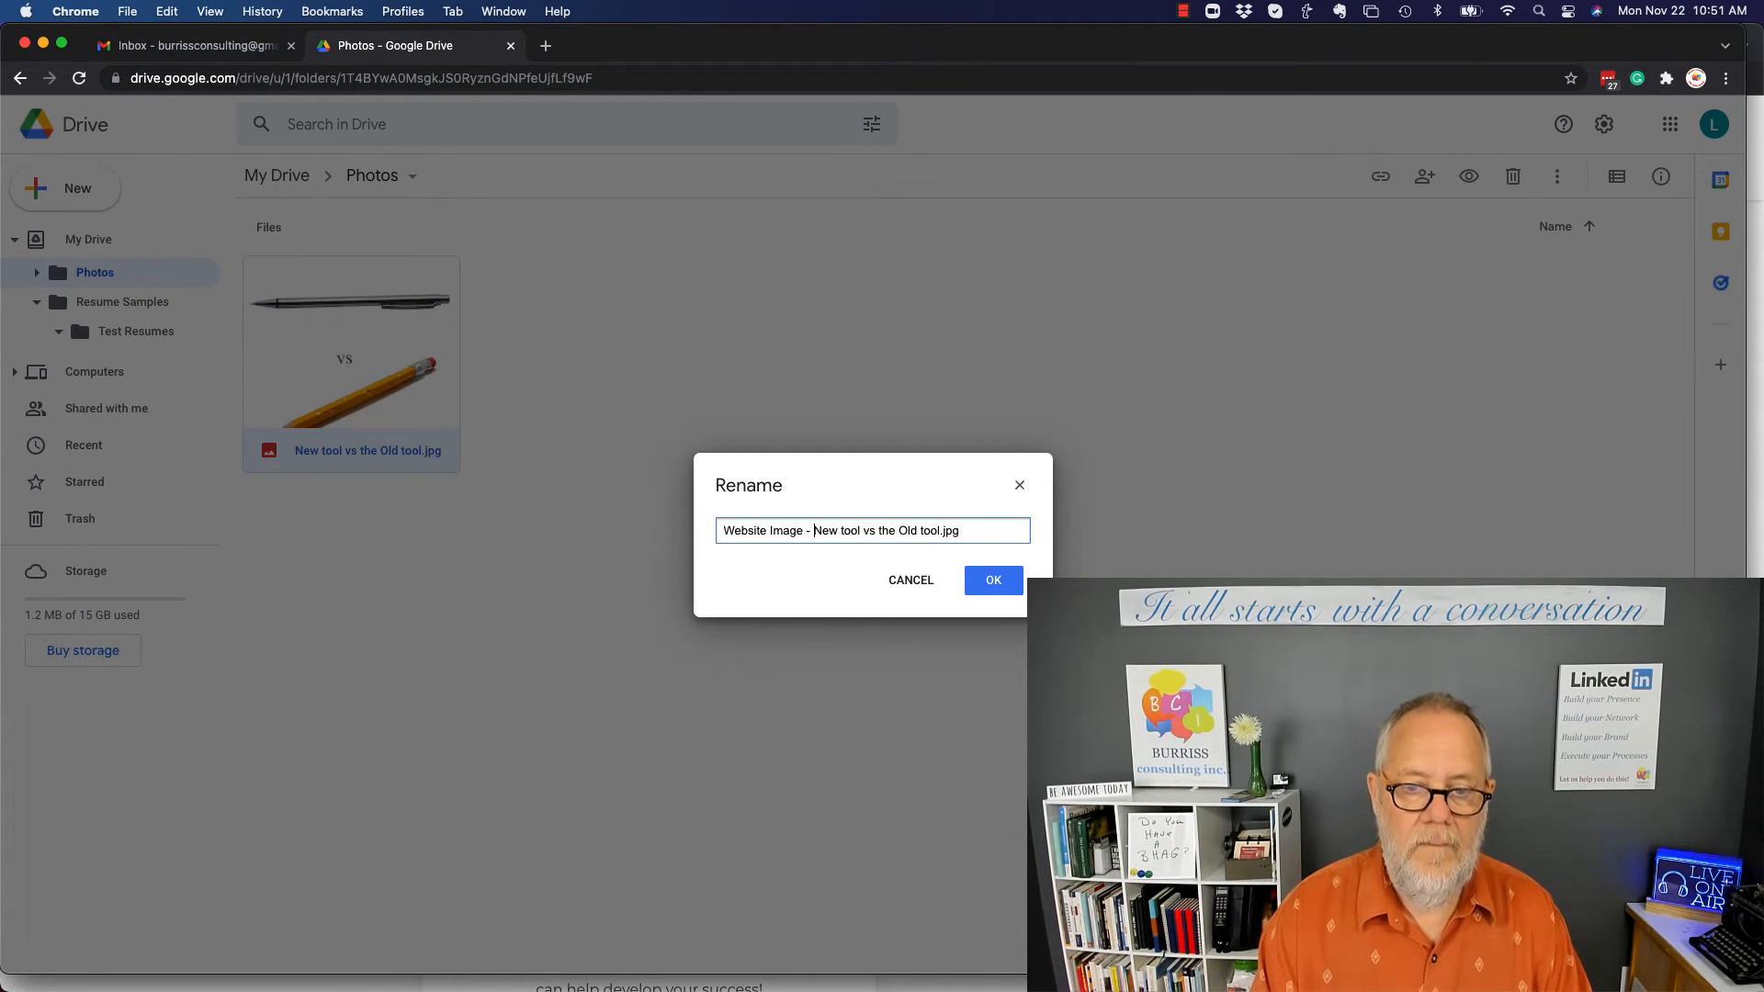
{"action": "left_click", "coordinate": [992, 580]}
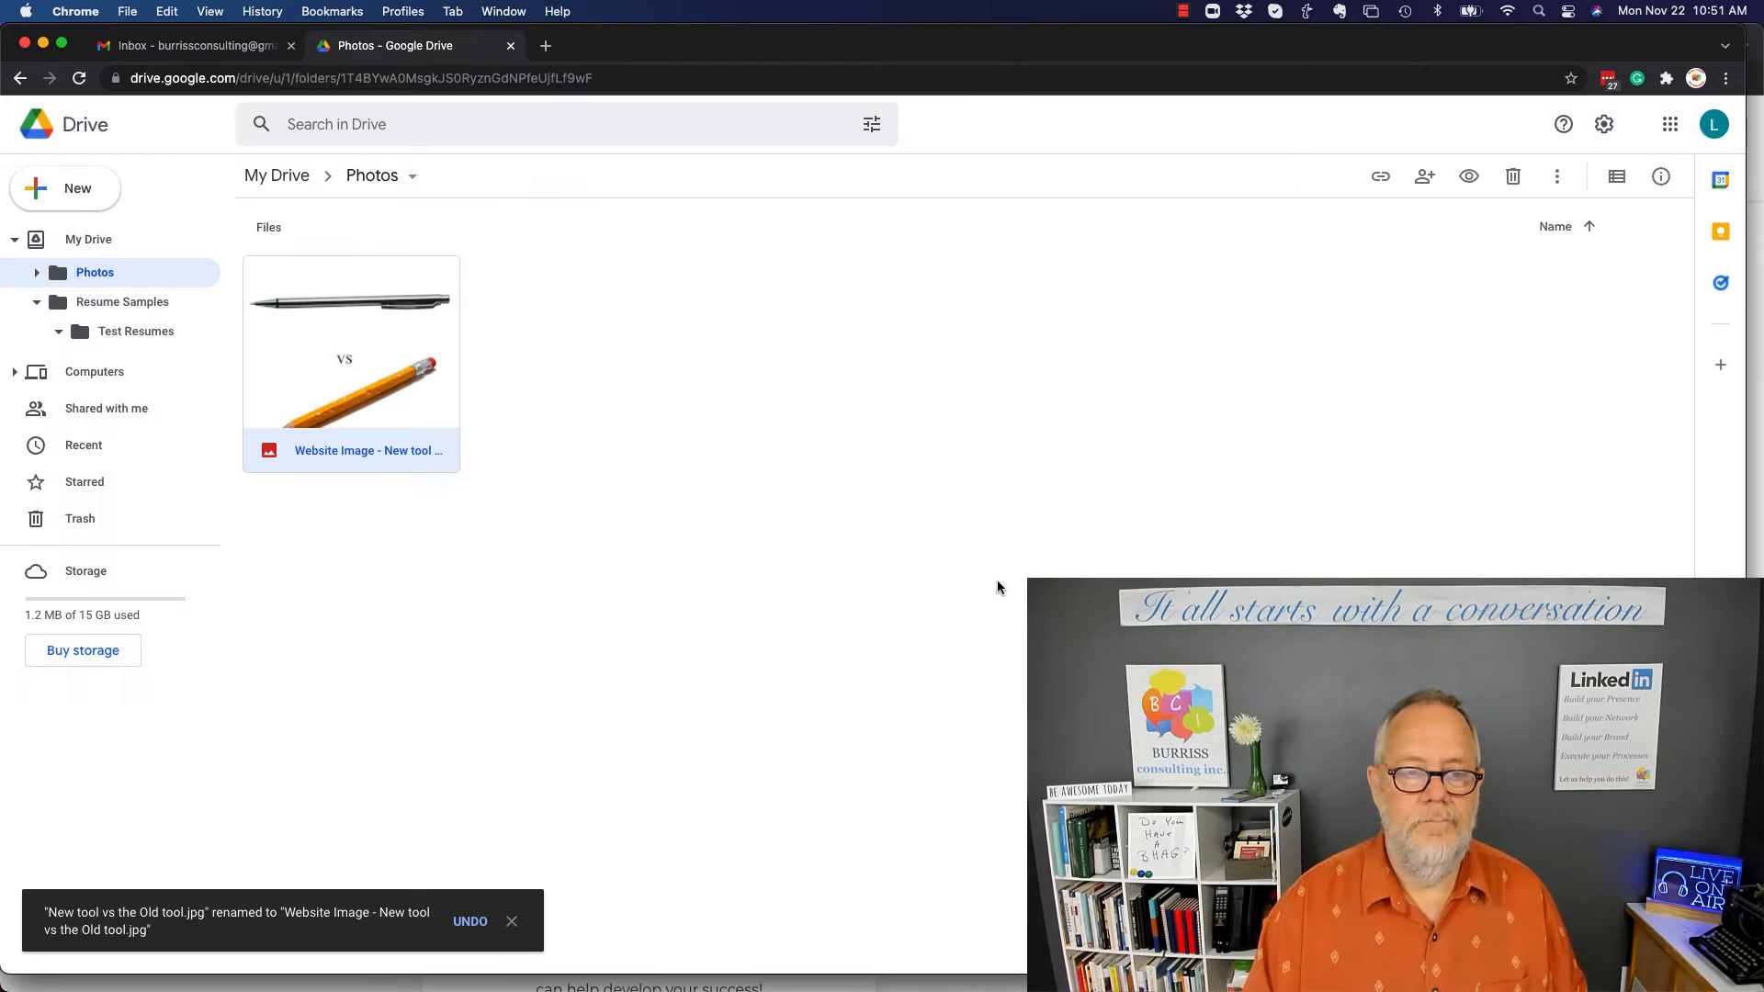
{"action": "right_click", "coordinate": [366, 451]}
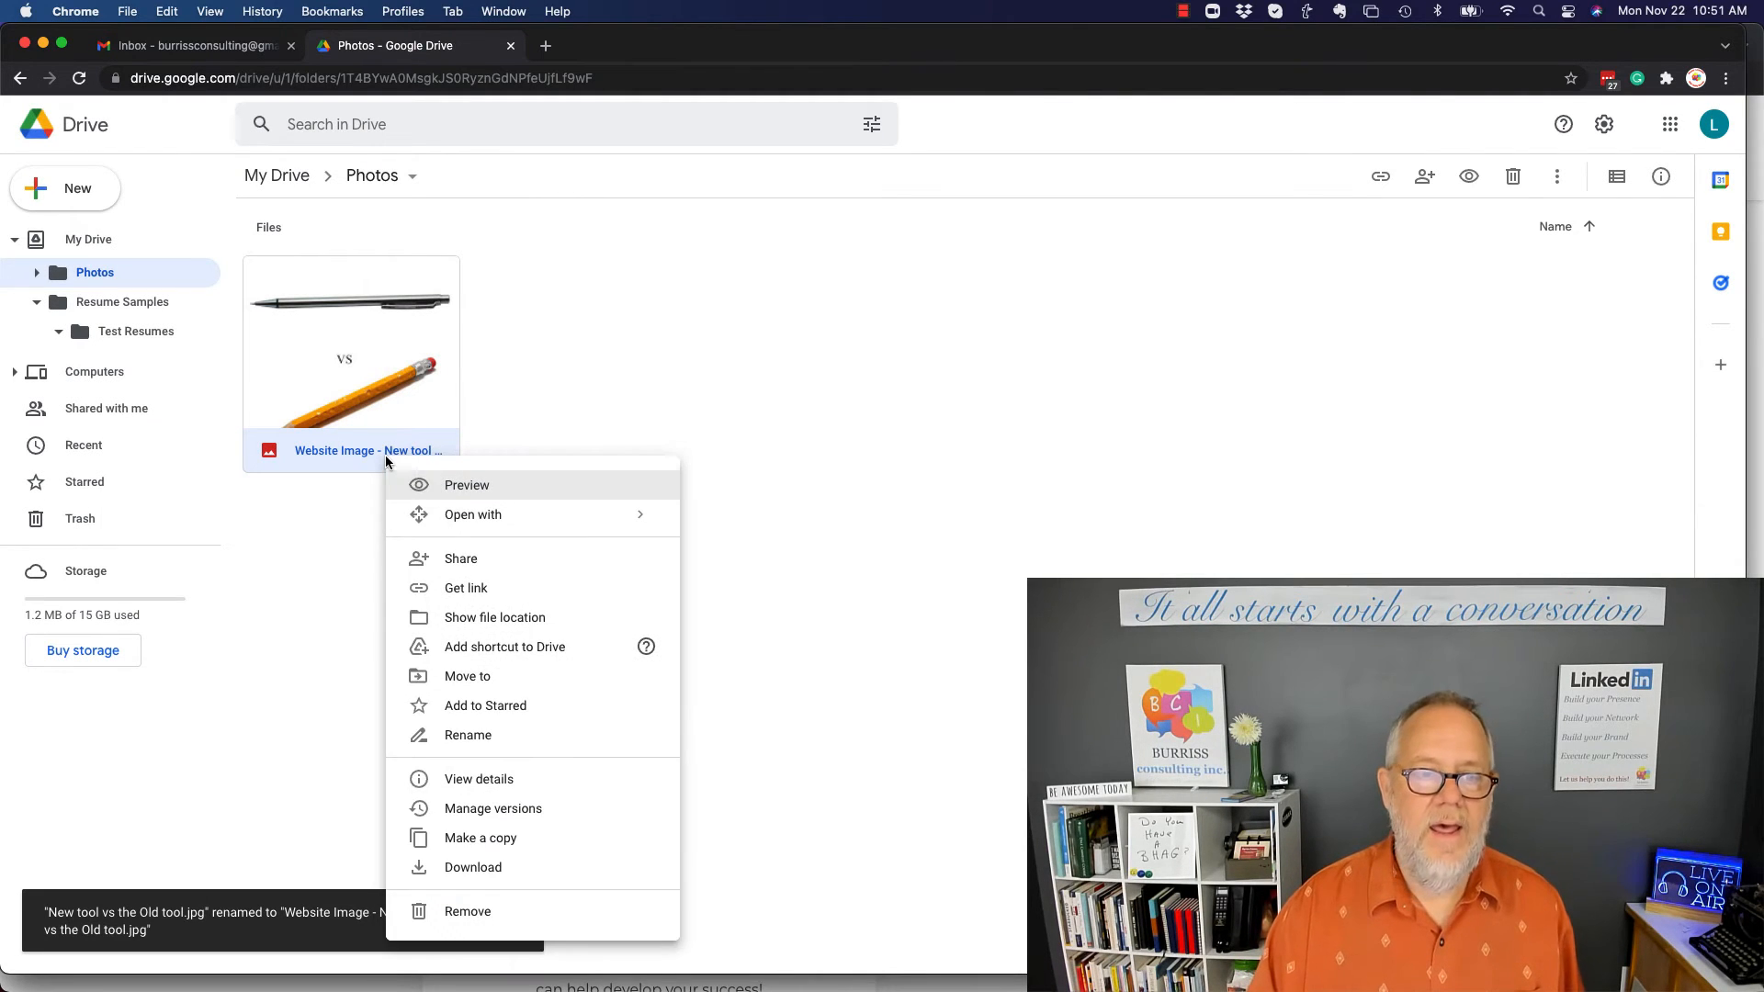
{"action": "mouse_move", "coordinate": [472, 515]}
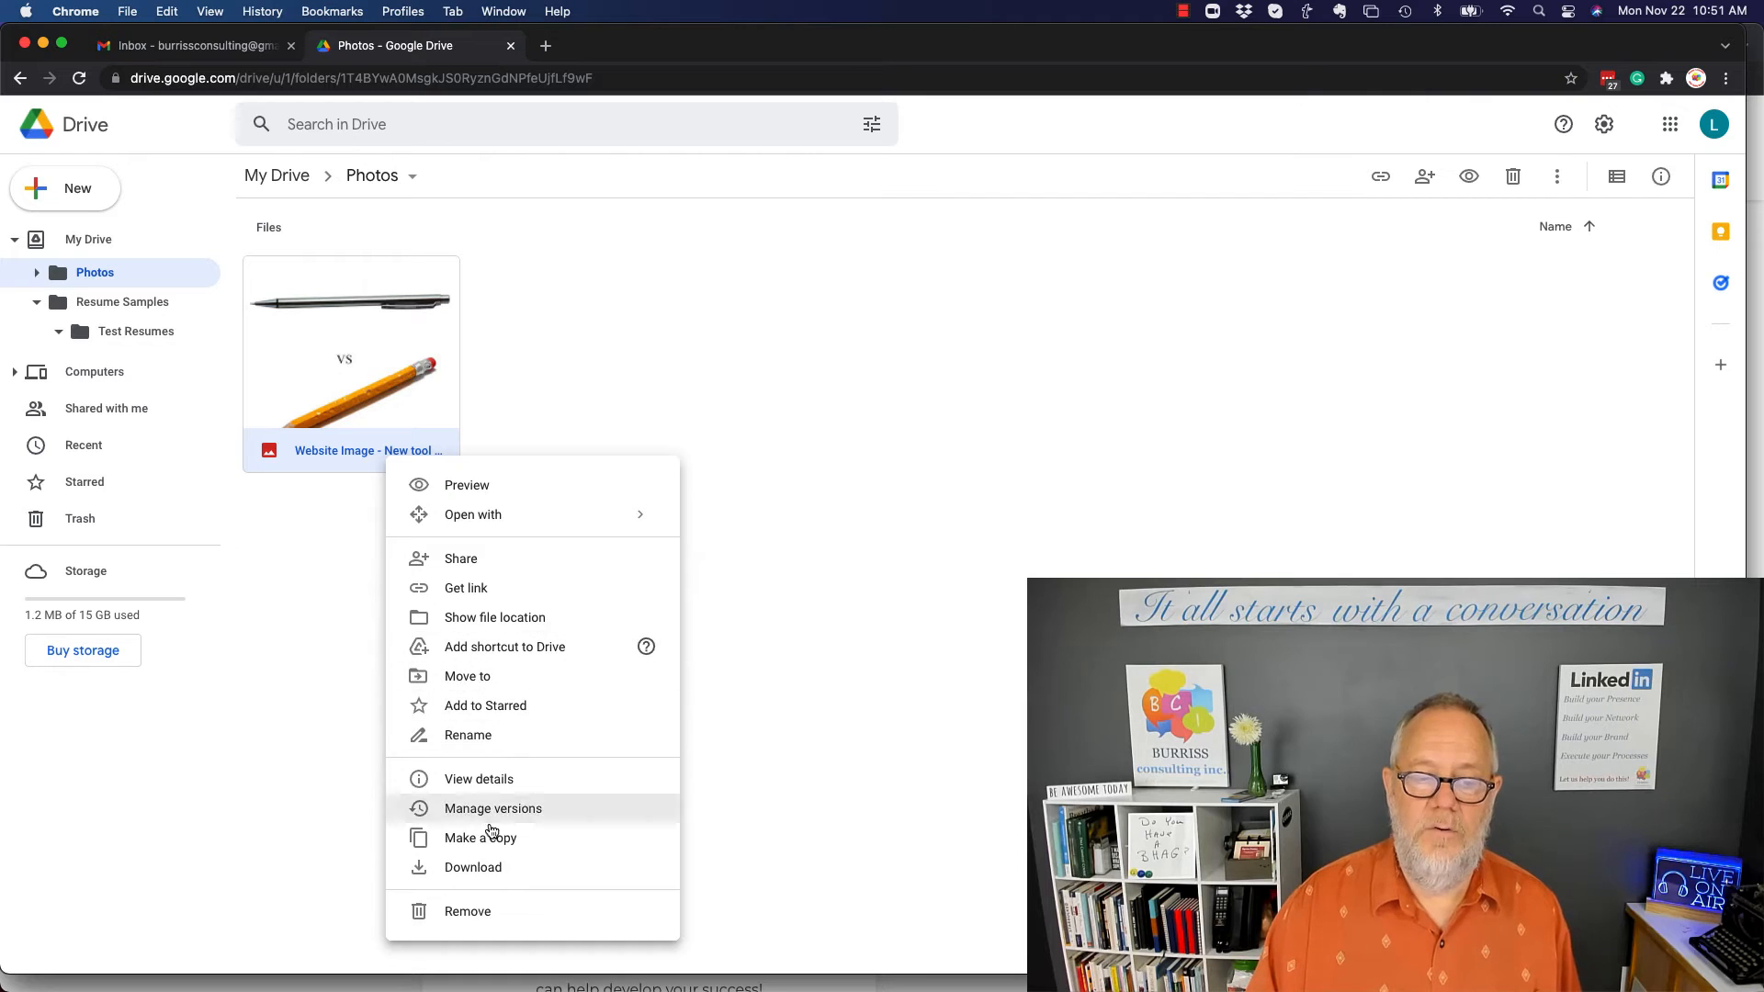
{"action": "mouse_move", "coordinate": [466, 912]}
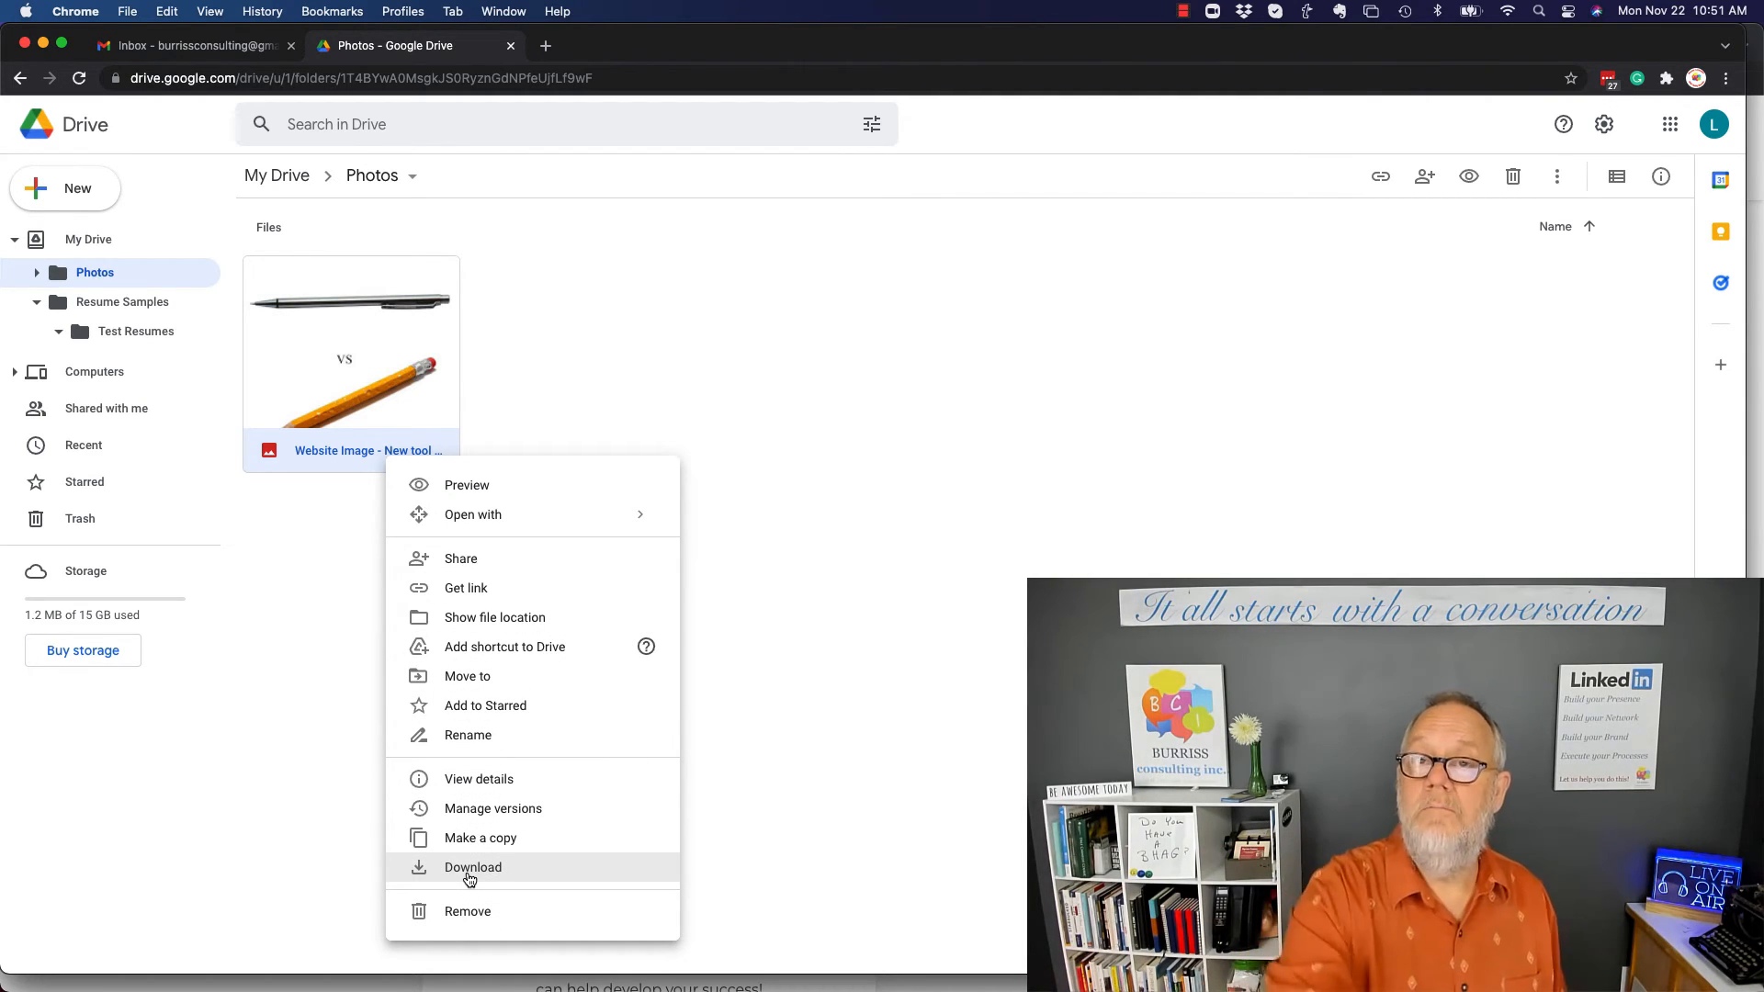
{"action": "mouse_move", "coordinate": [640, 435]}
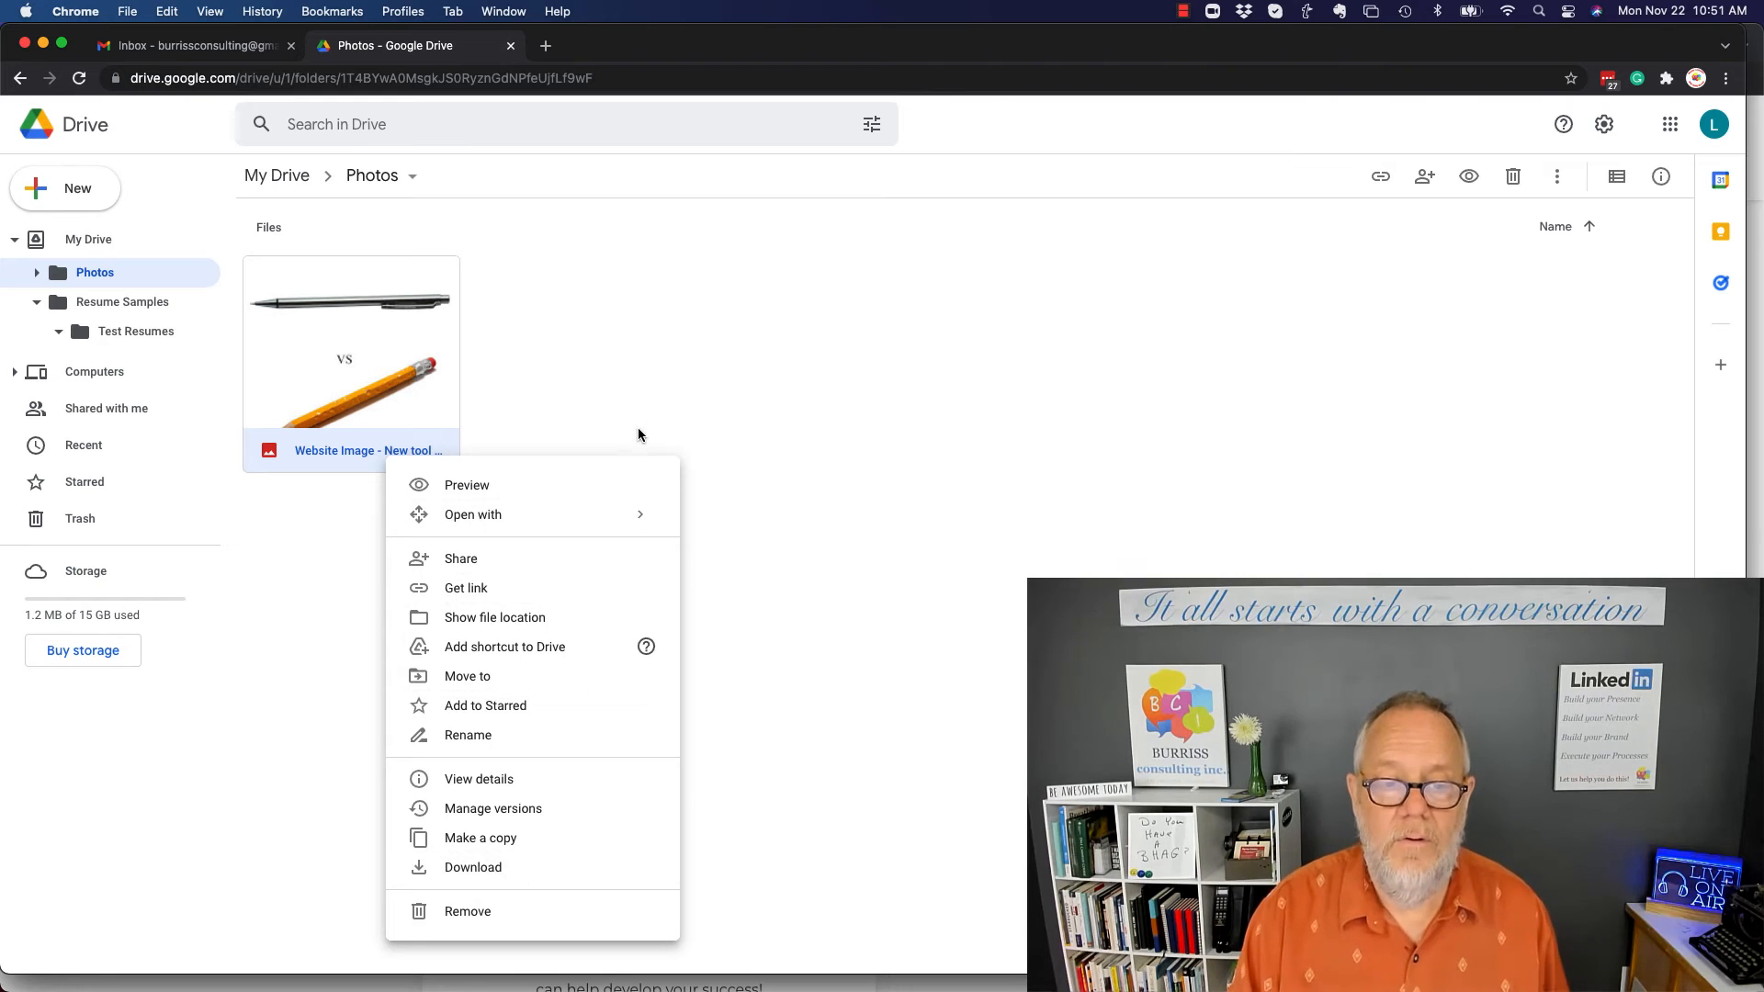
{"action": "left_click", "coordinate": [379, 341]}
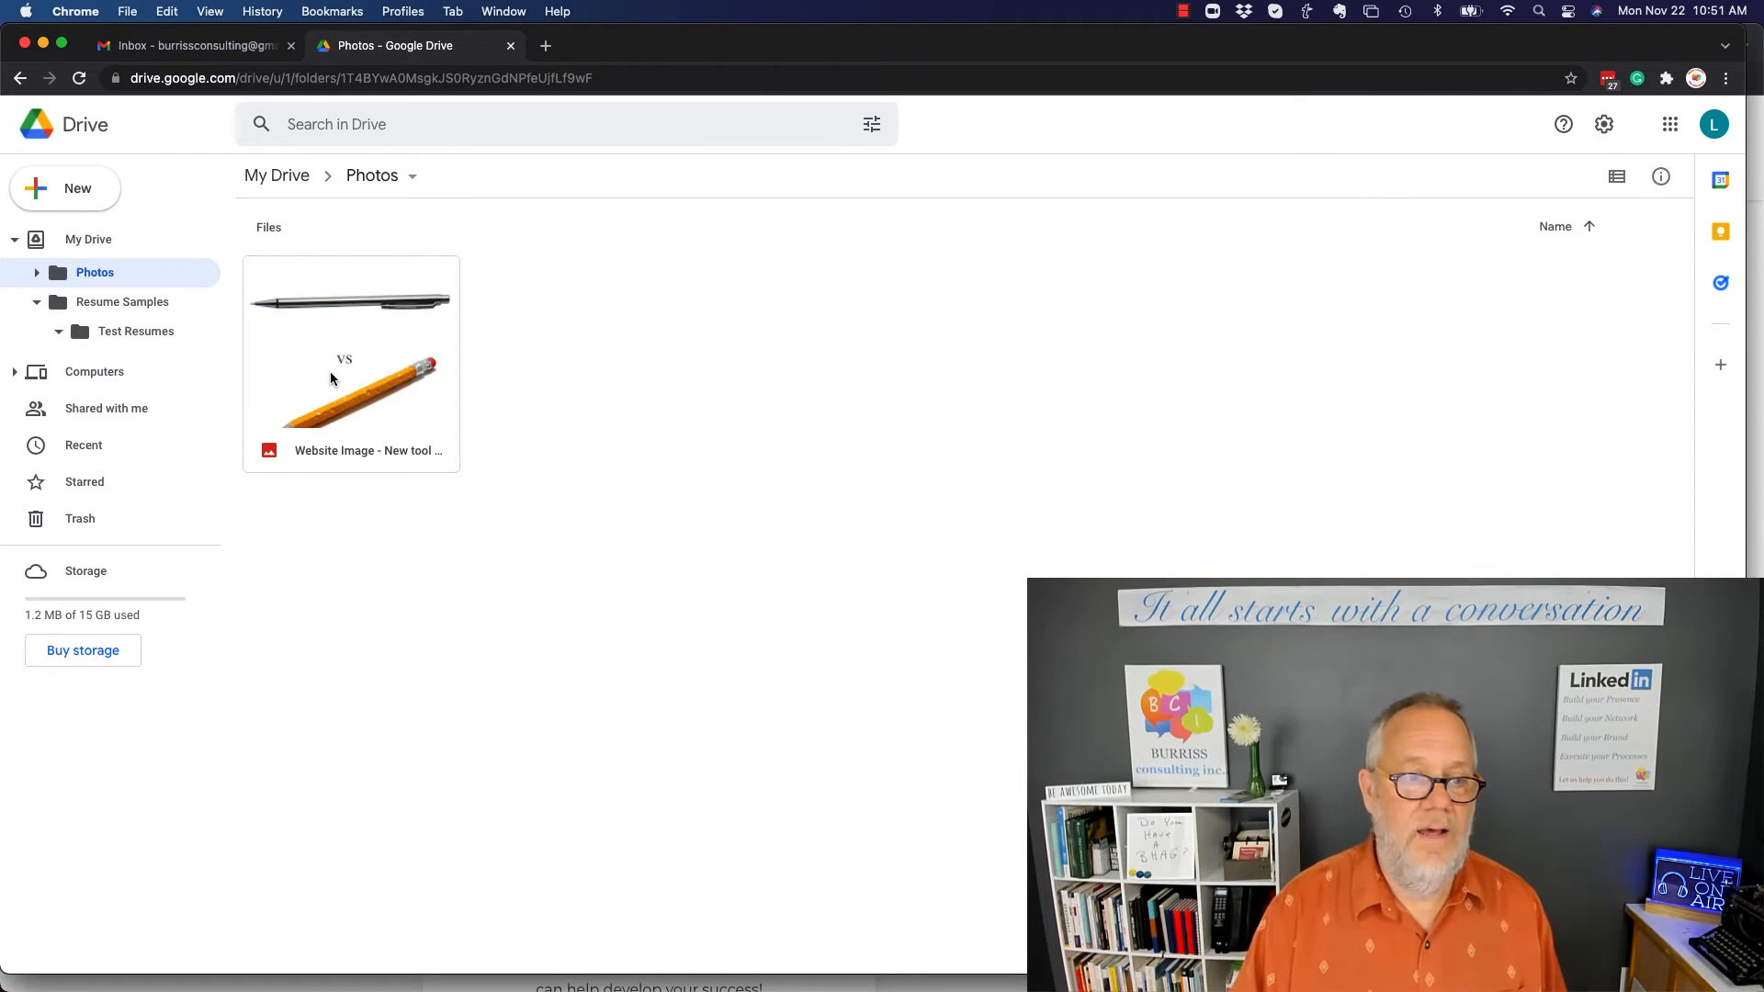
Change the image's sharing from Restricted to Anyone with the link can view.
{"action": "right_click", "coordinate": [350, 450]}
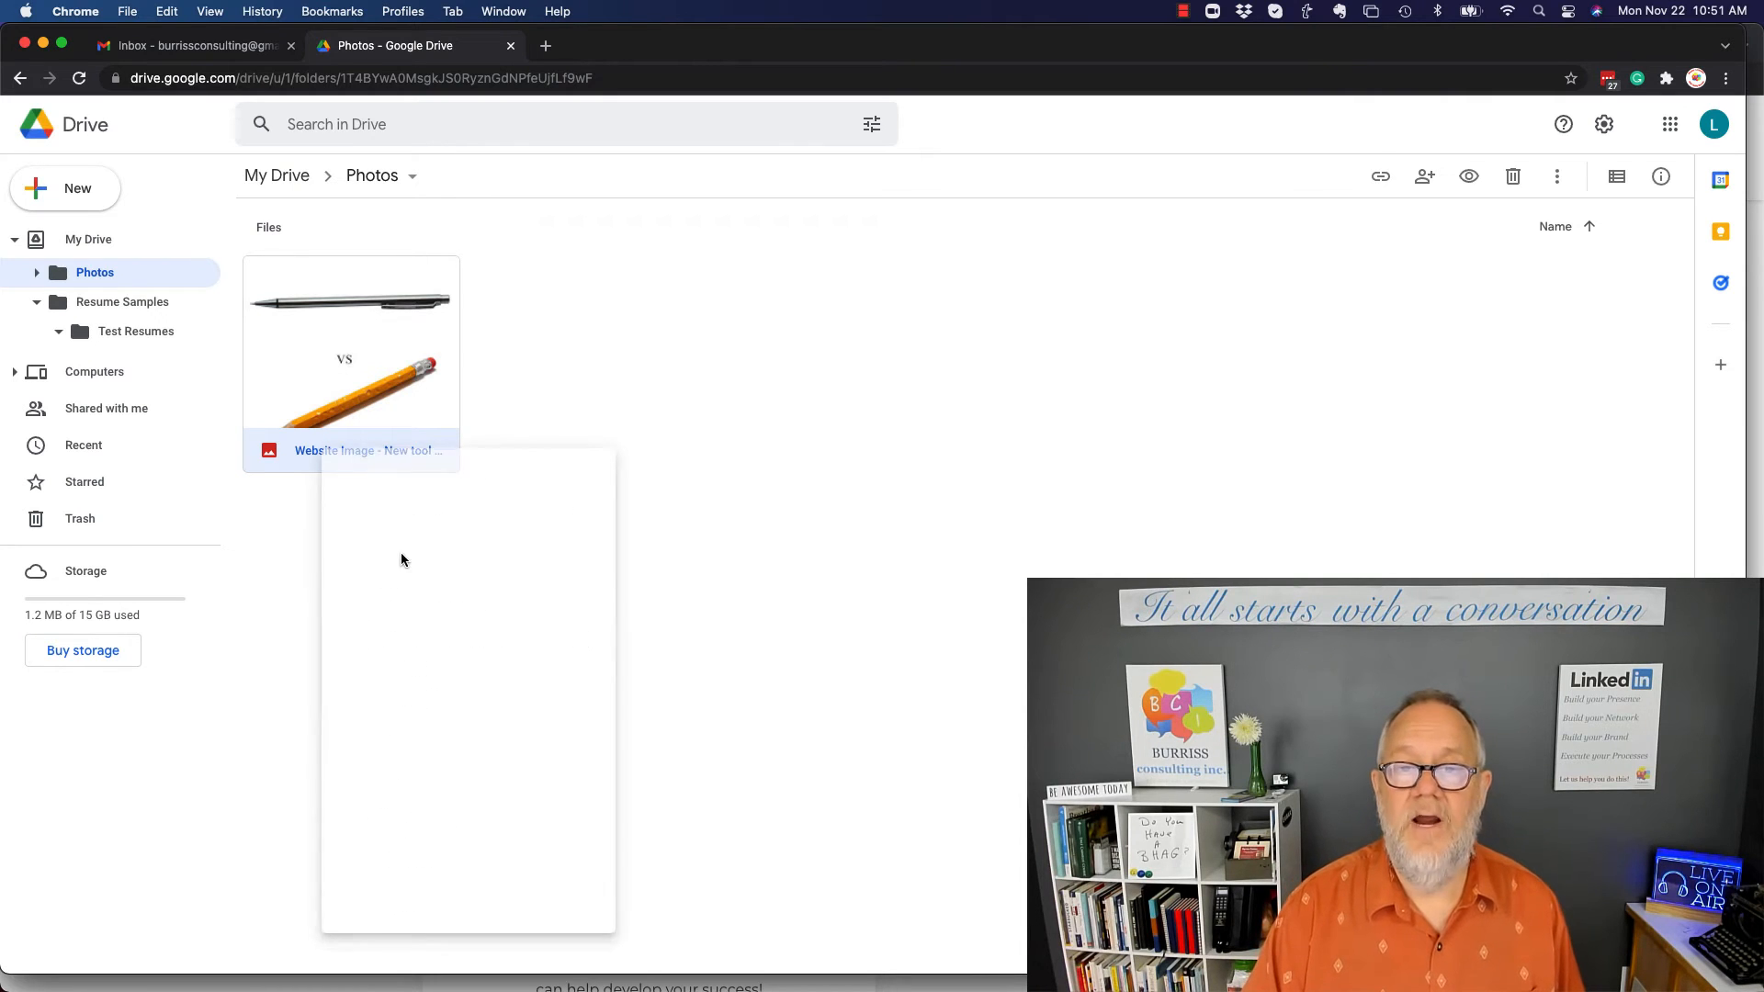
{"action": "left_click", "coordinate": [1424, 177]}
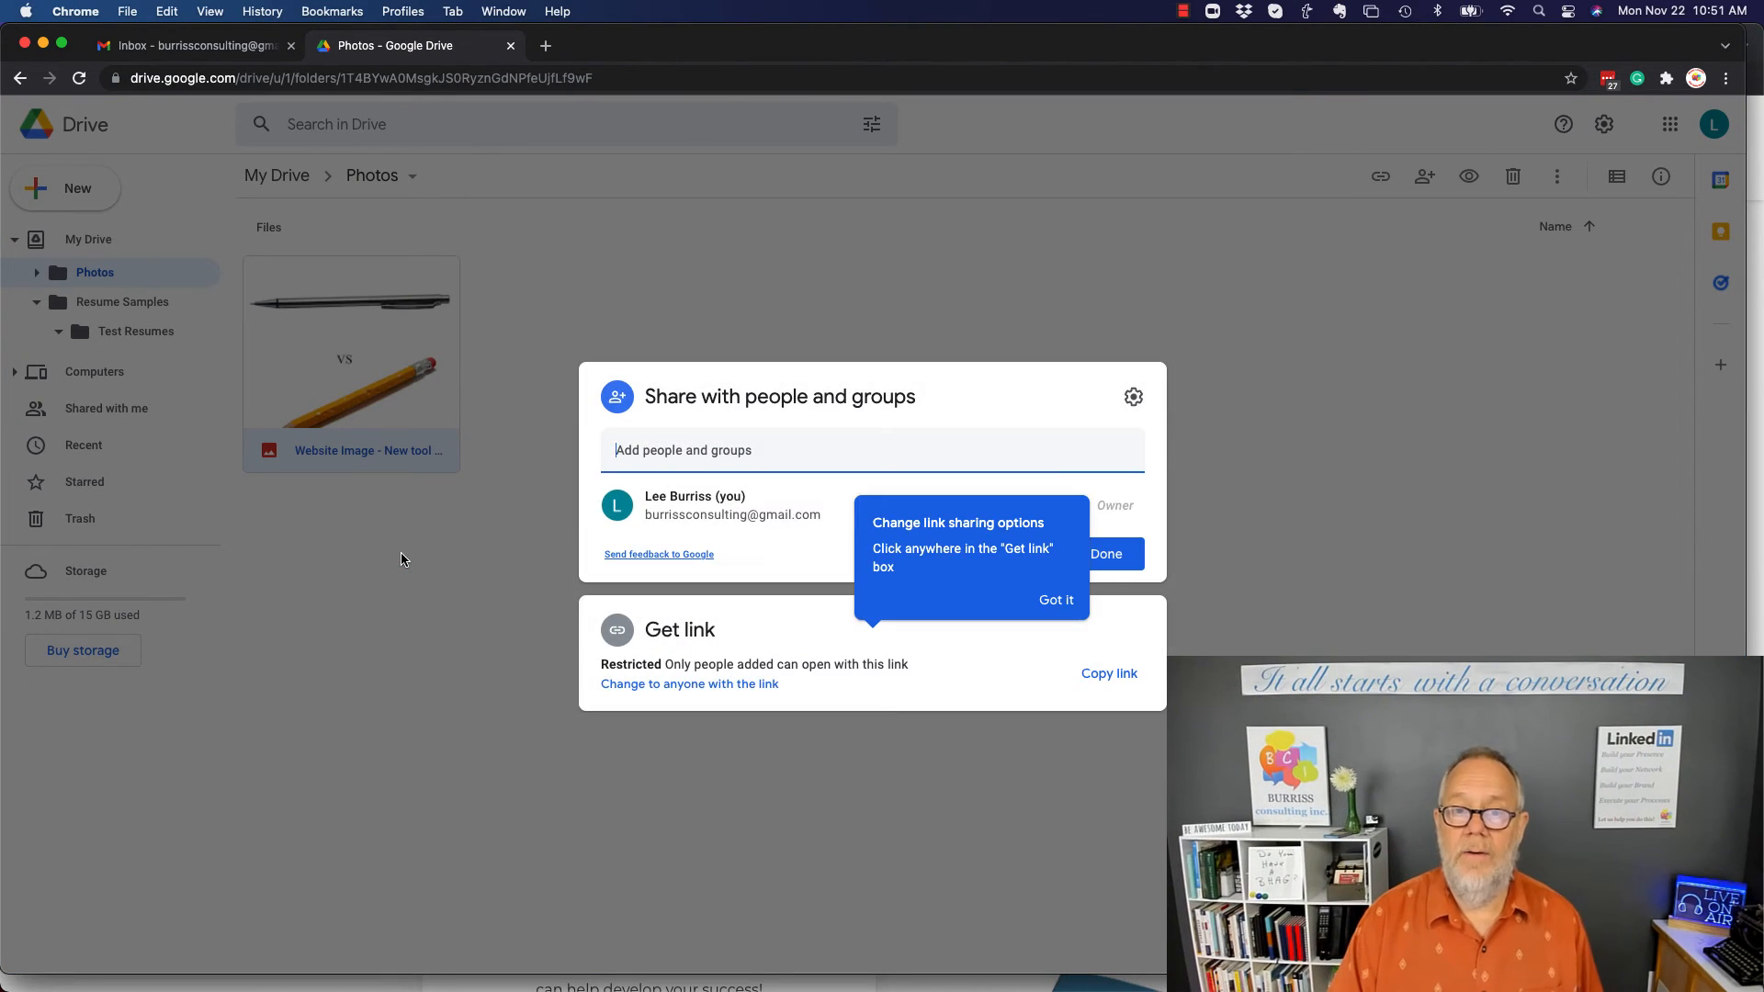
{"action": "mouse_move", "coordinate": [675, 640]}
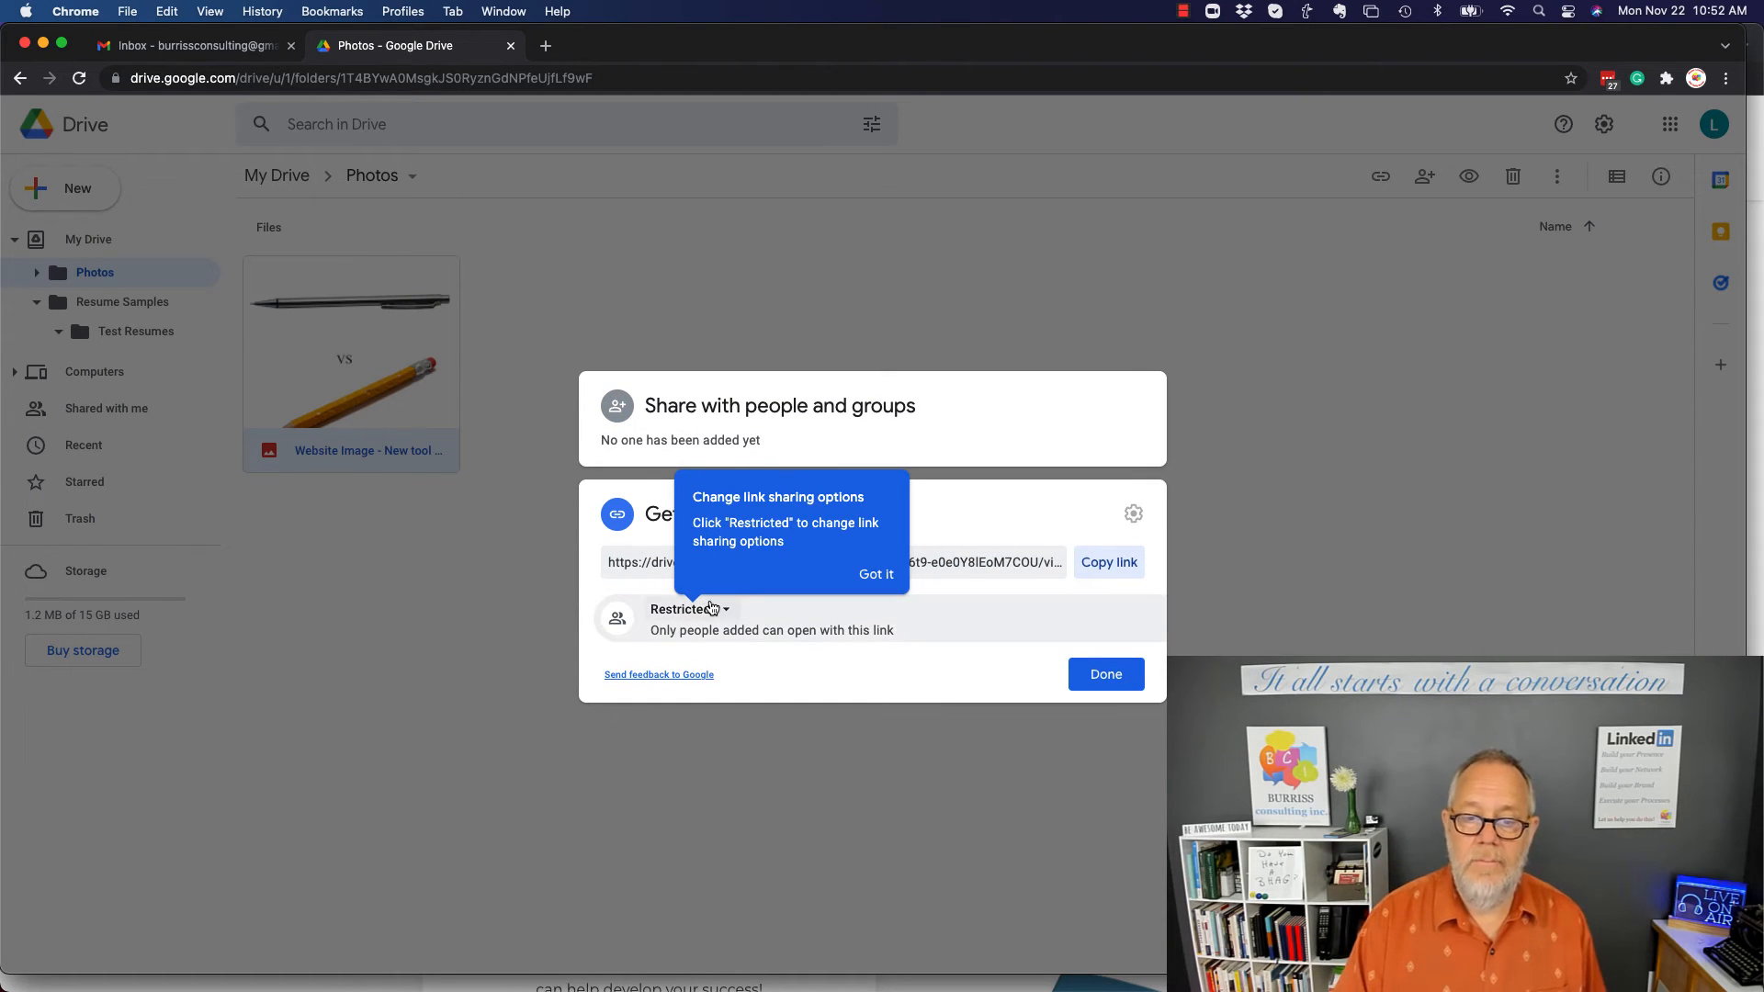
{"action": "left_click", "coordinate": [688, 608]}
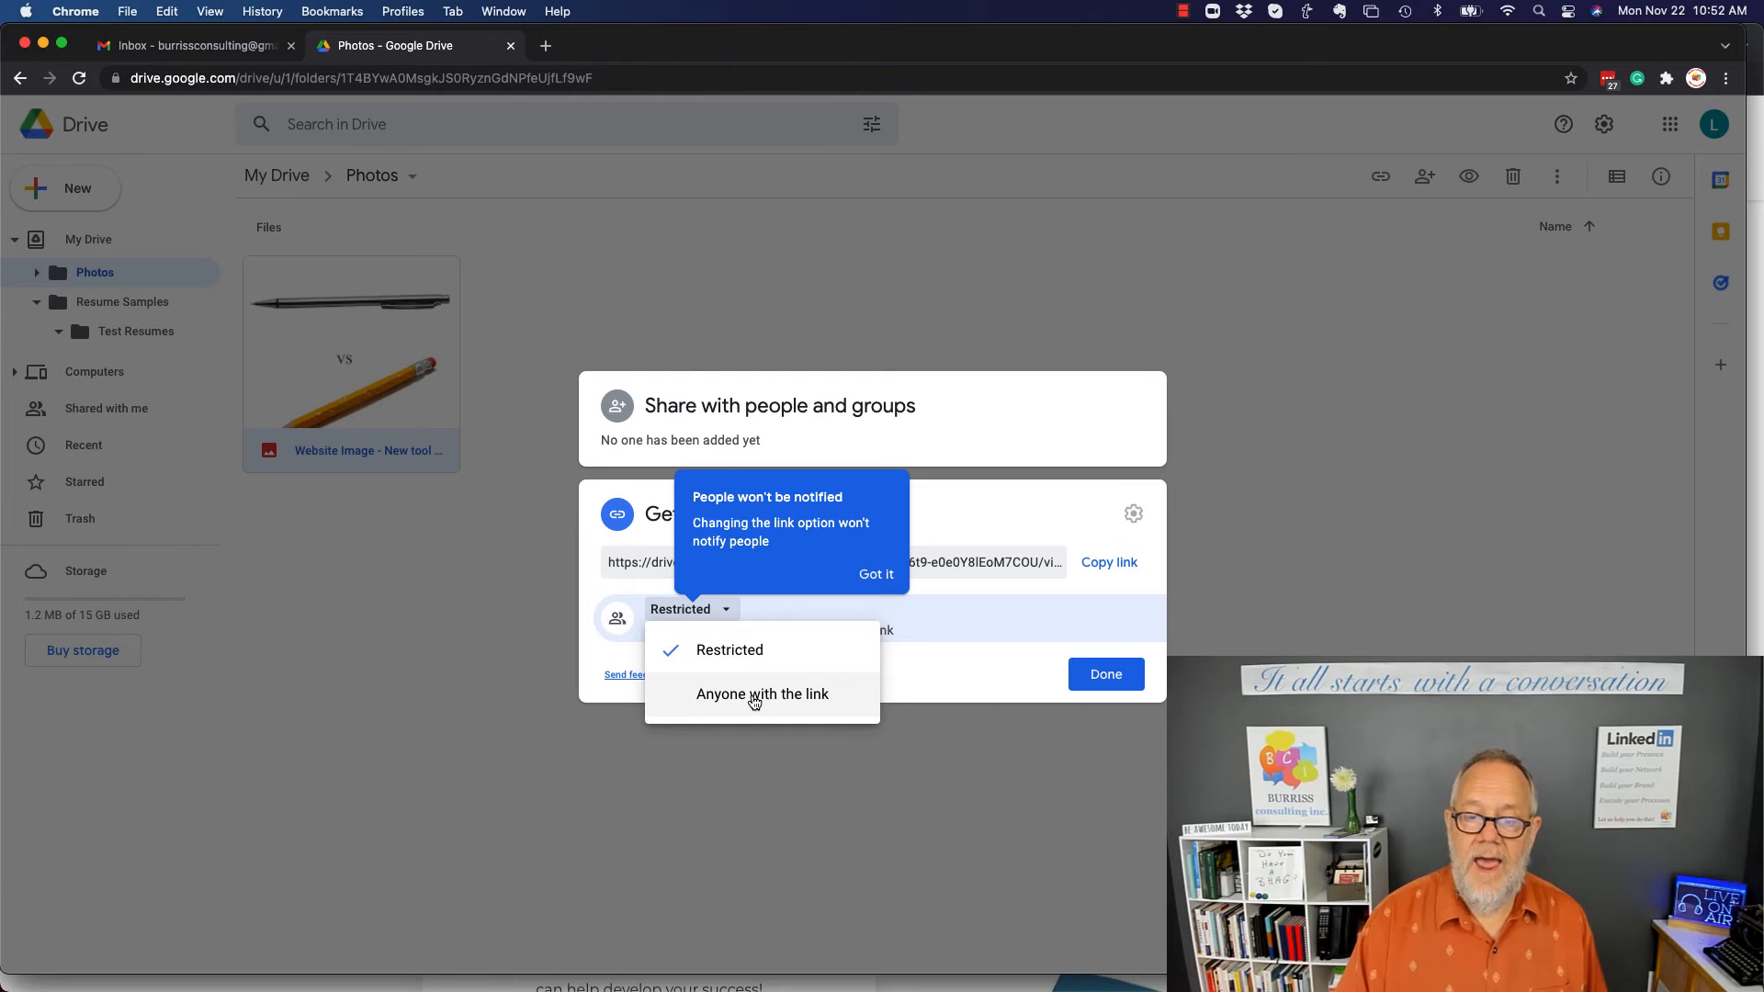
{"action": "left_click", "coordinate": [762, 693]}
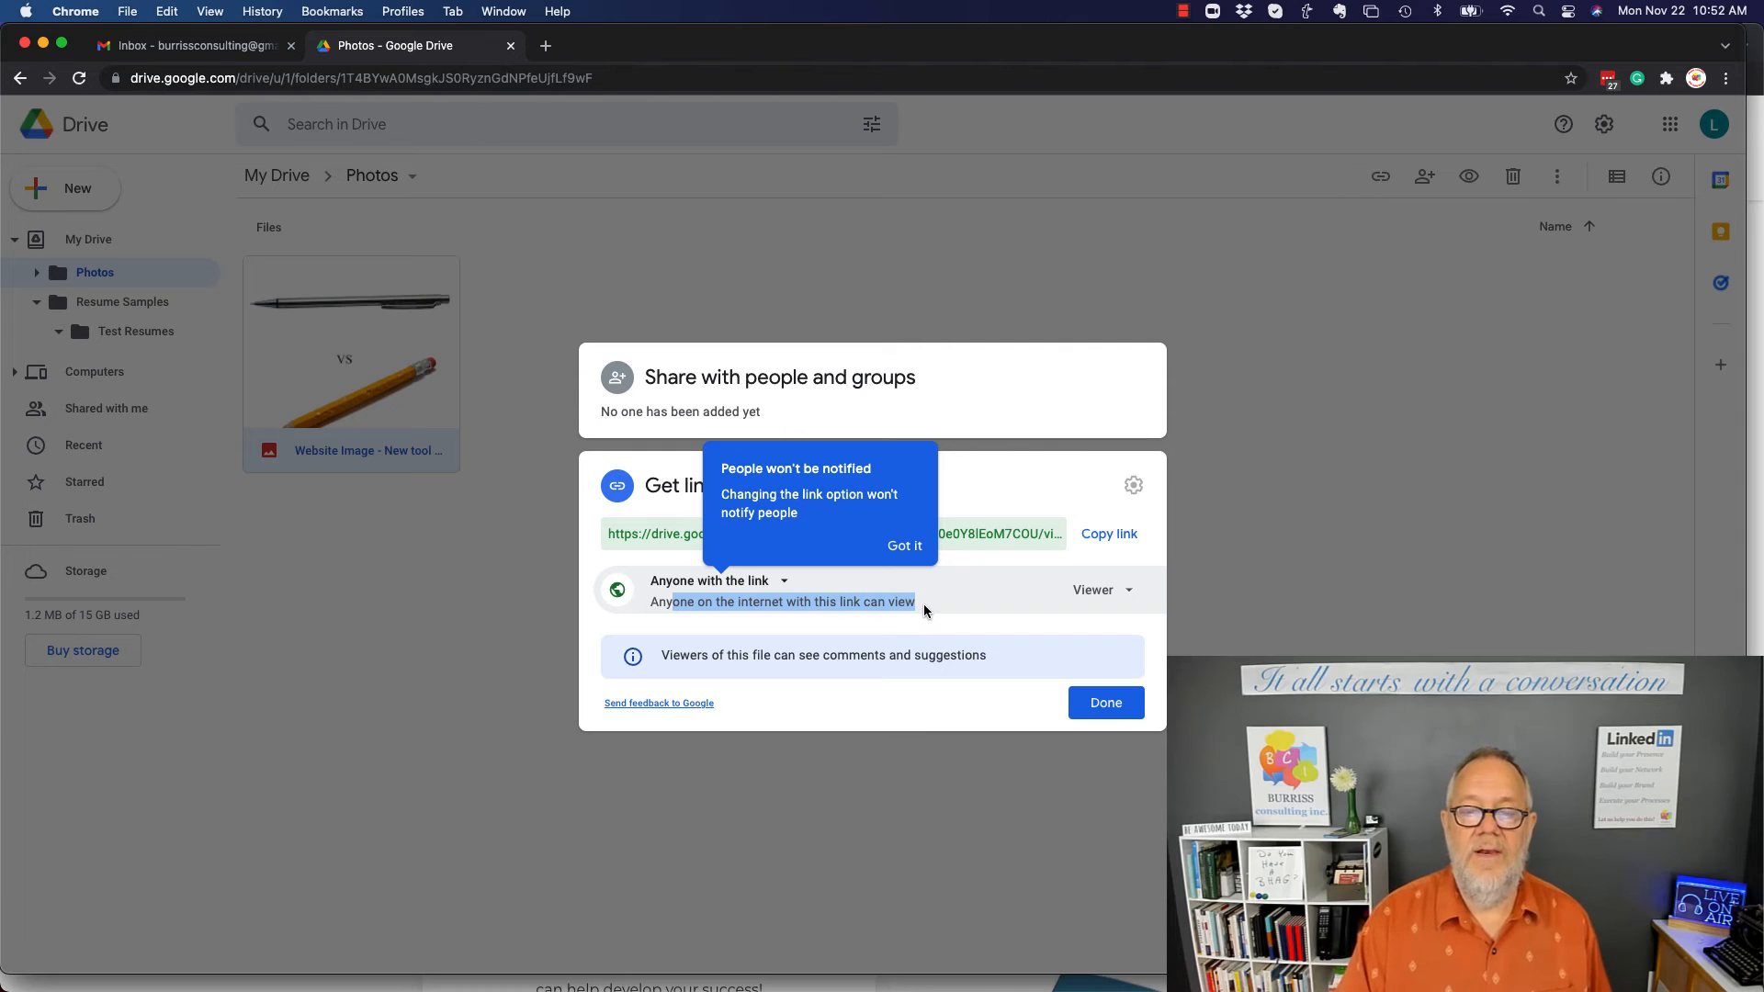
Copy the image's share link and start a private browsing window.
{"action": "left_click", "coordinate": [904, 546]}
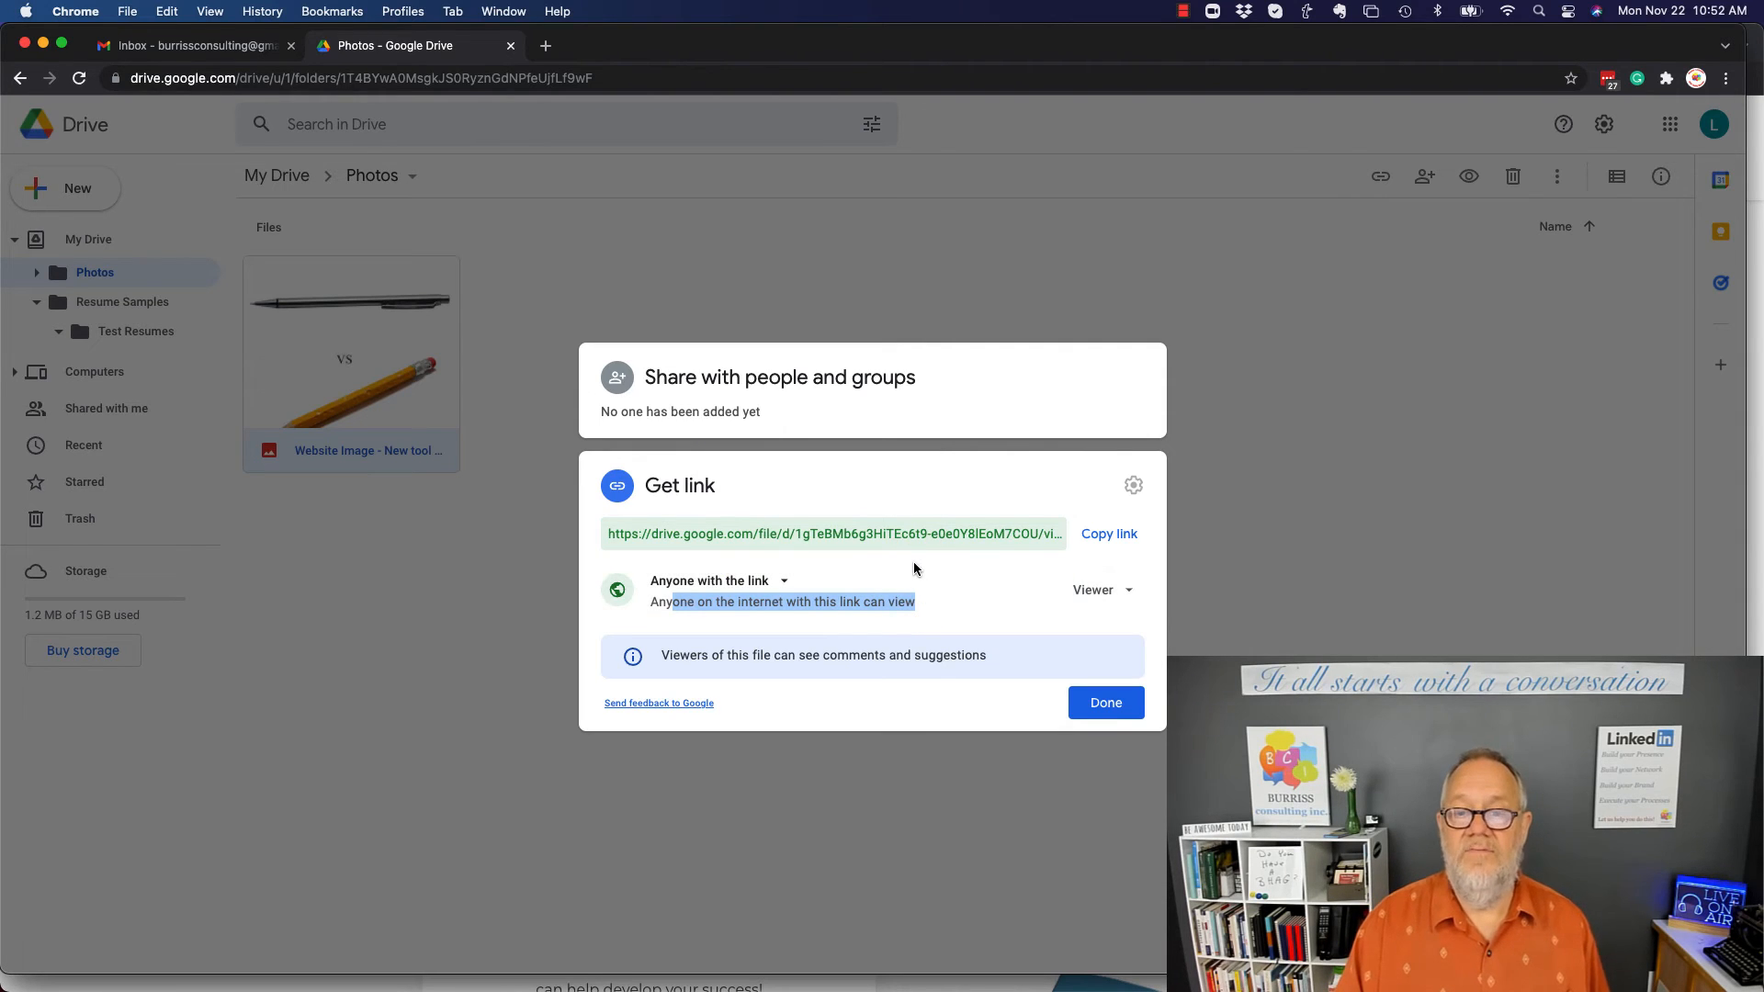
{"action": "left_click", "coordinate": [1108, 533]}
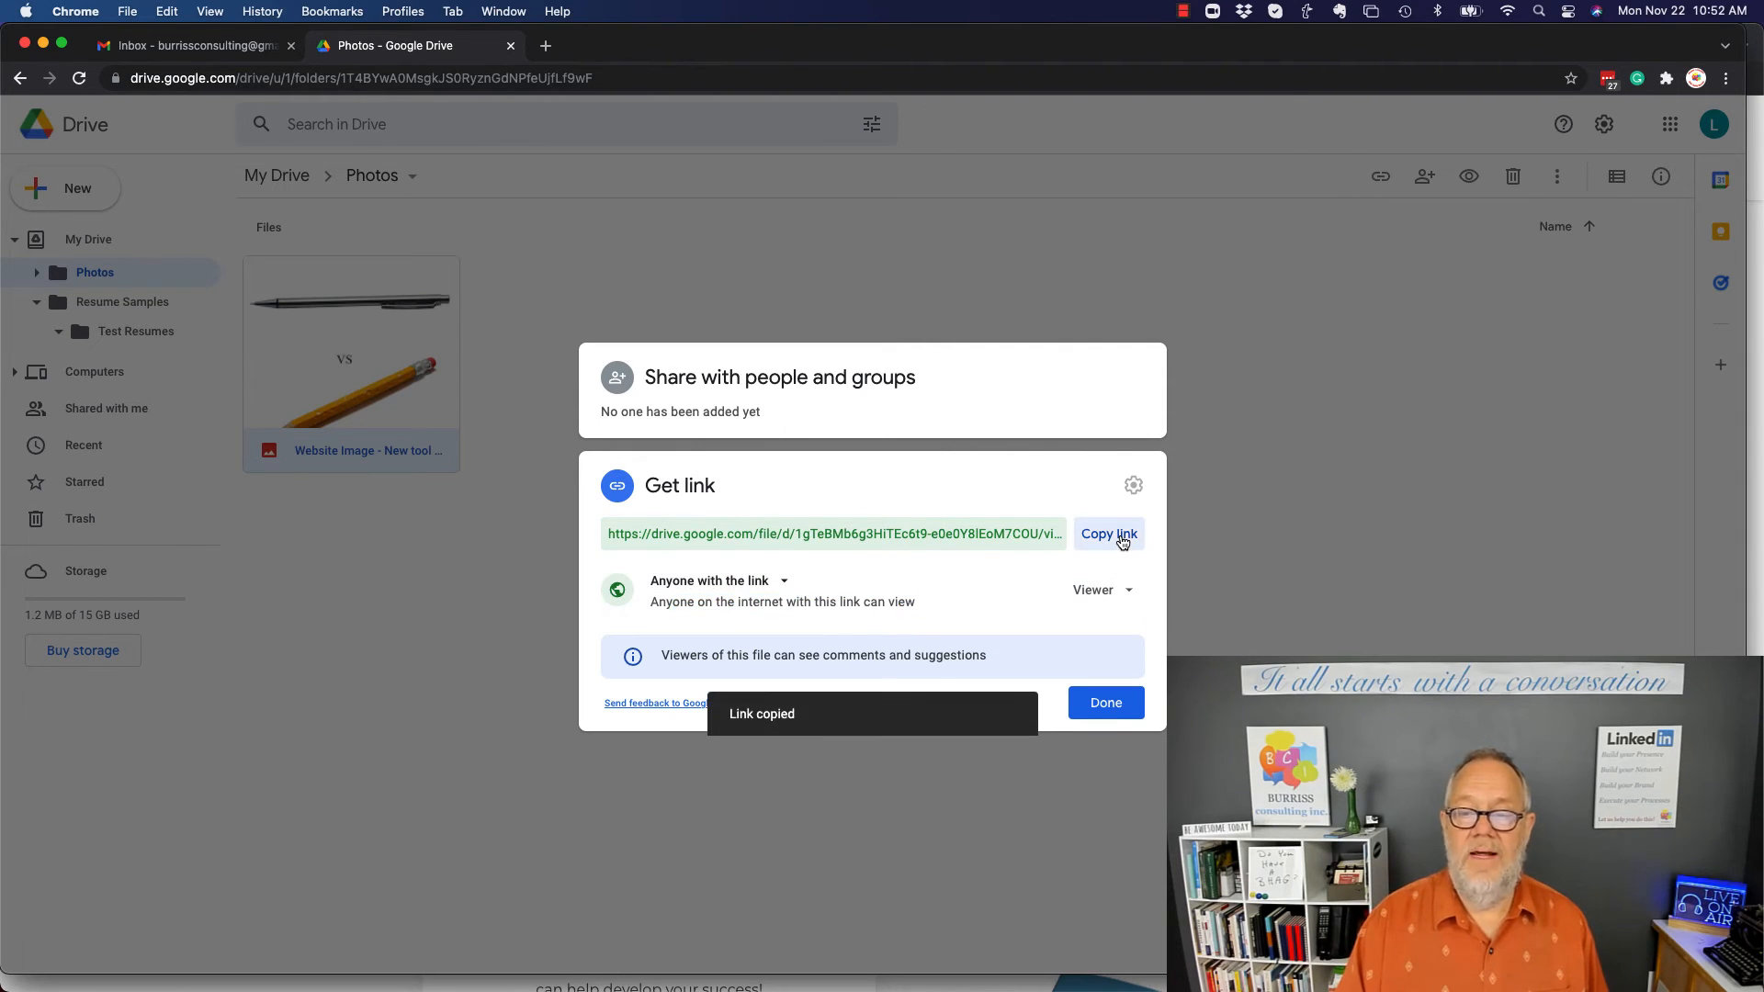
{"action": "left_click", "coordinate": [126, 11]}
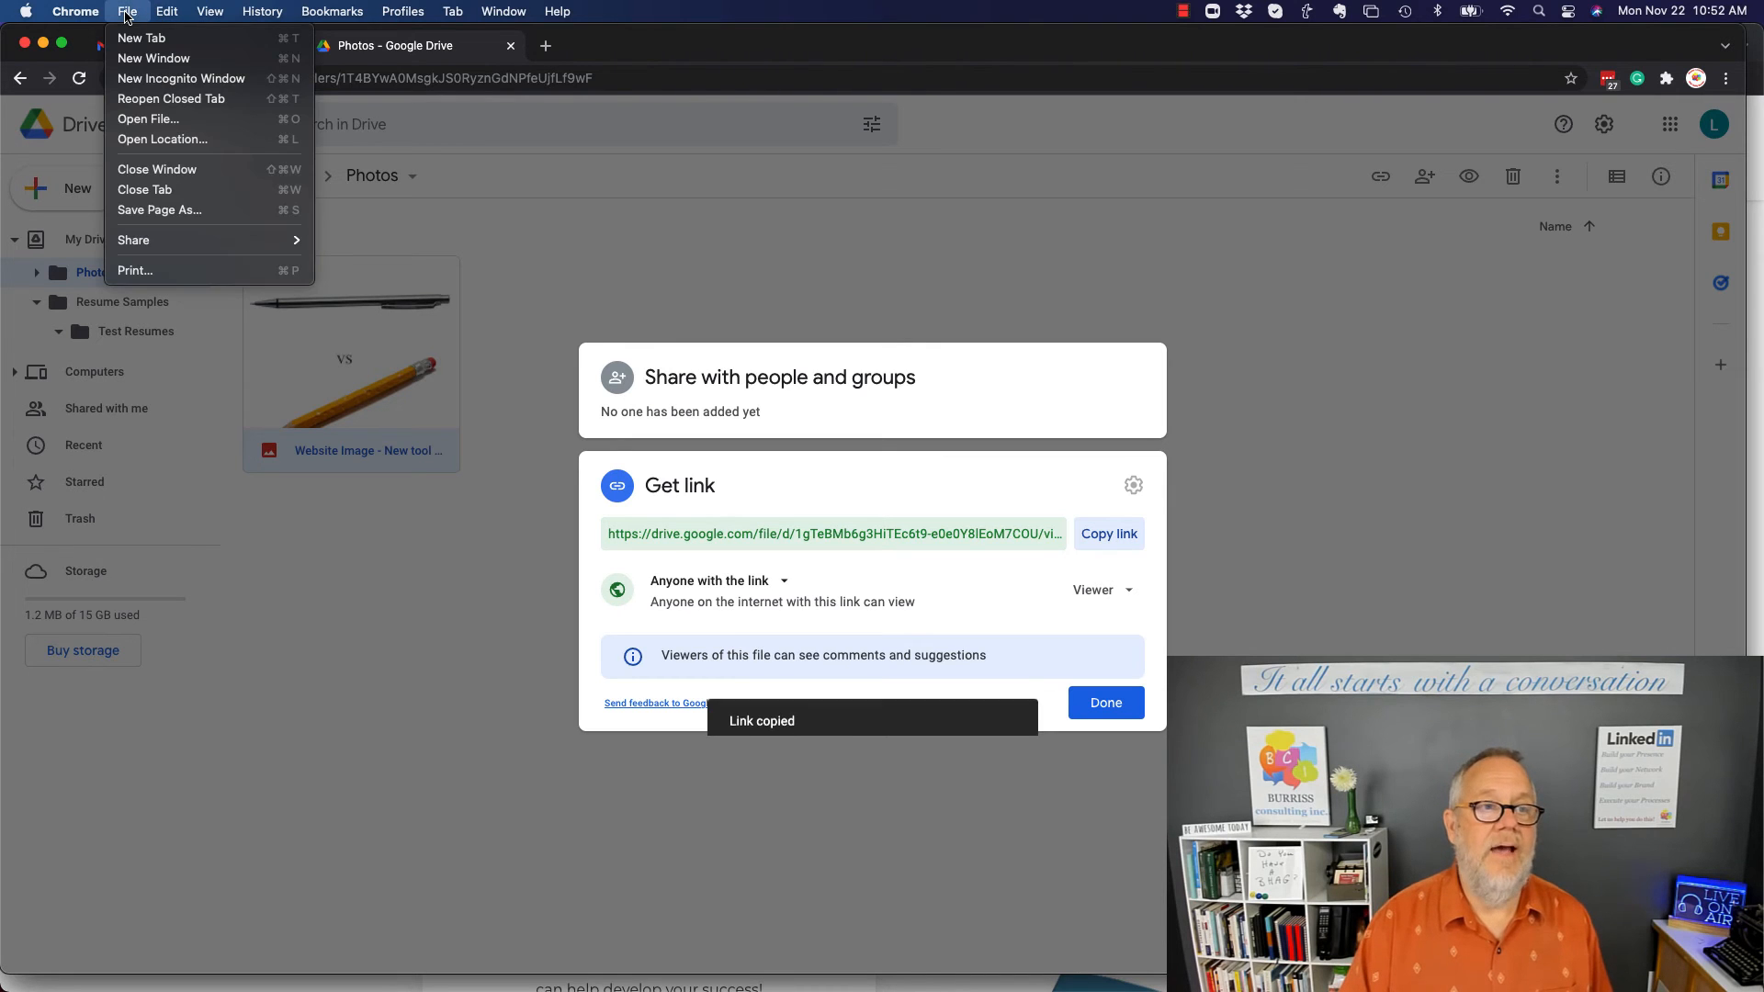
{"action": "left_click", "coordinate": [181, 77]}
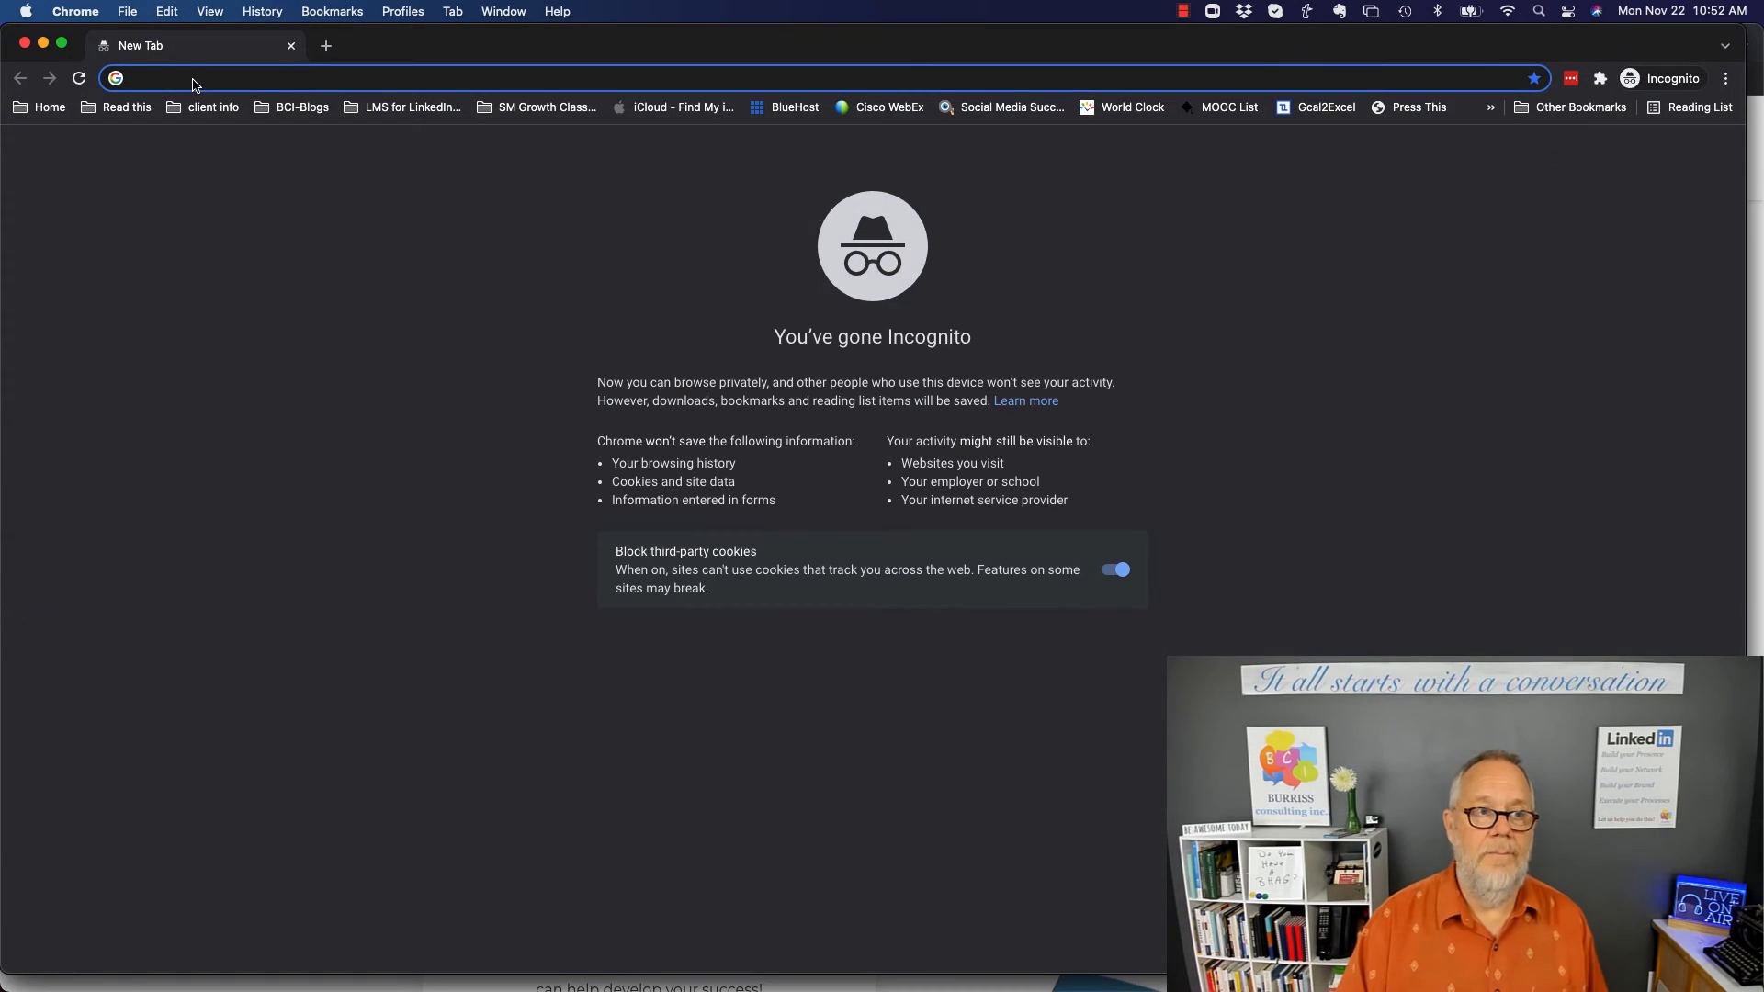
{"action": "type", "text": "https://drive.google.com/file/d/1gTeBMb6g3HiTEc6t9-e0e0Y8lEoM7COU/view?usp=sharing"}
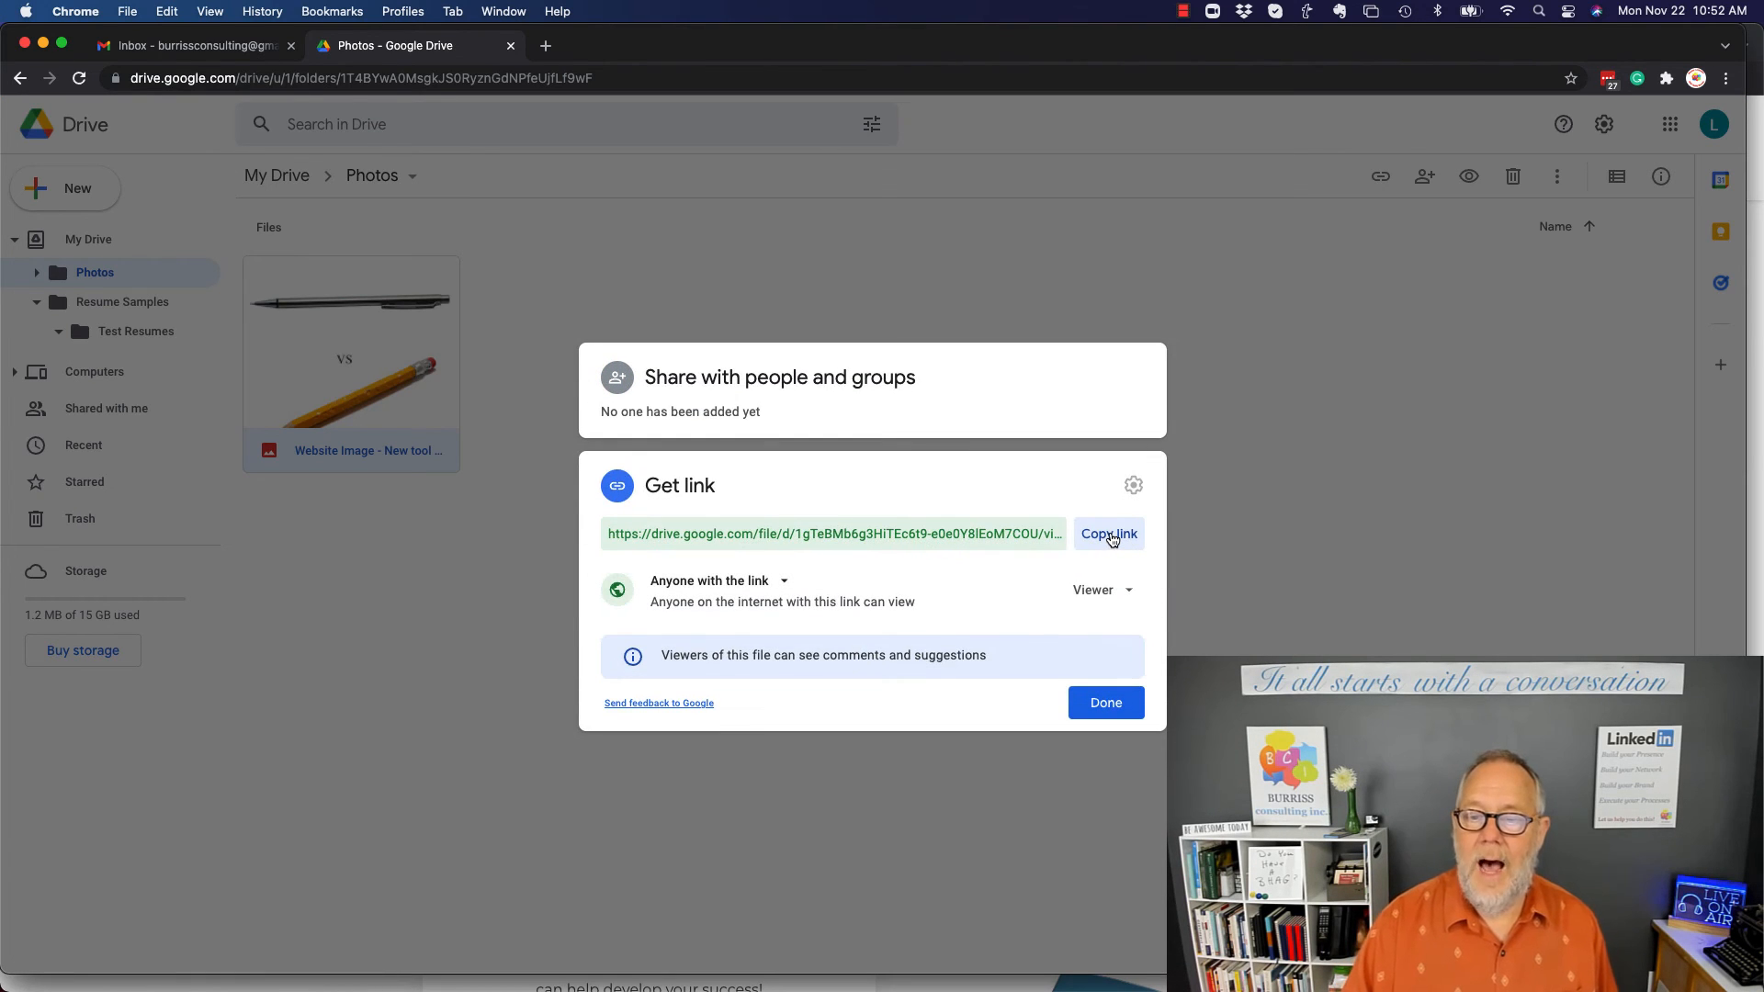
Copy the share link once more, review the viewer note, and return to the Gmail inbox.
{"action": "left_click", "coordinate": [1108, 533]}
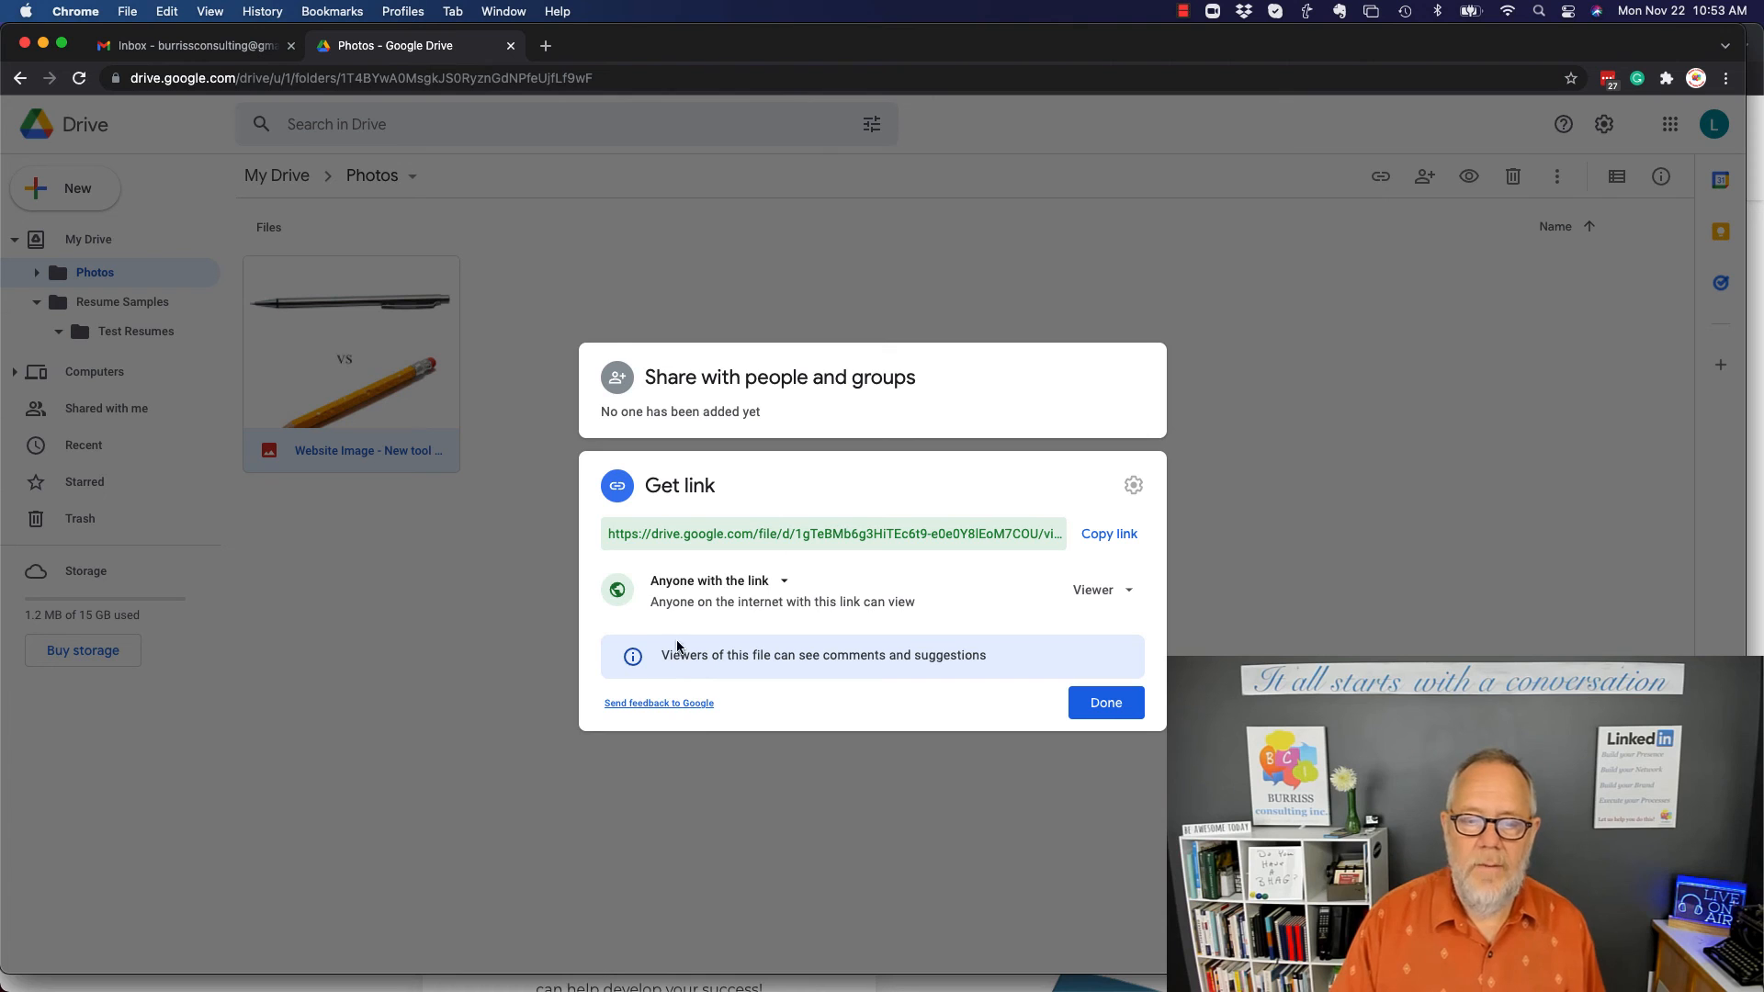
{"action": "left_click_drag", "start_coordinate": [667, 600], "coordinate": [915, 601]}
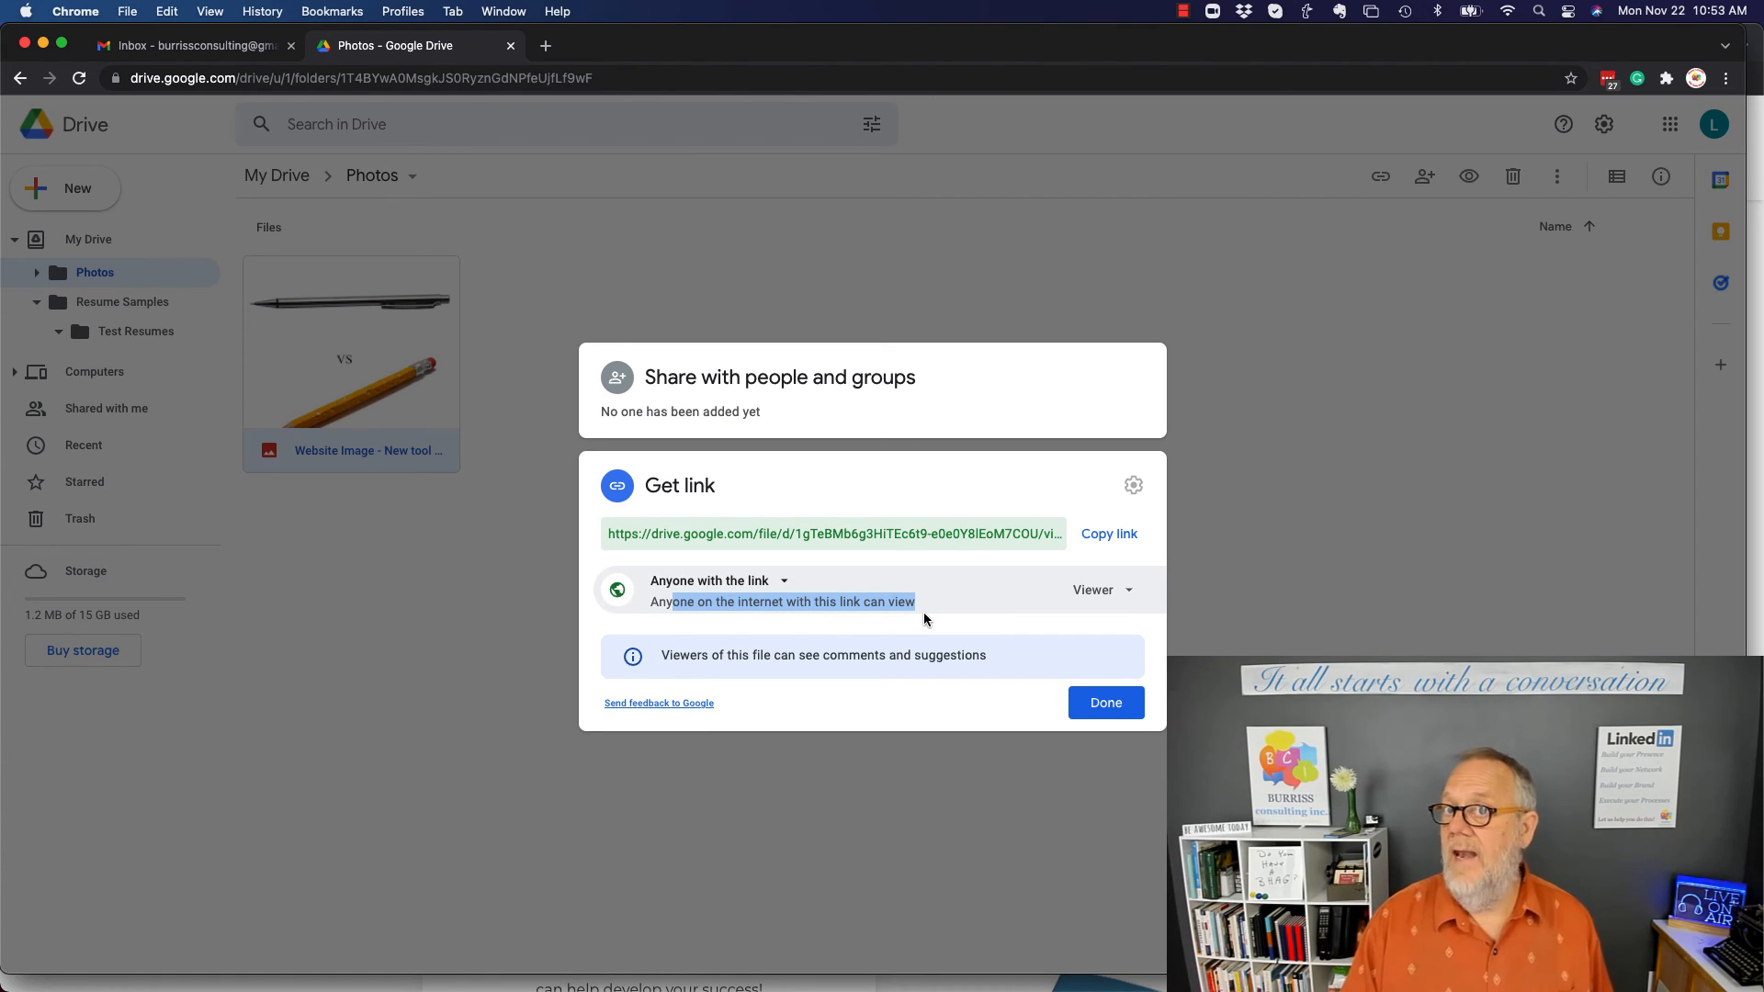
{"action": "left_click", "coordinate": [191, 45]}
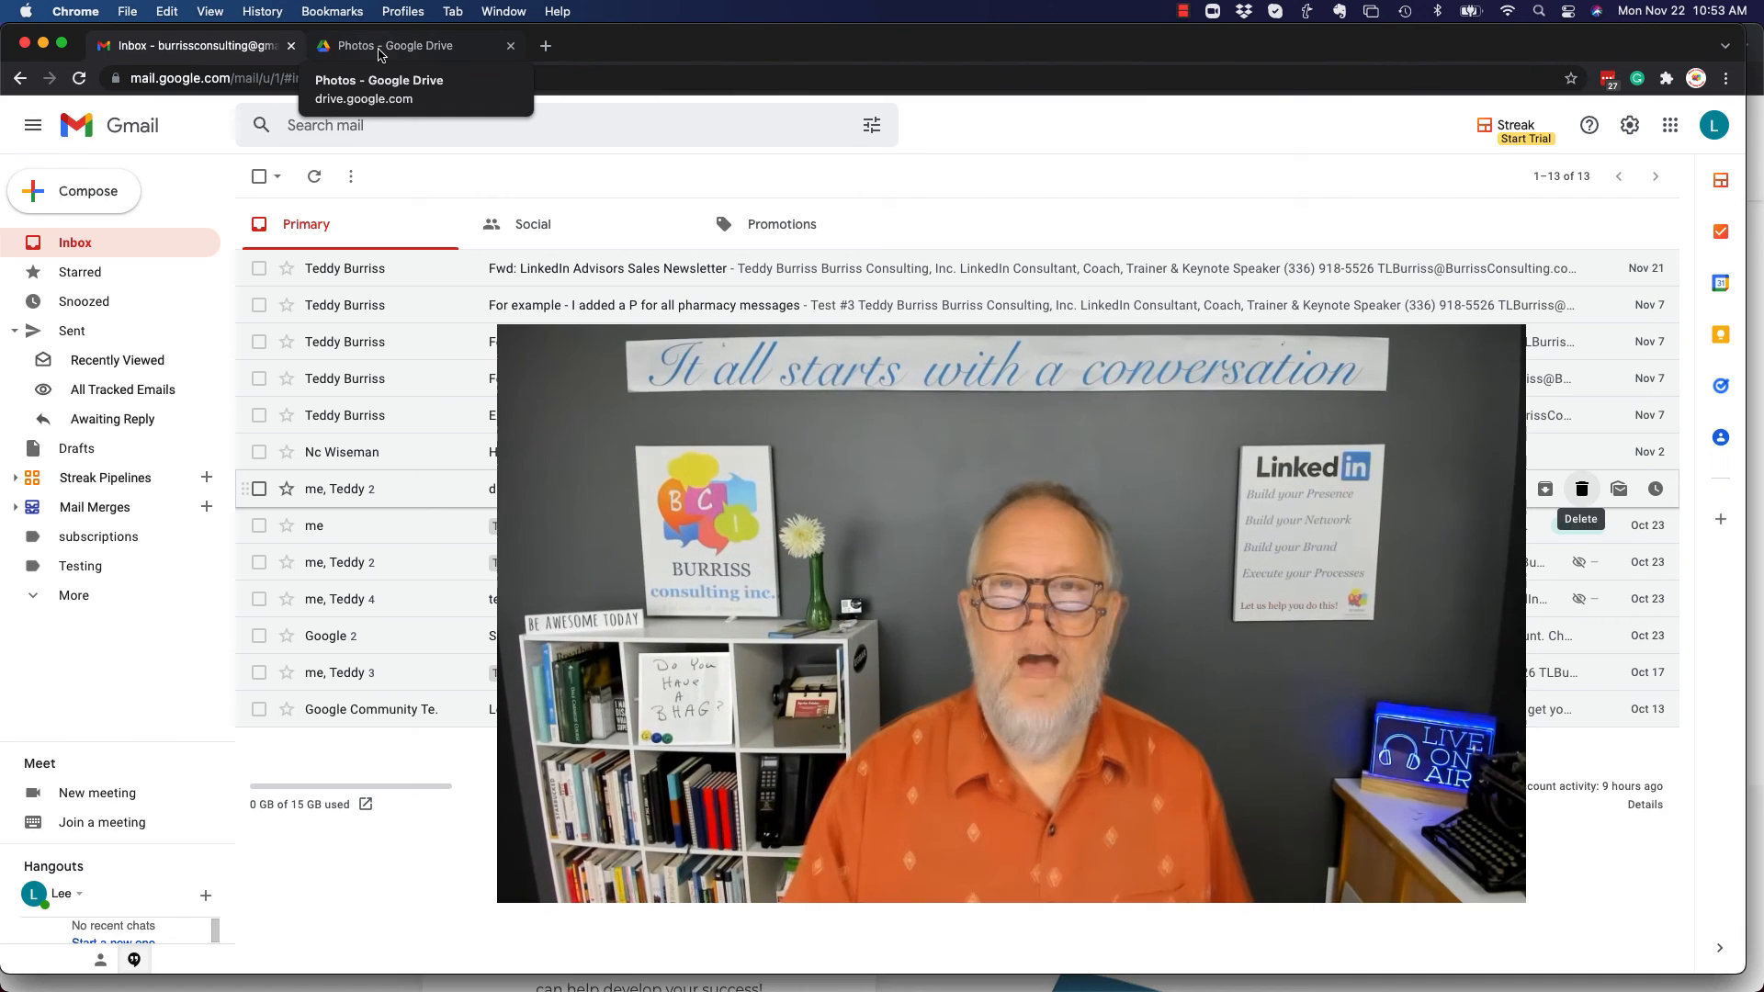